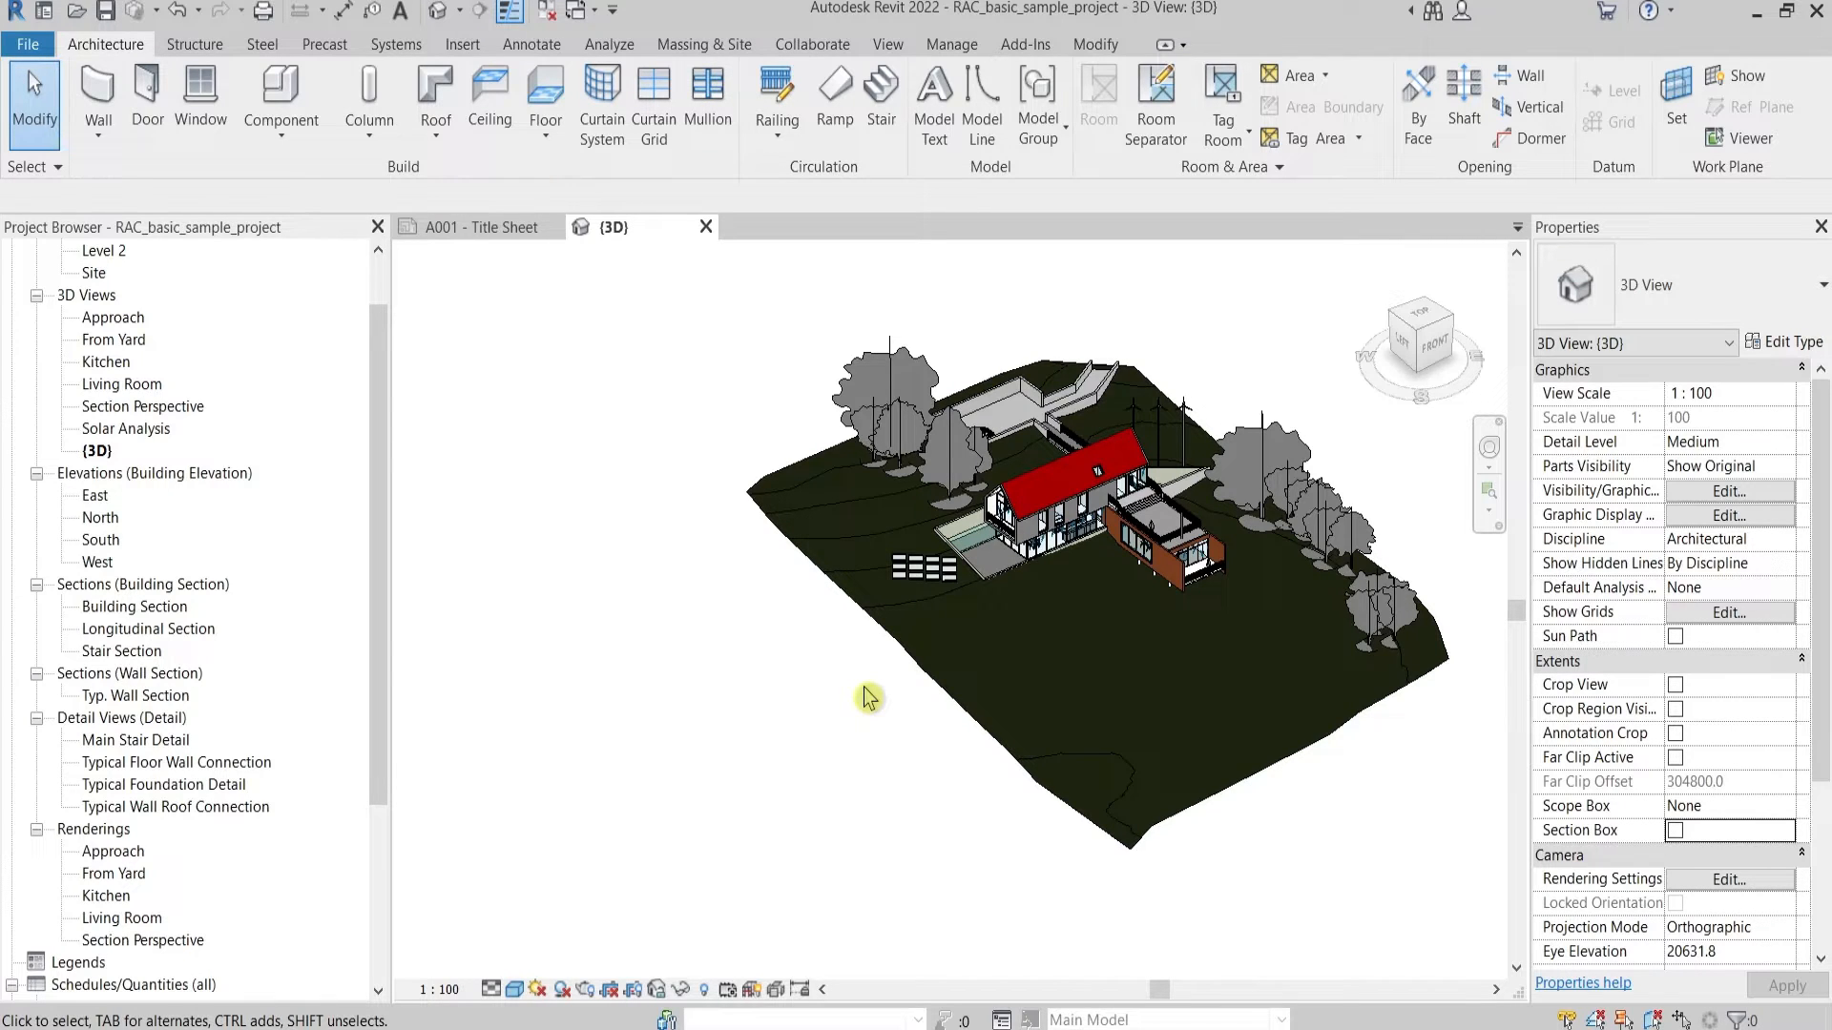
Start an in-place mass from Massing & Site and name it 'New'
click(702, 44)
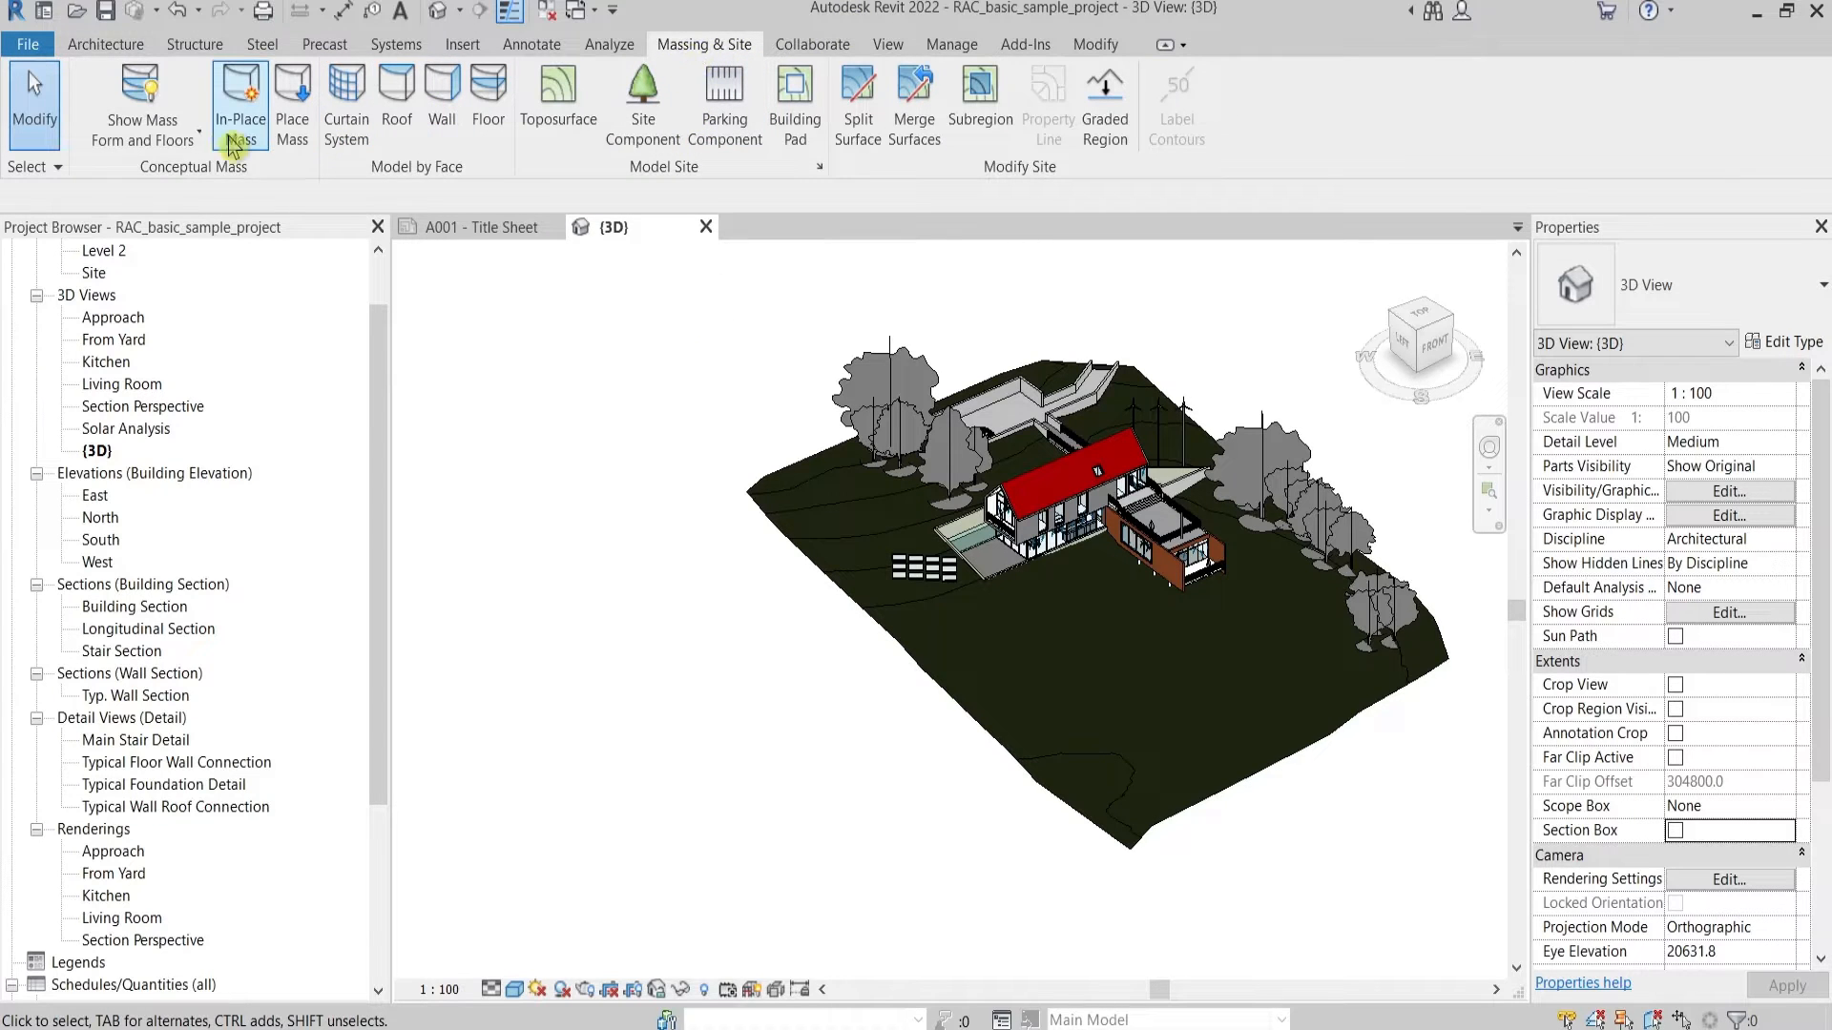
click(240, 105)
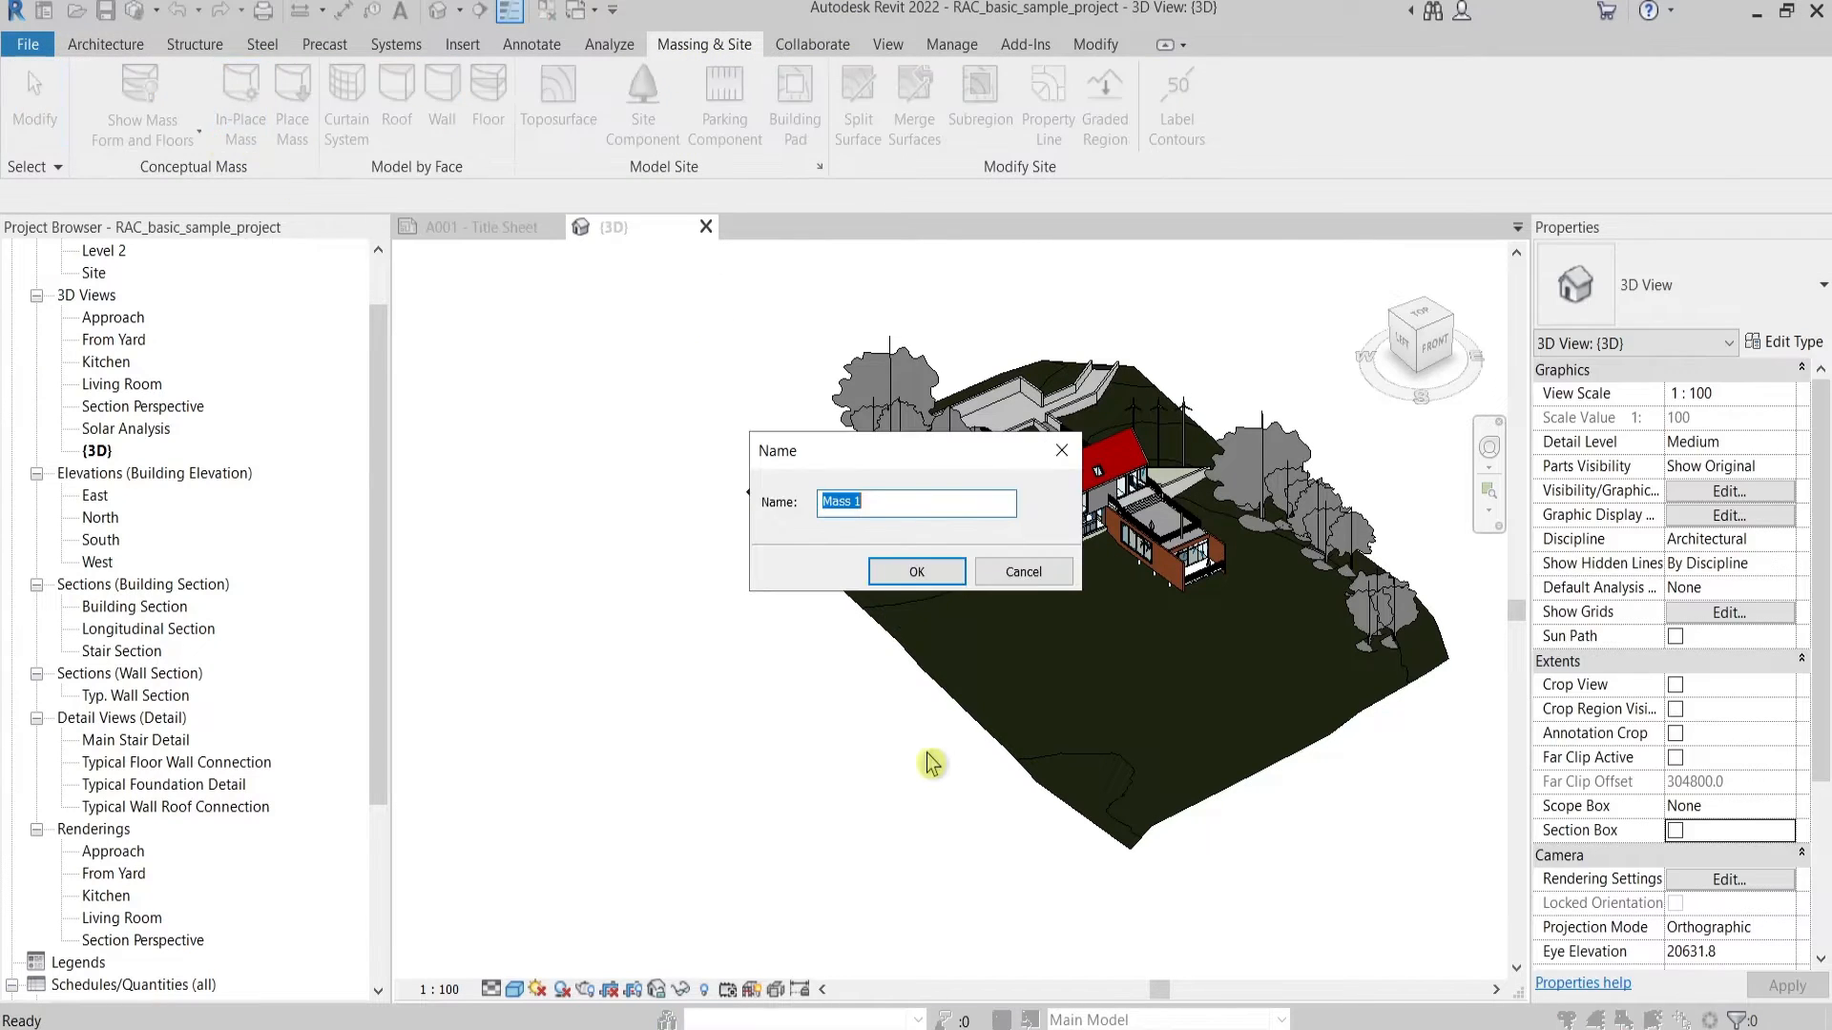
mouse_move(900, 503)
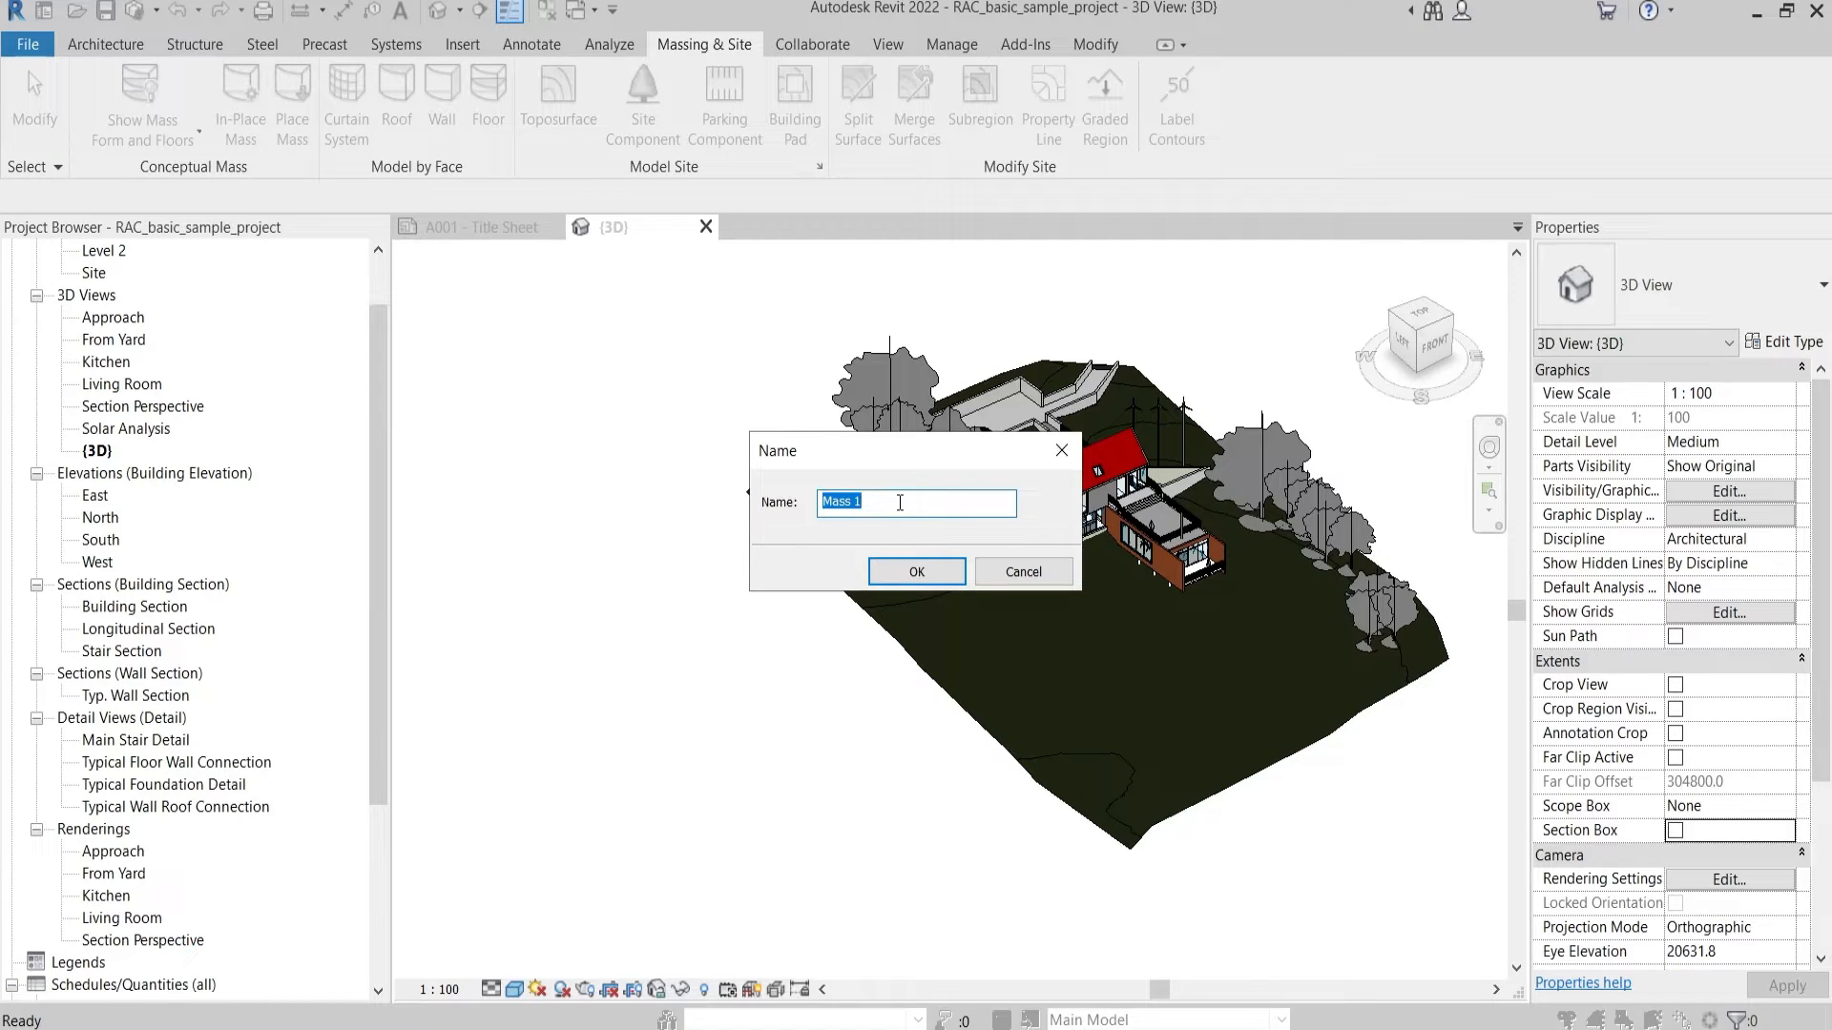
text(N)
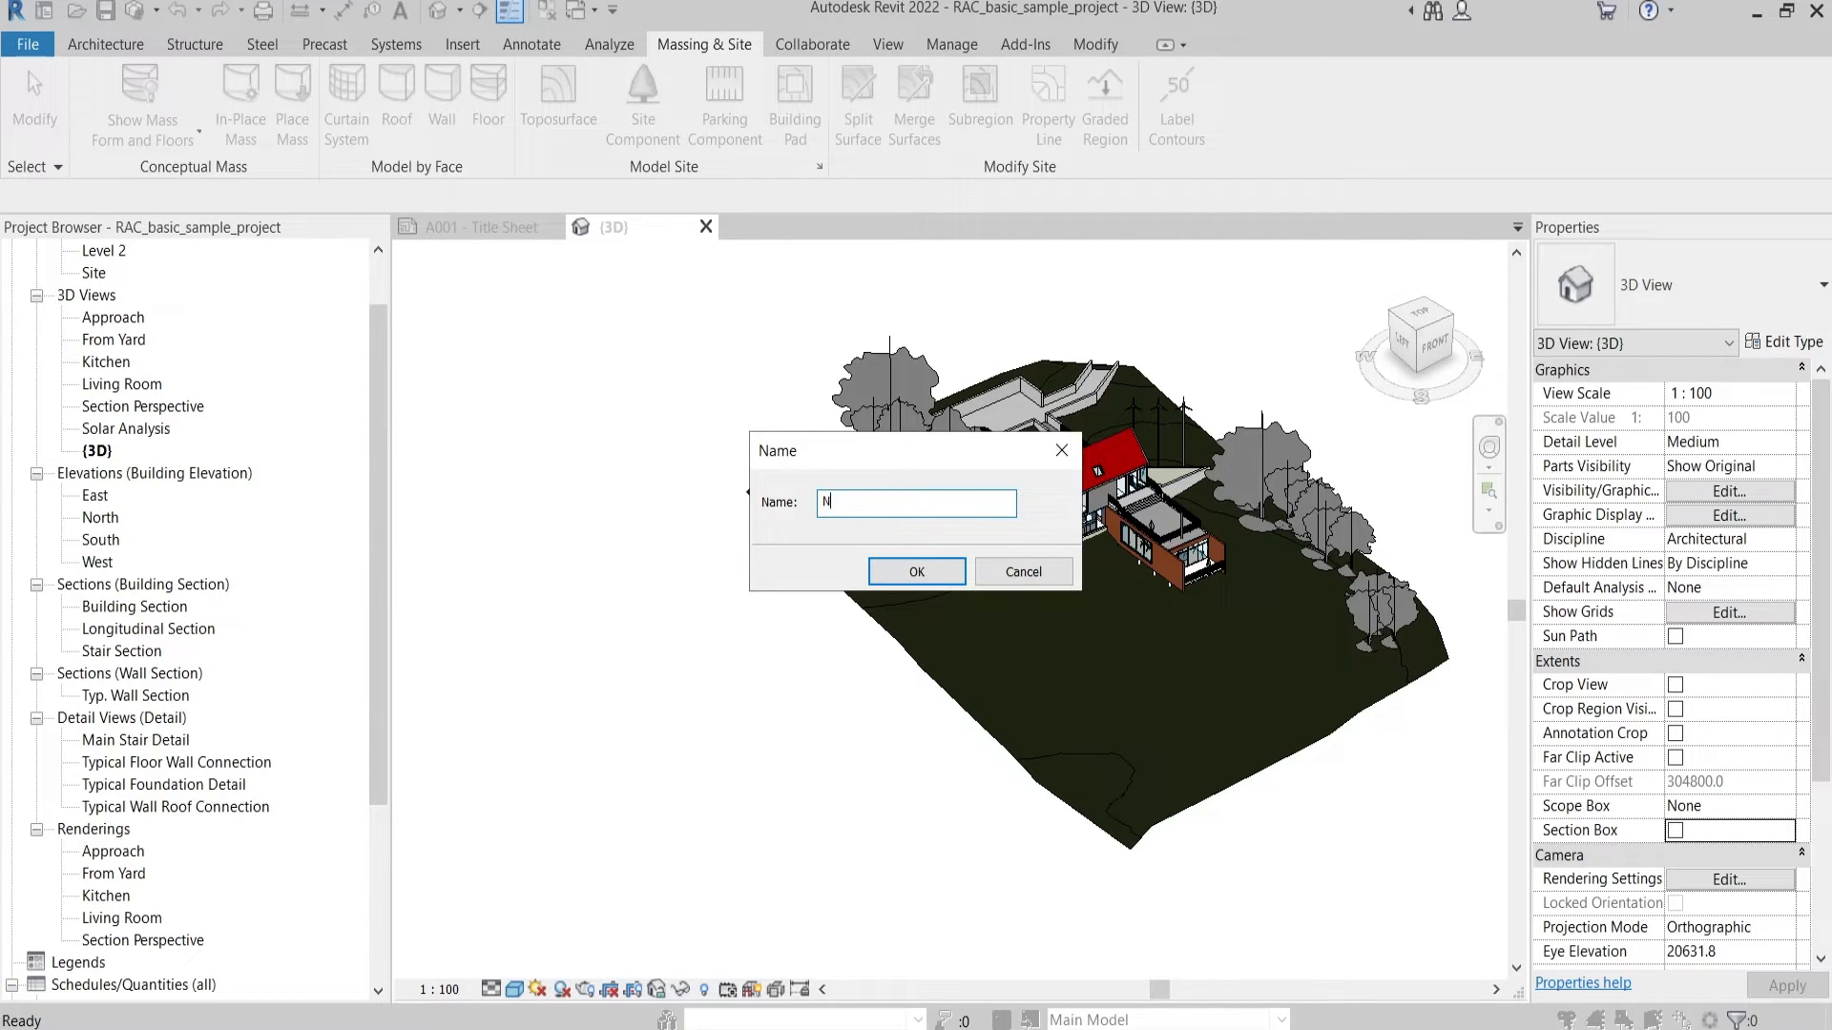
text(ew)
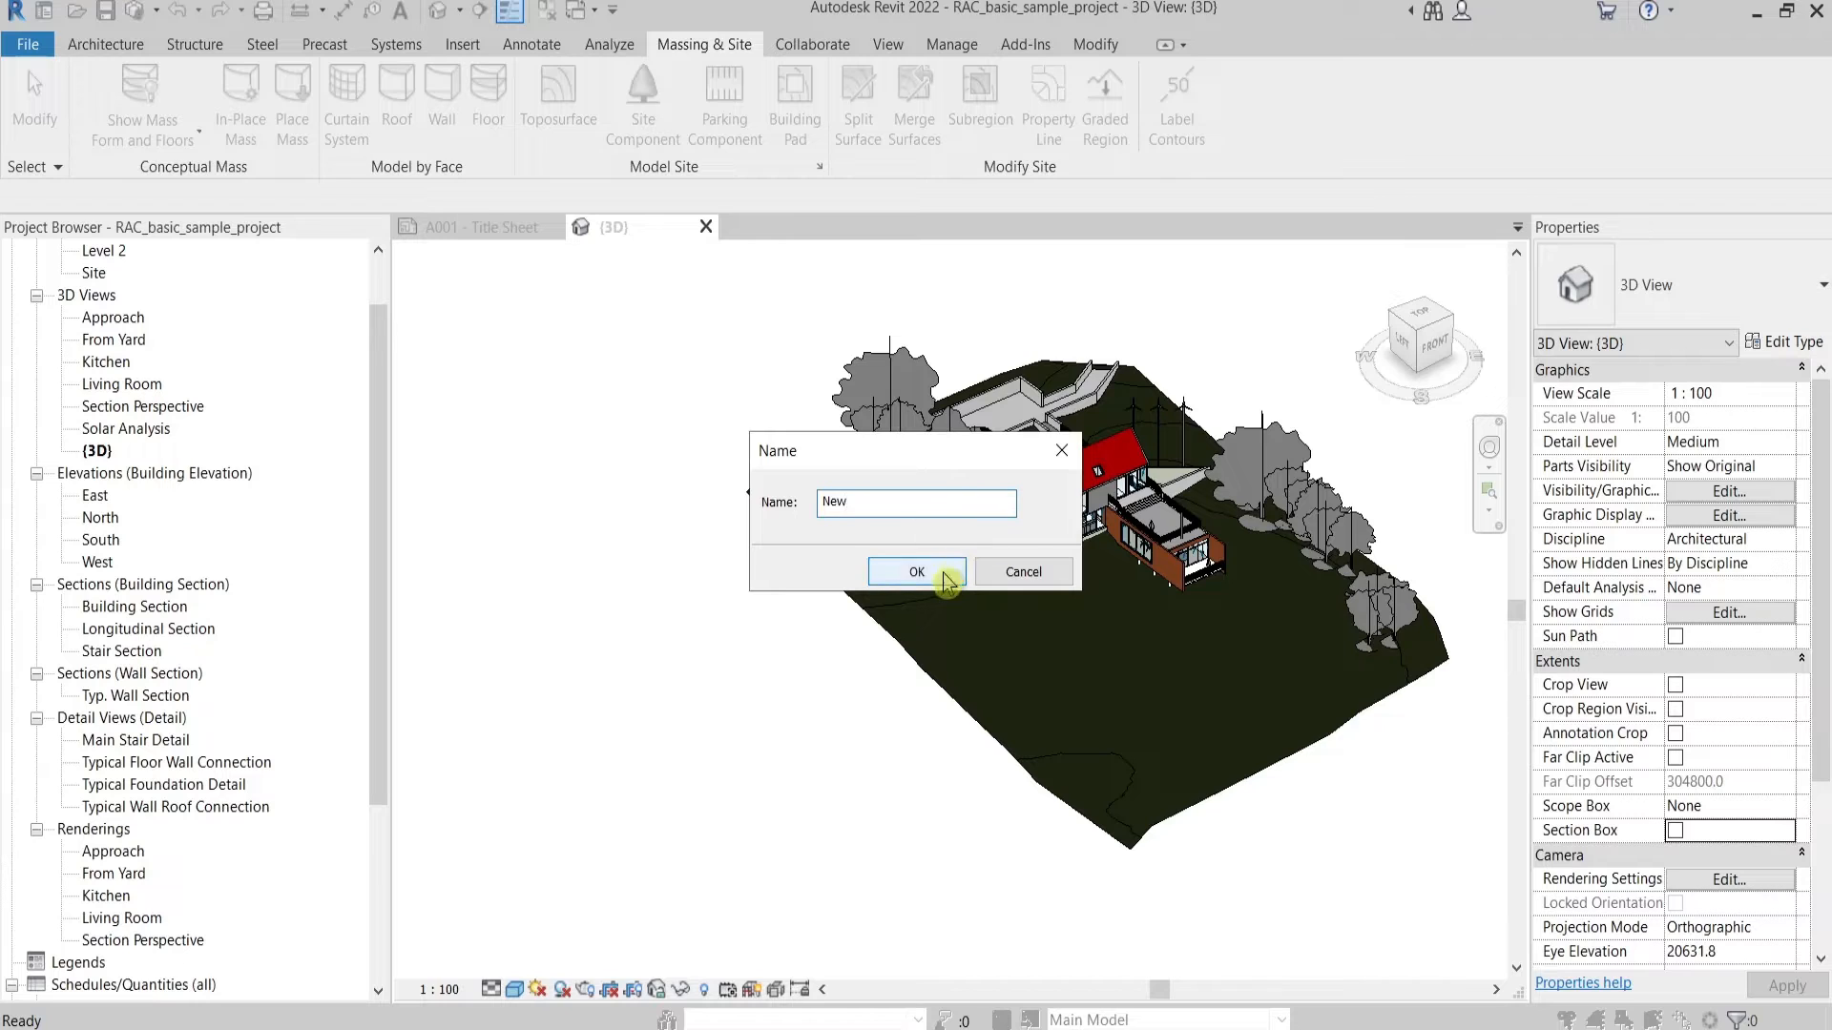
click(916, 571)
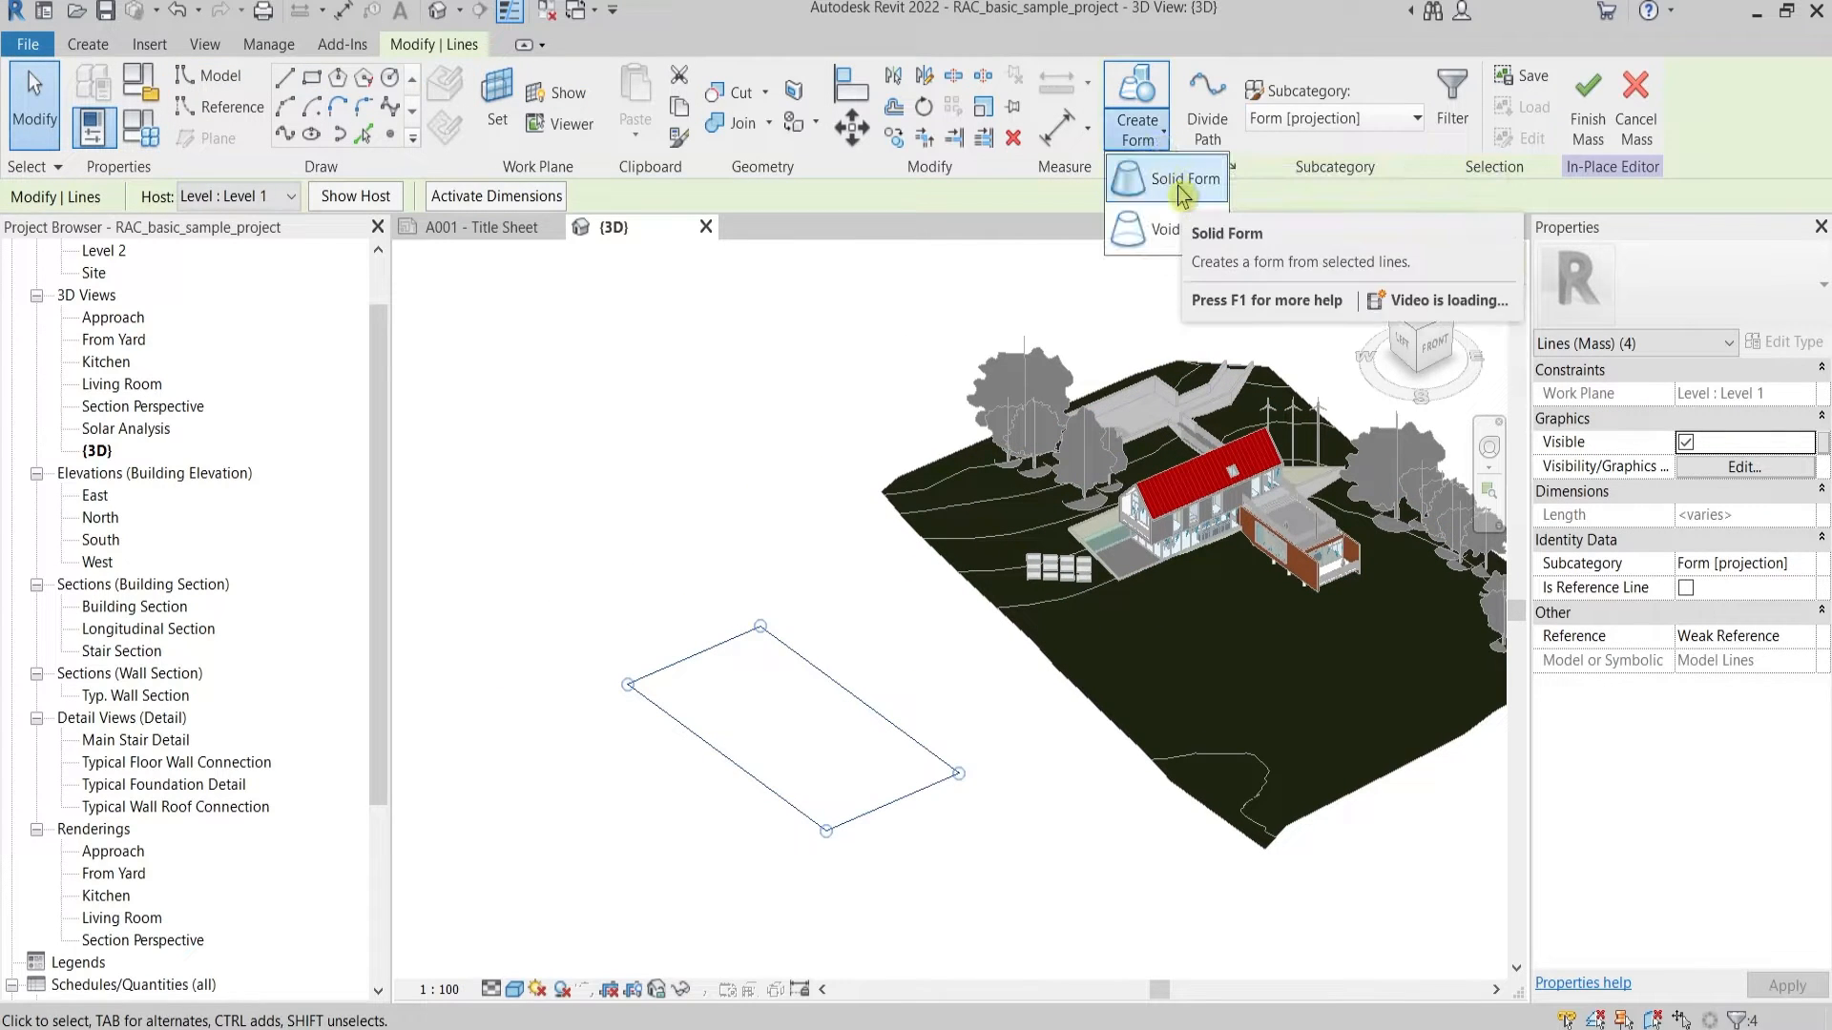
Extrude the rectangle into a solid box, finish the mass, and select it
click(1190, 180)
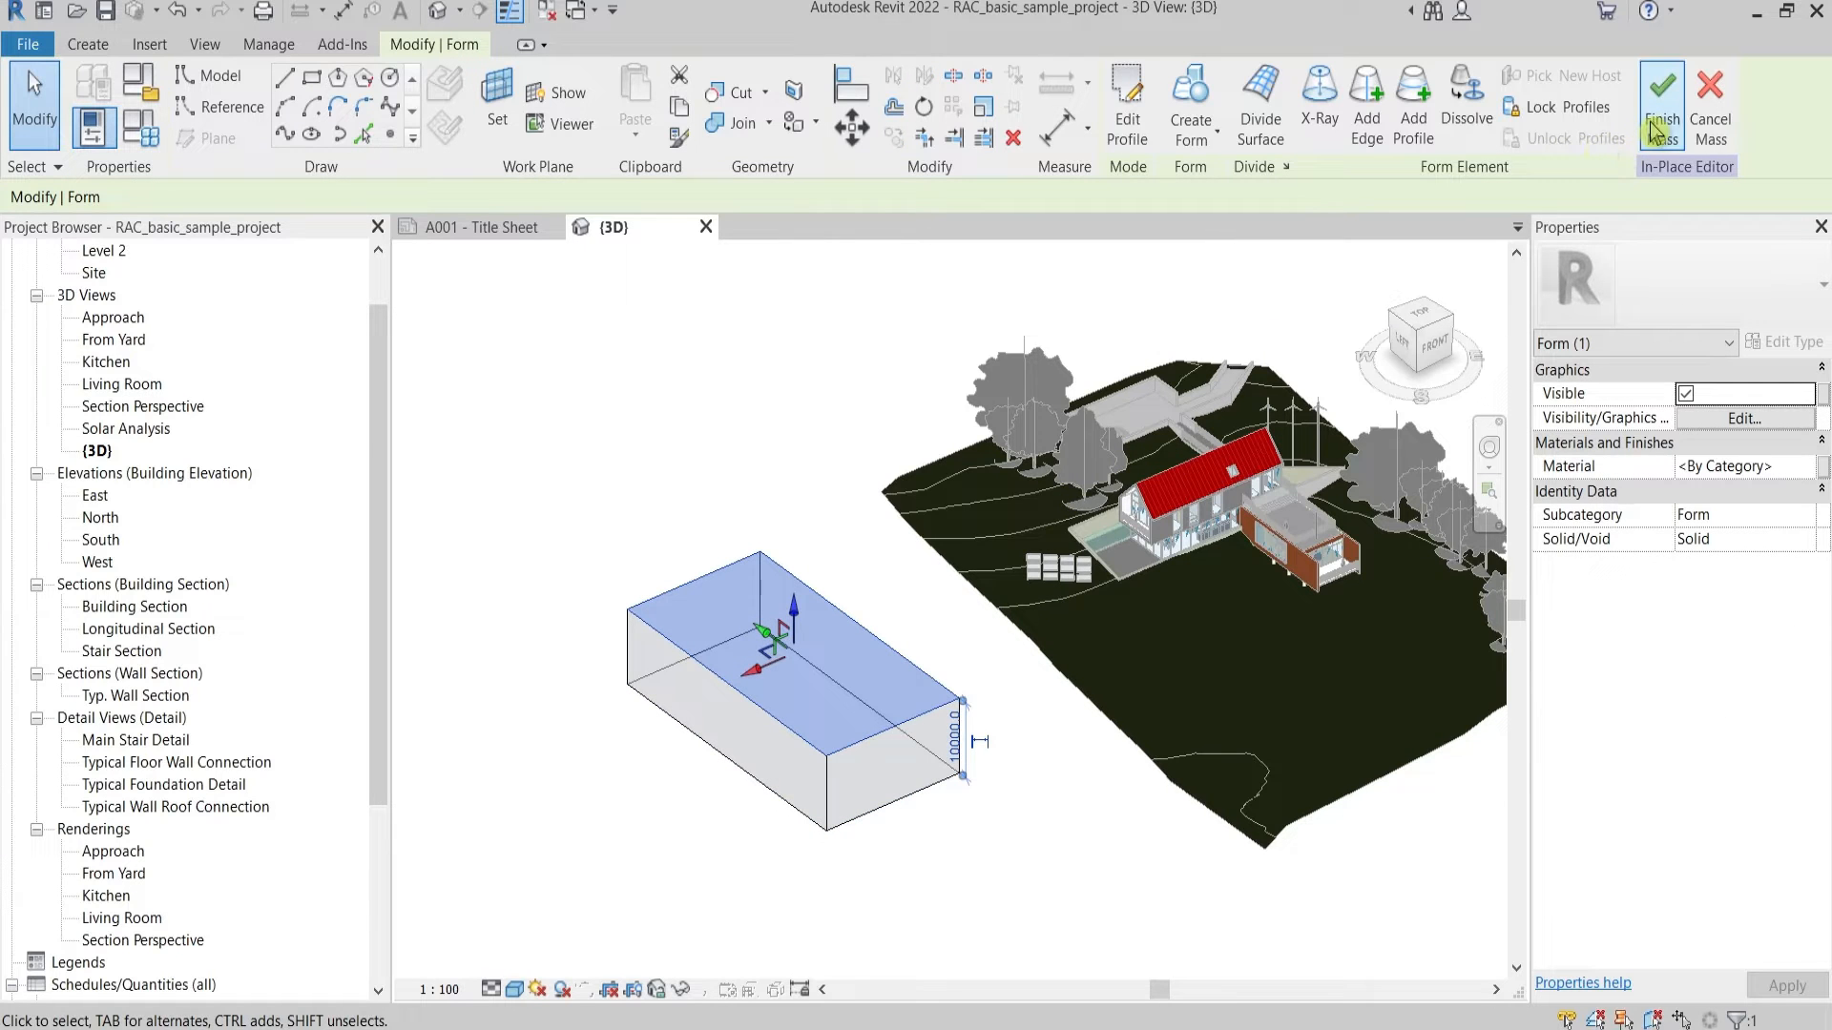
click(1661, 105)
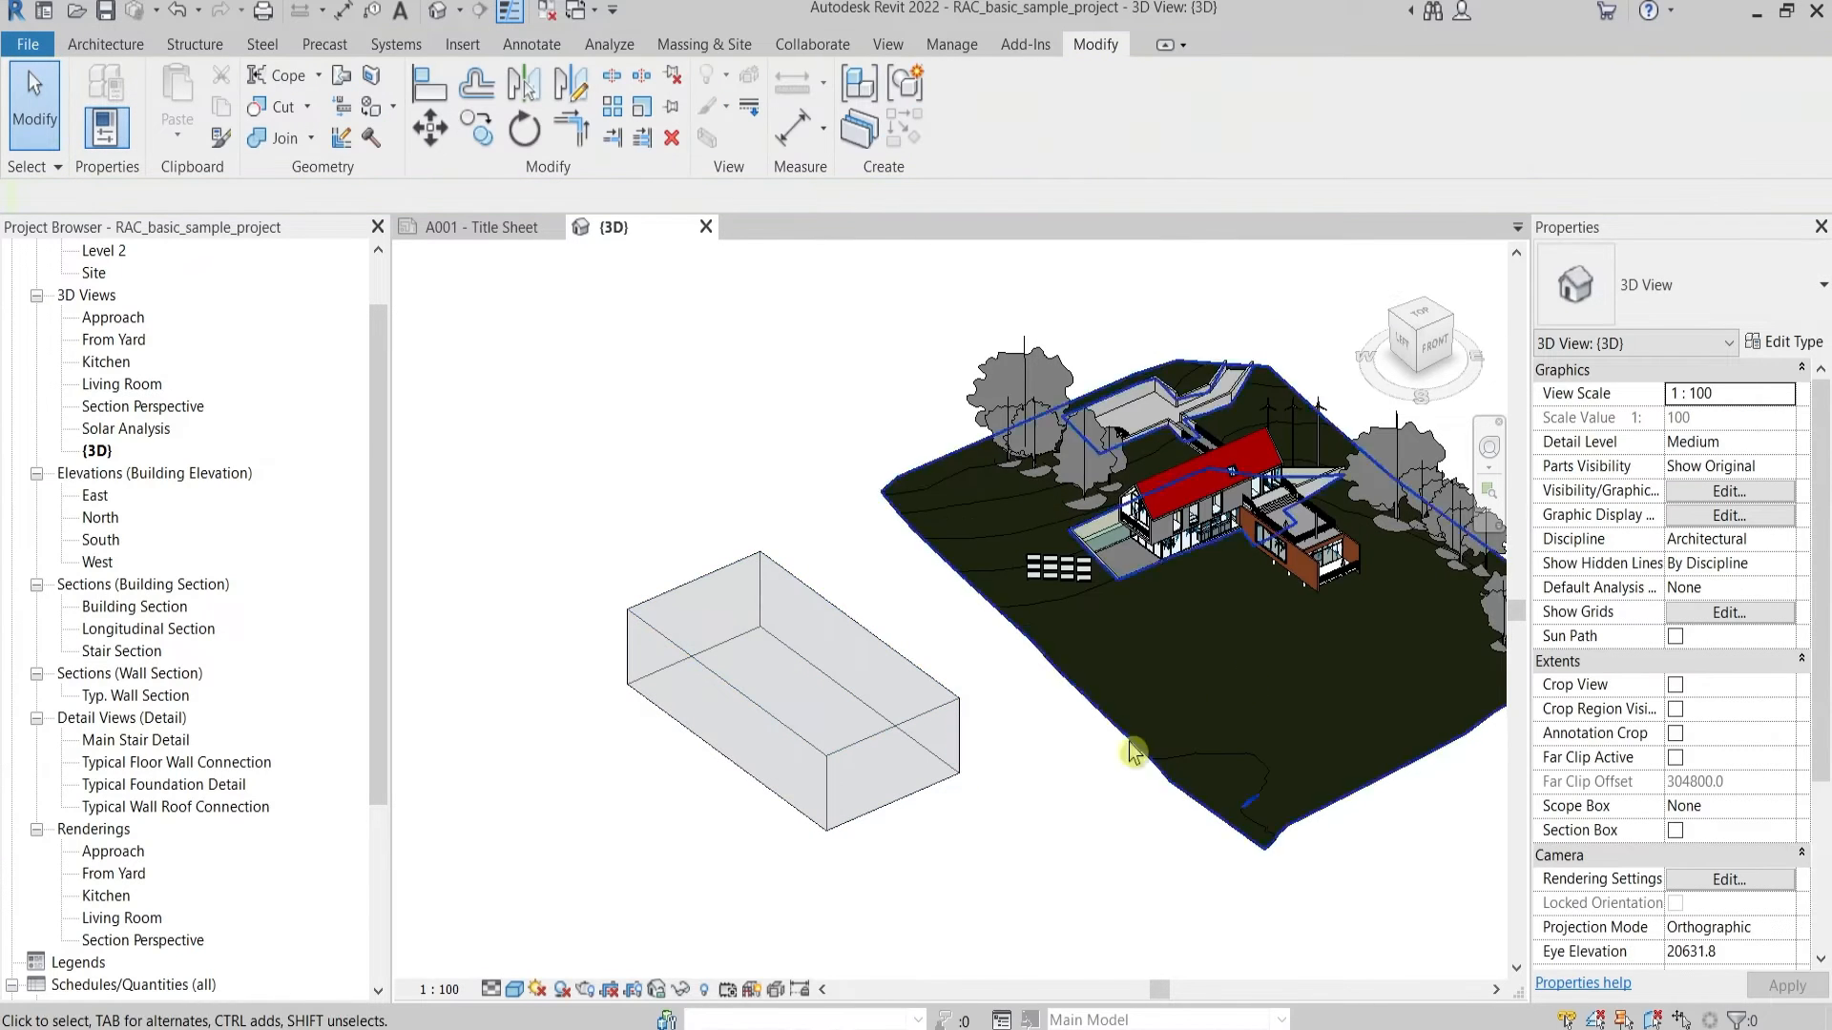
click(794, 677)
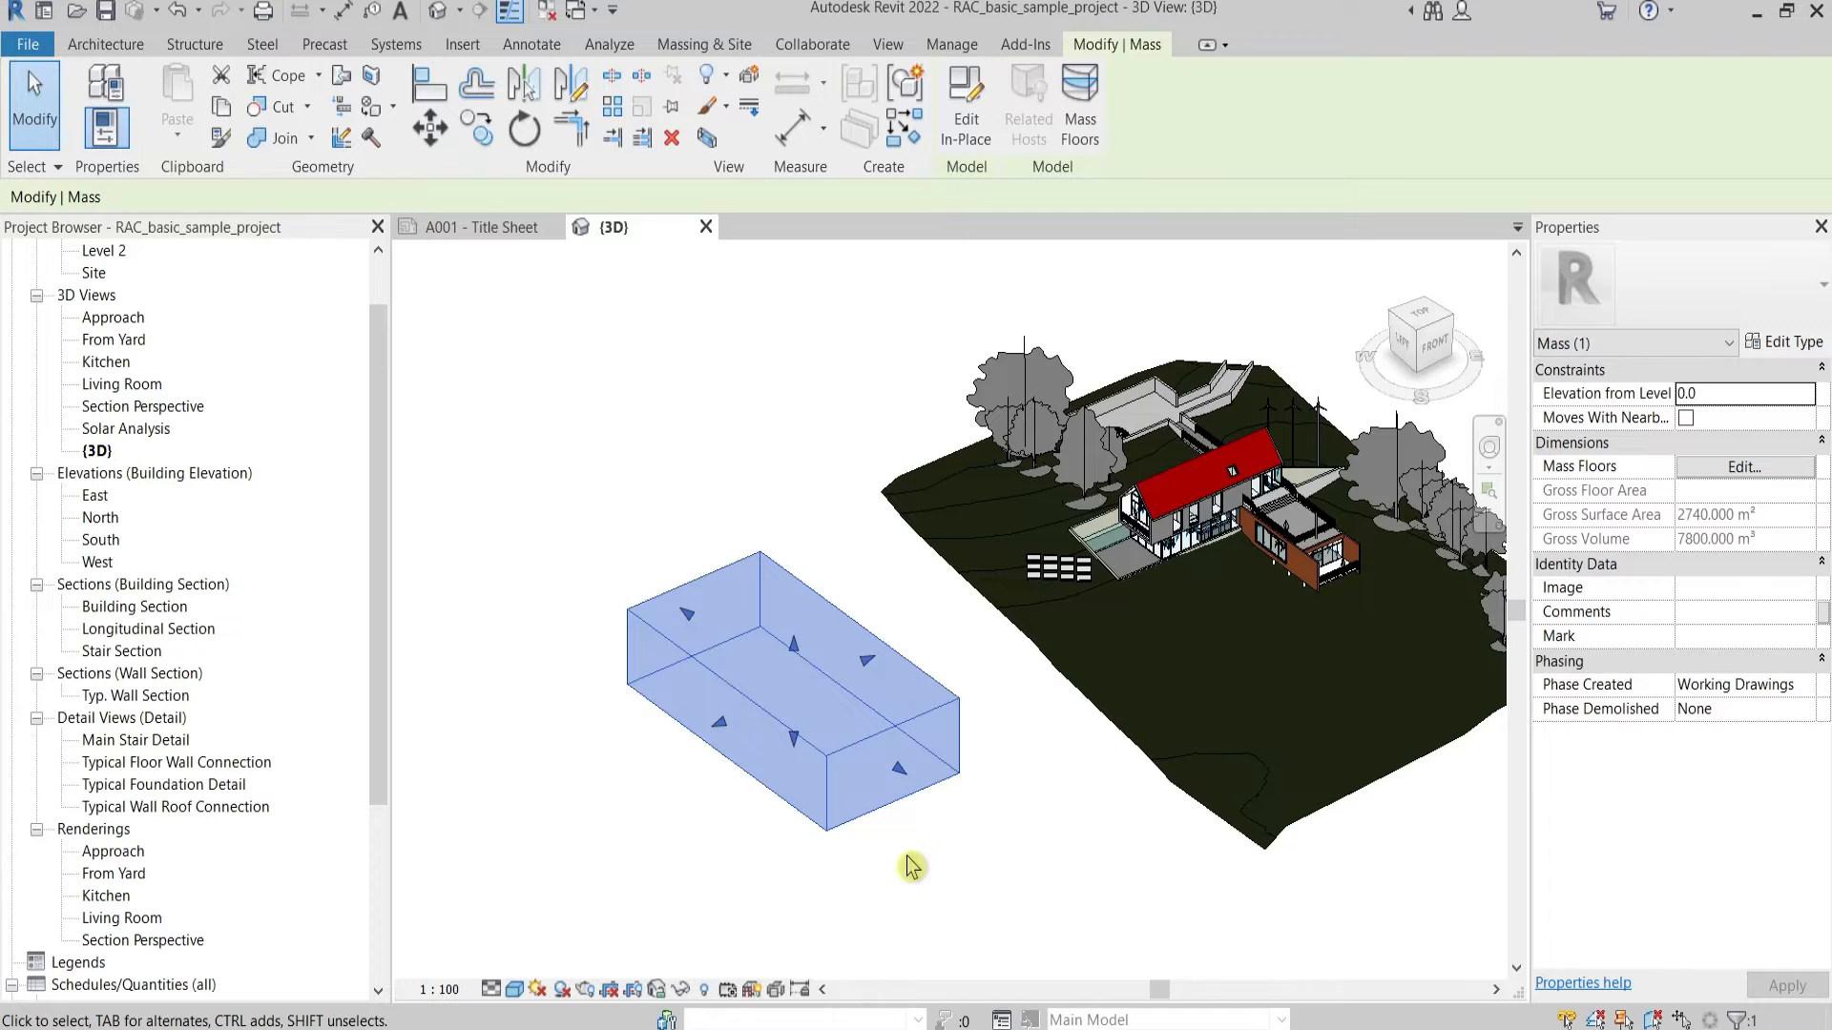
mouse_move(973, 628)
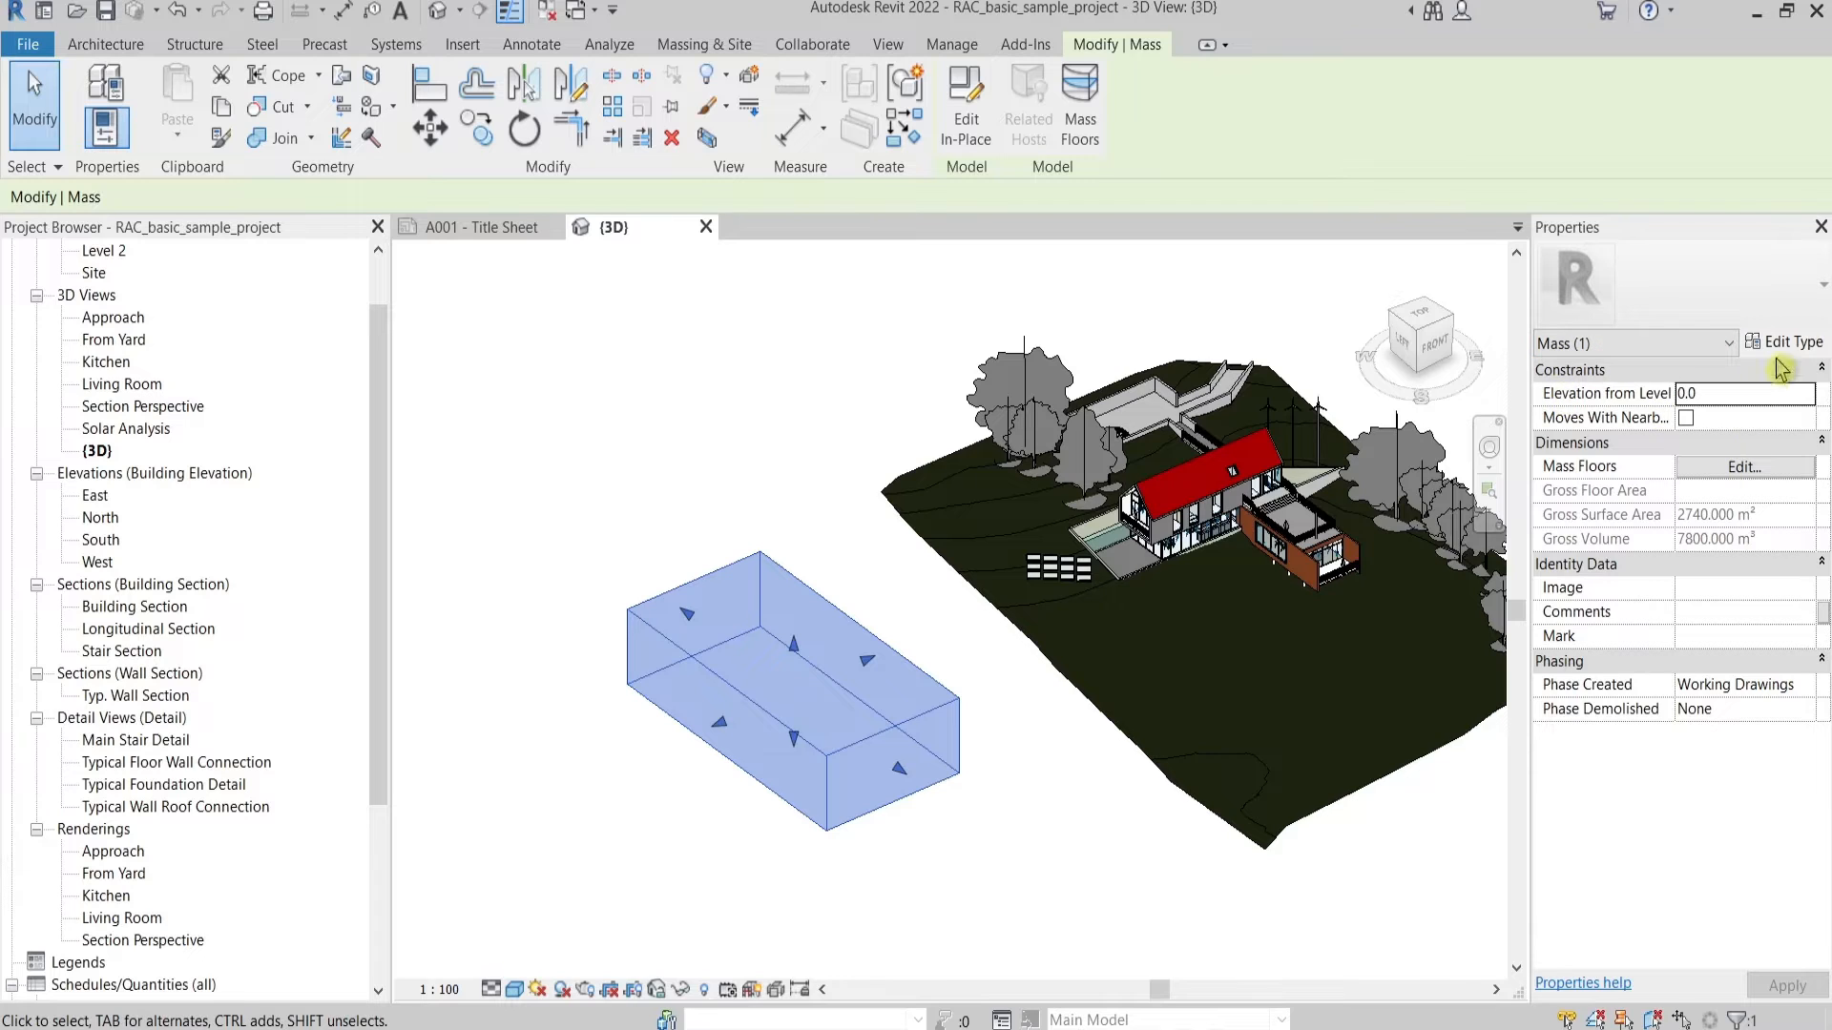
mouse_move(1667, 643)
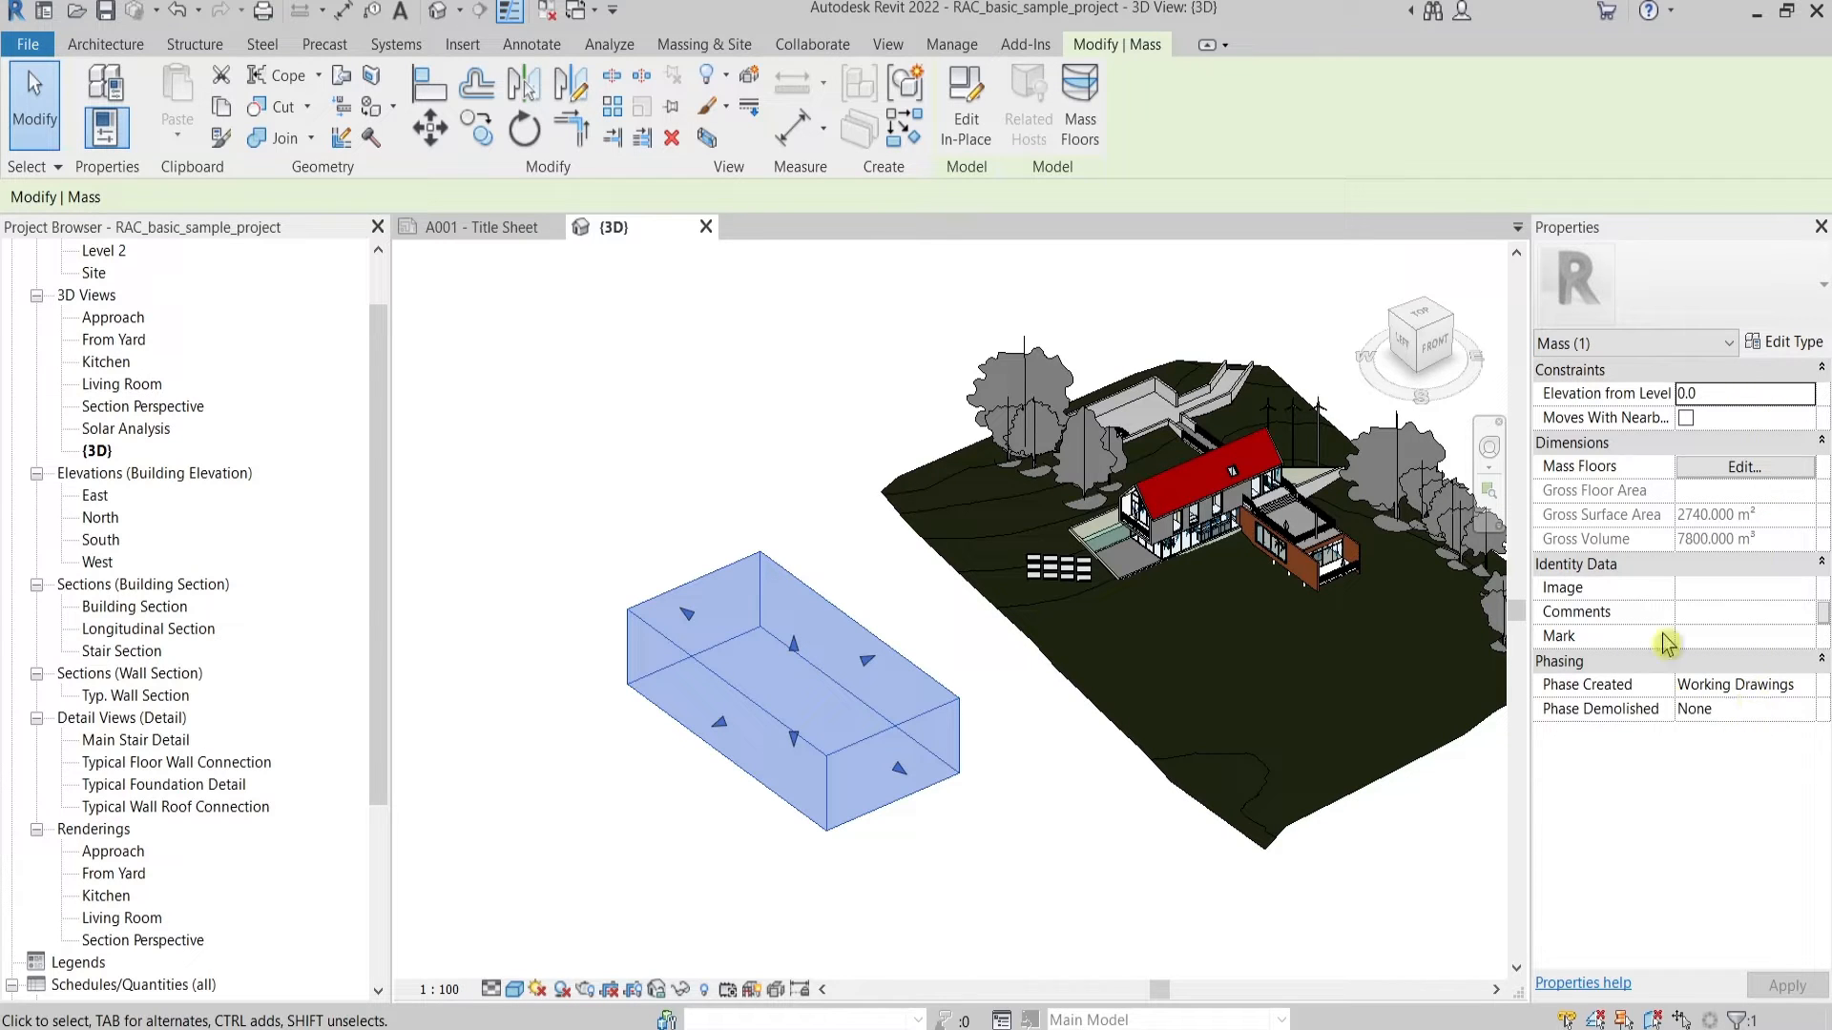
mouse_move(1713, 738)
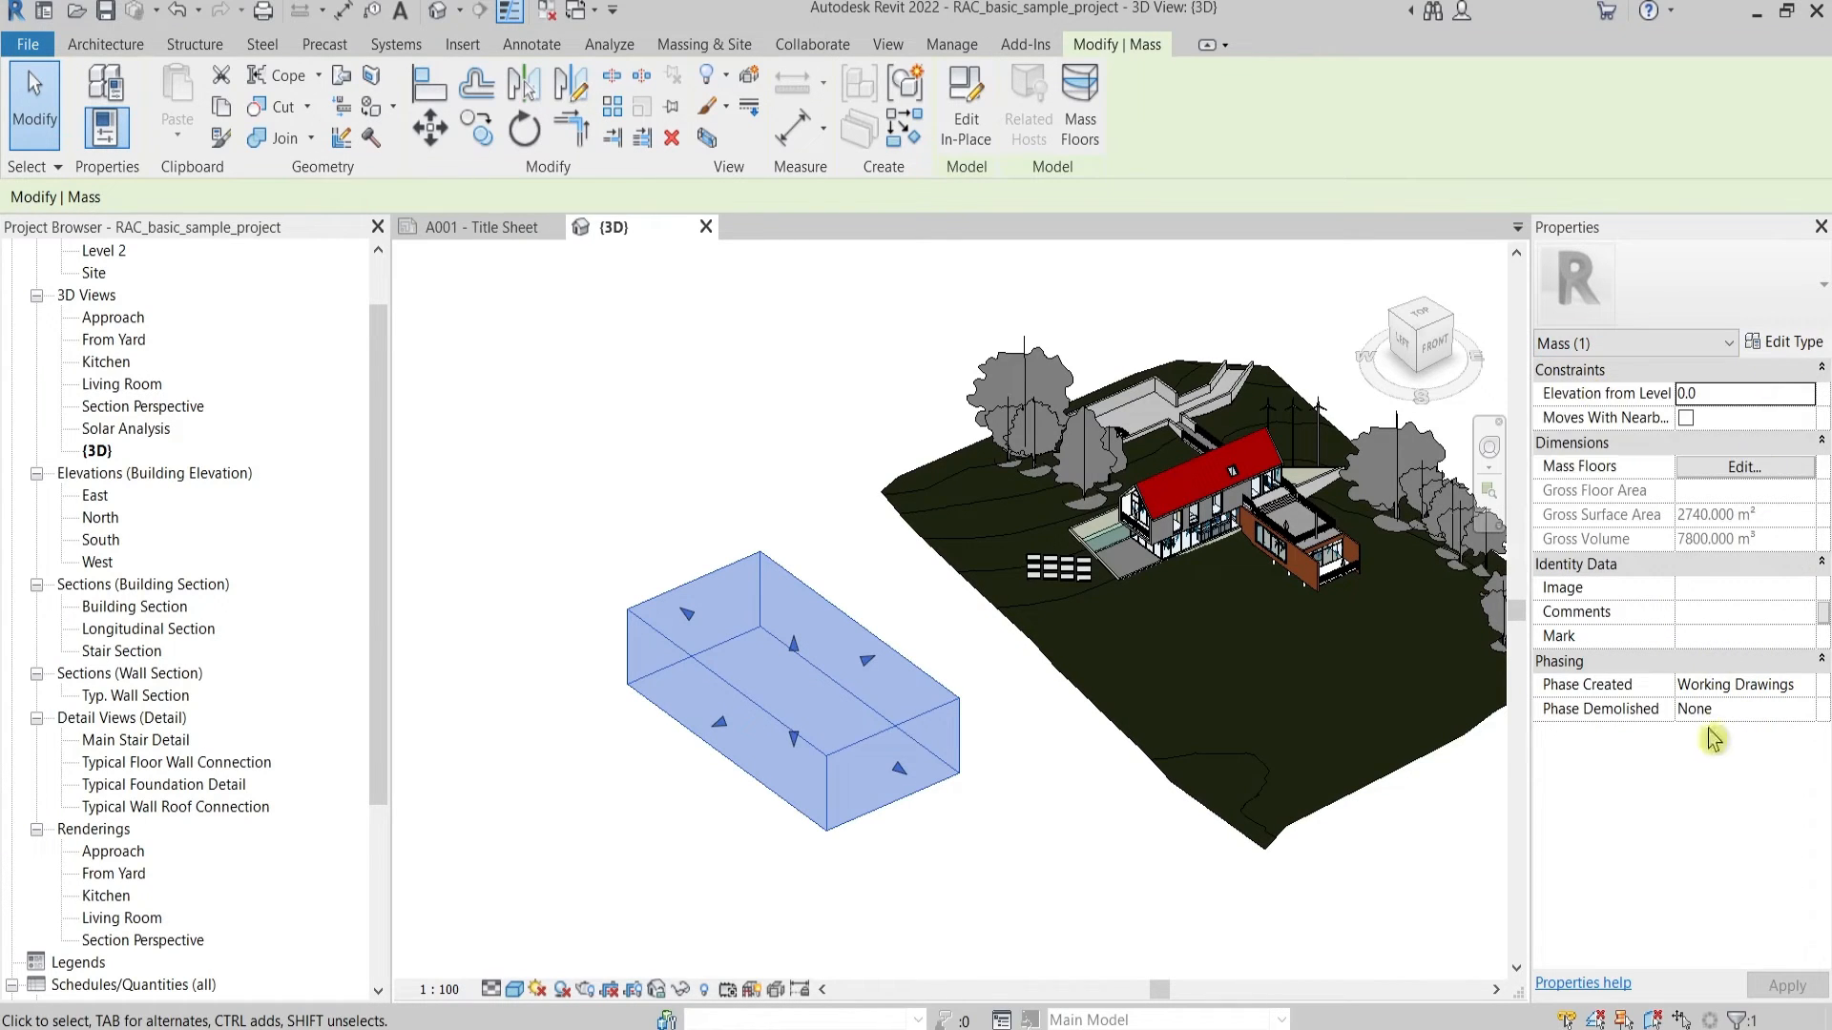
mouse_move(1760, 353)
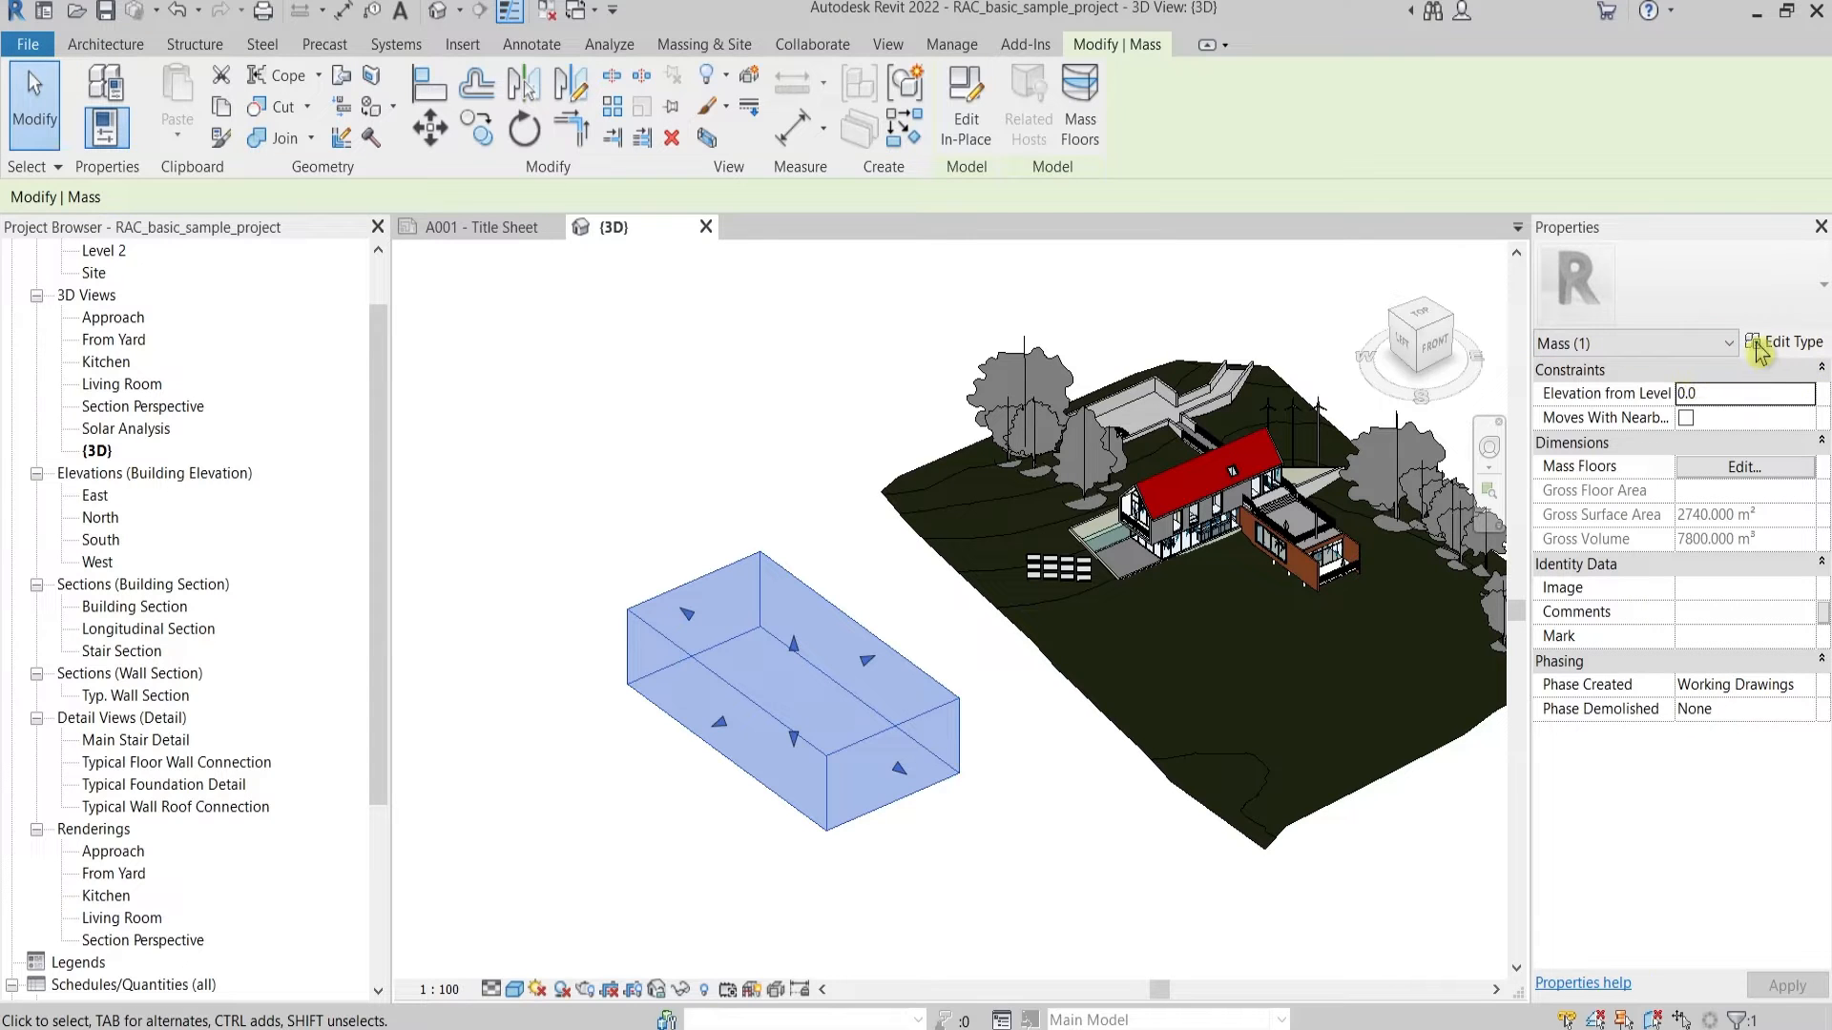
click(1786, 341)
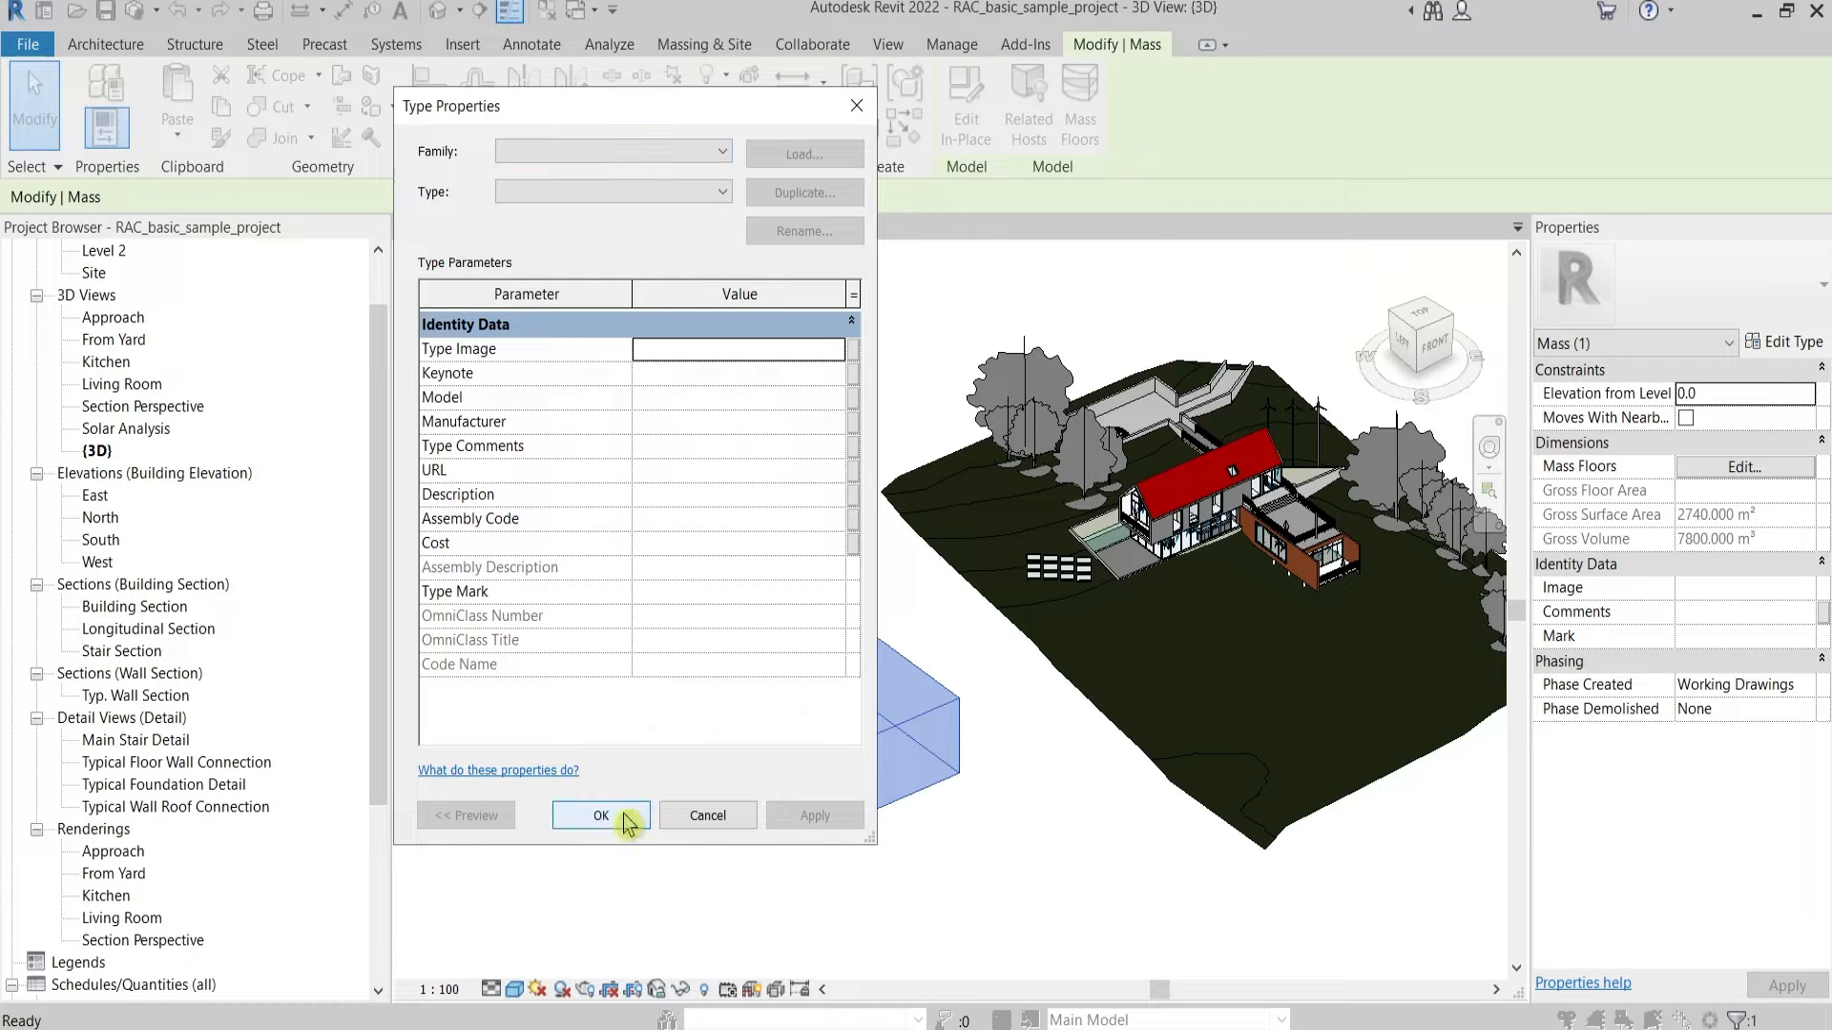
click(600, 816)
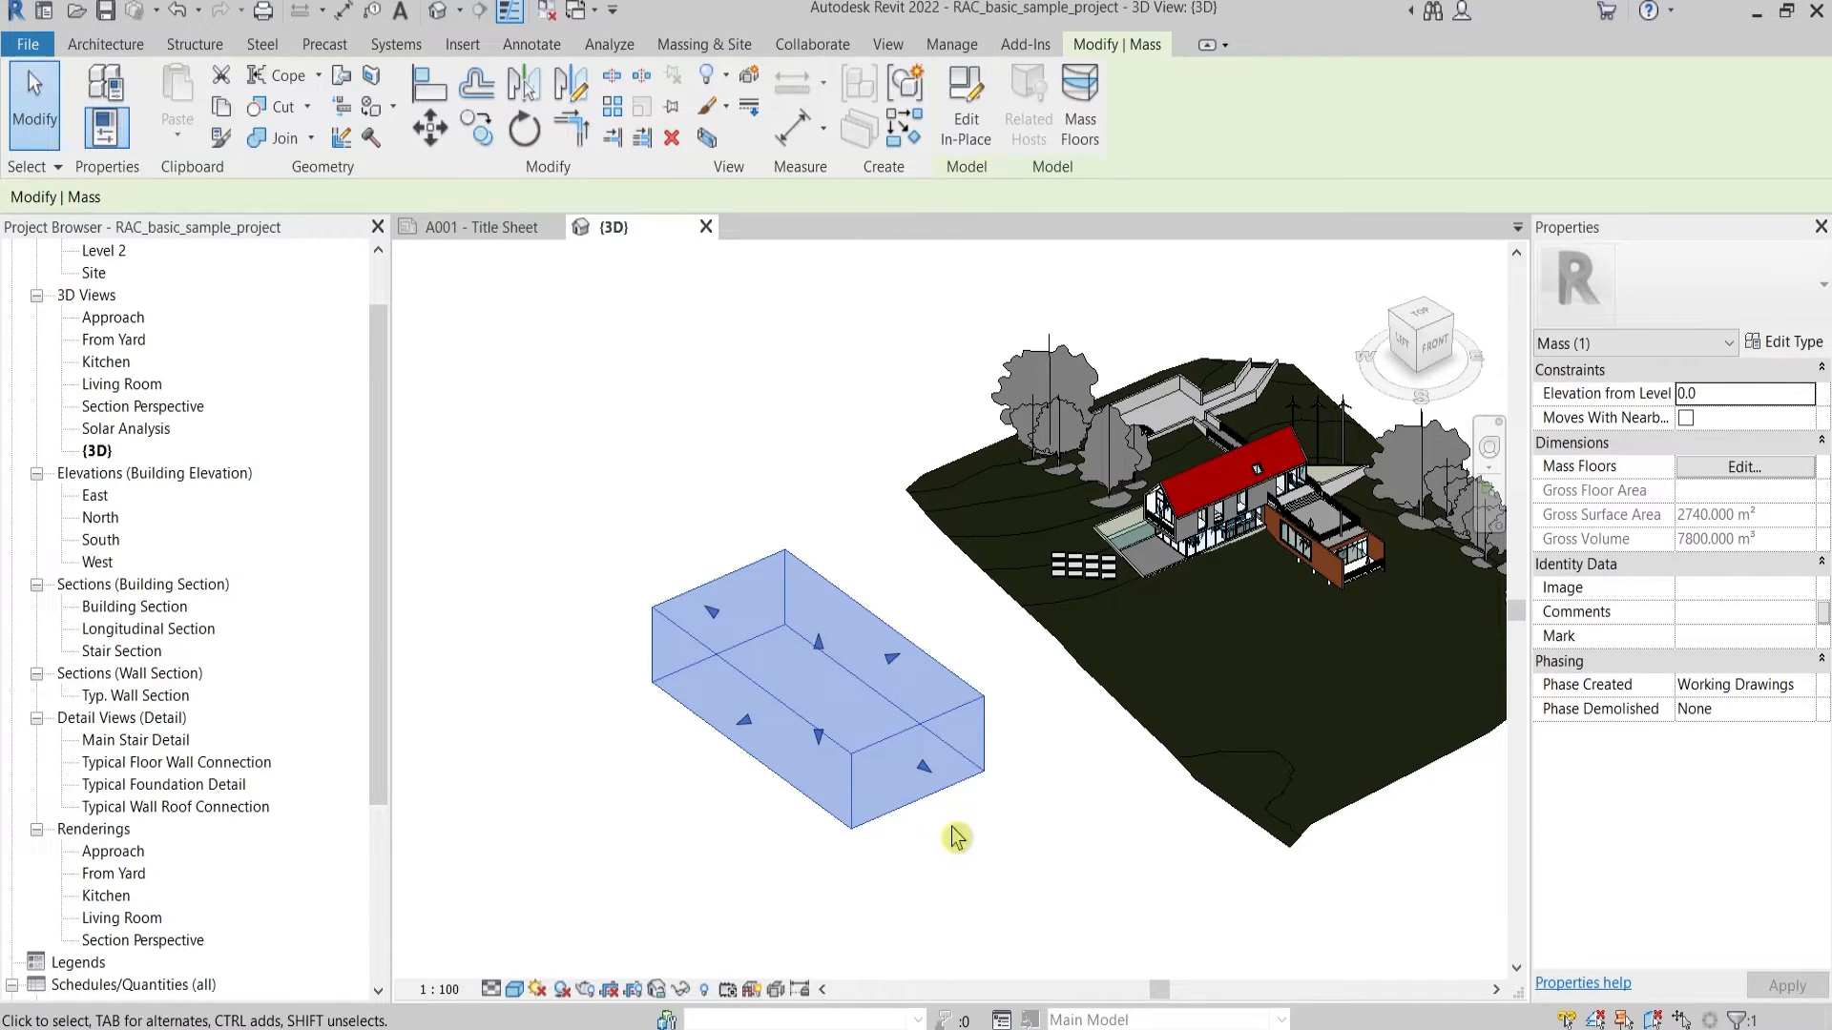
mouse_move(853, 432)
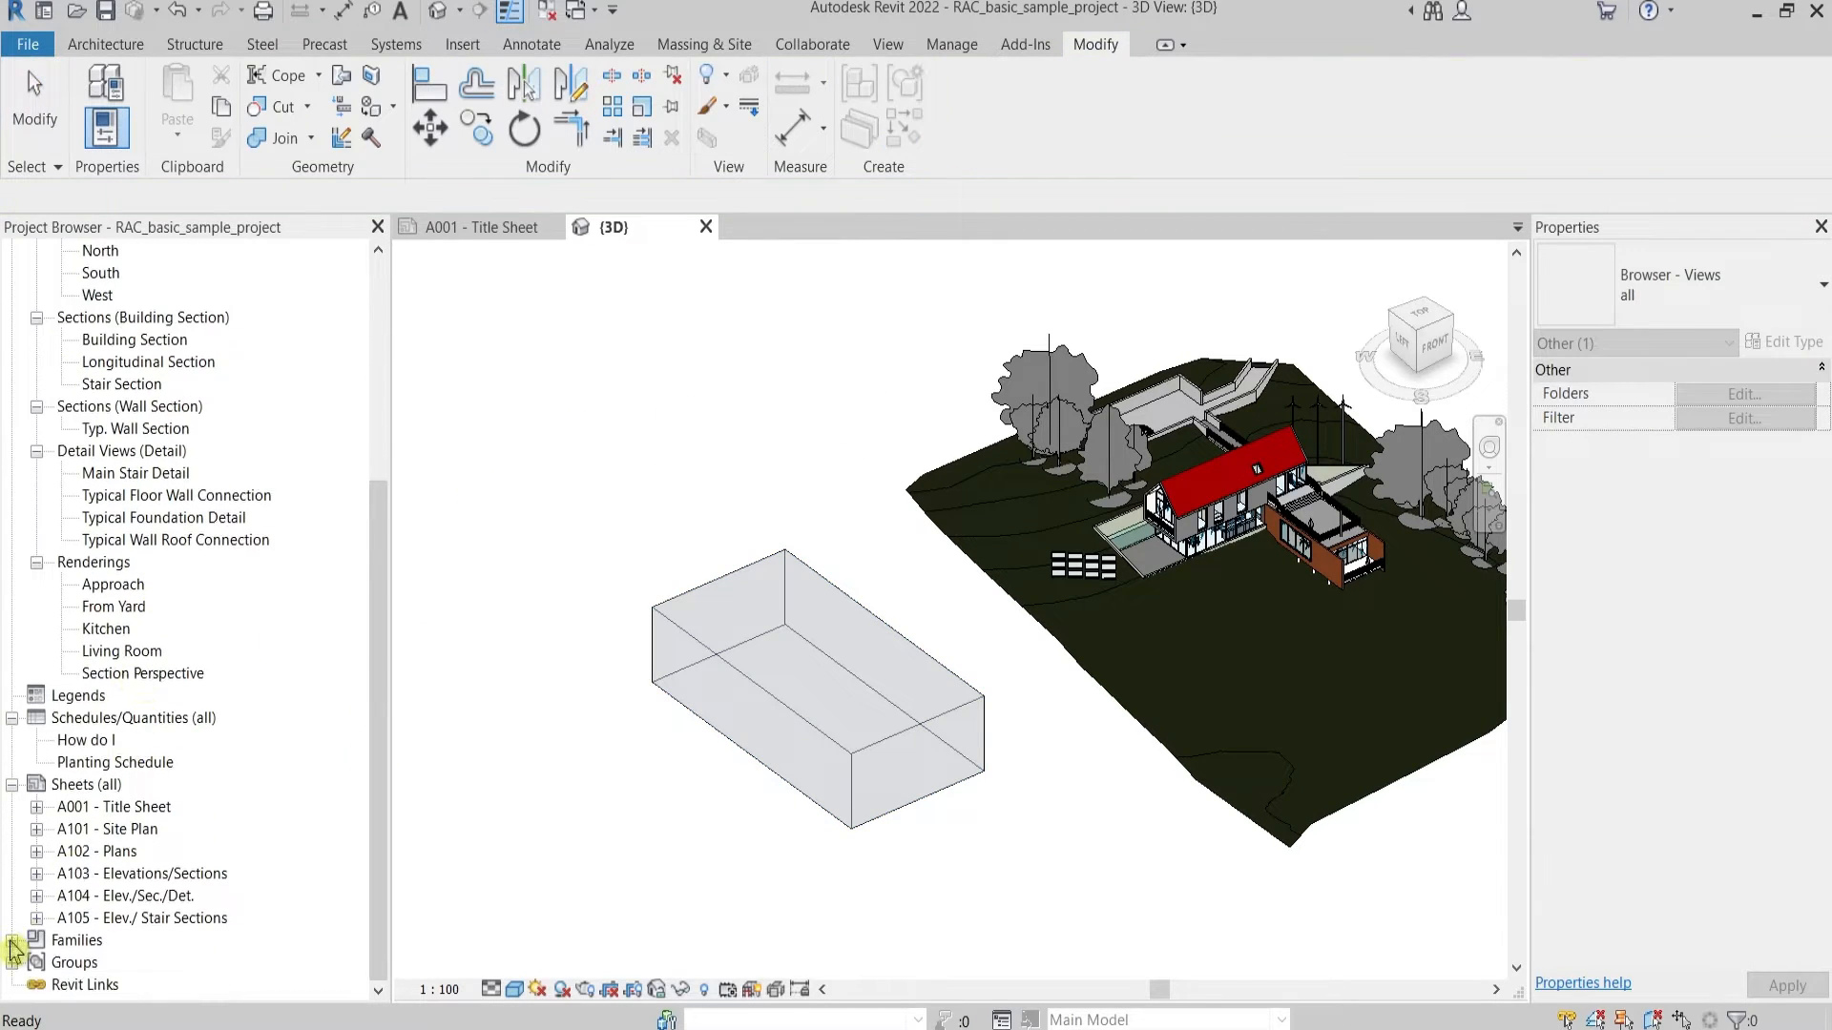
Rename the 'New' family under Families > Mass to 'New Object'
click(11, 941)
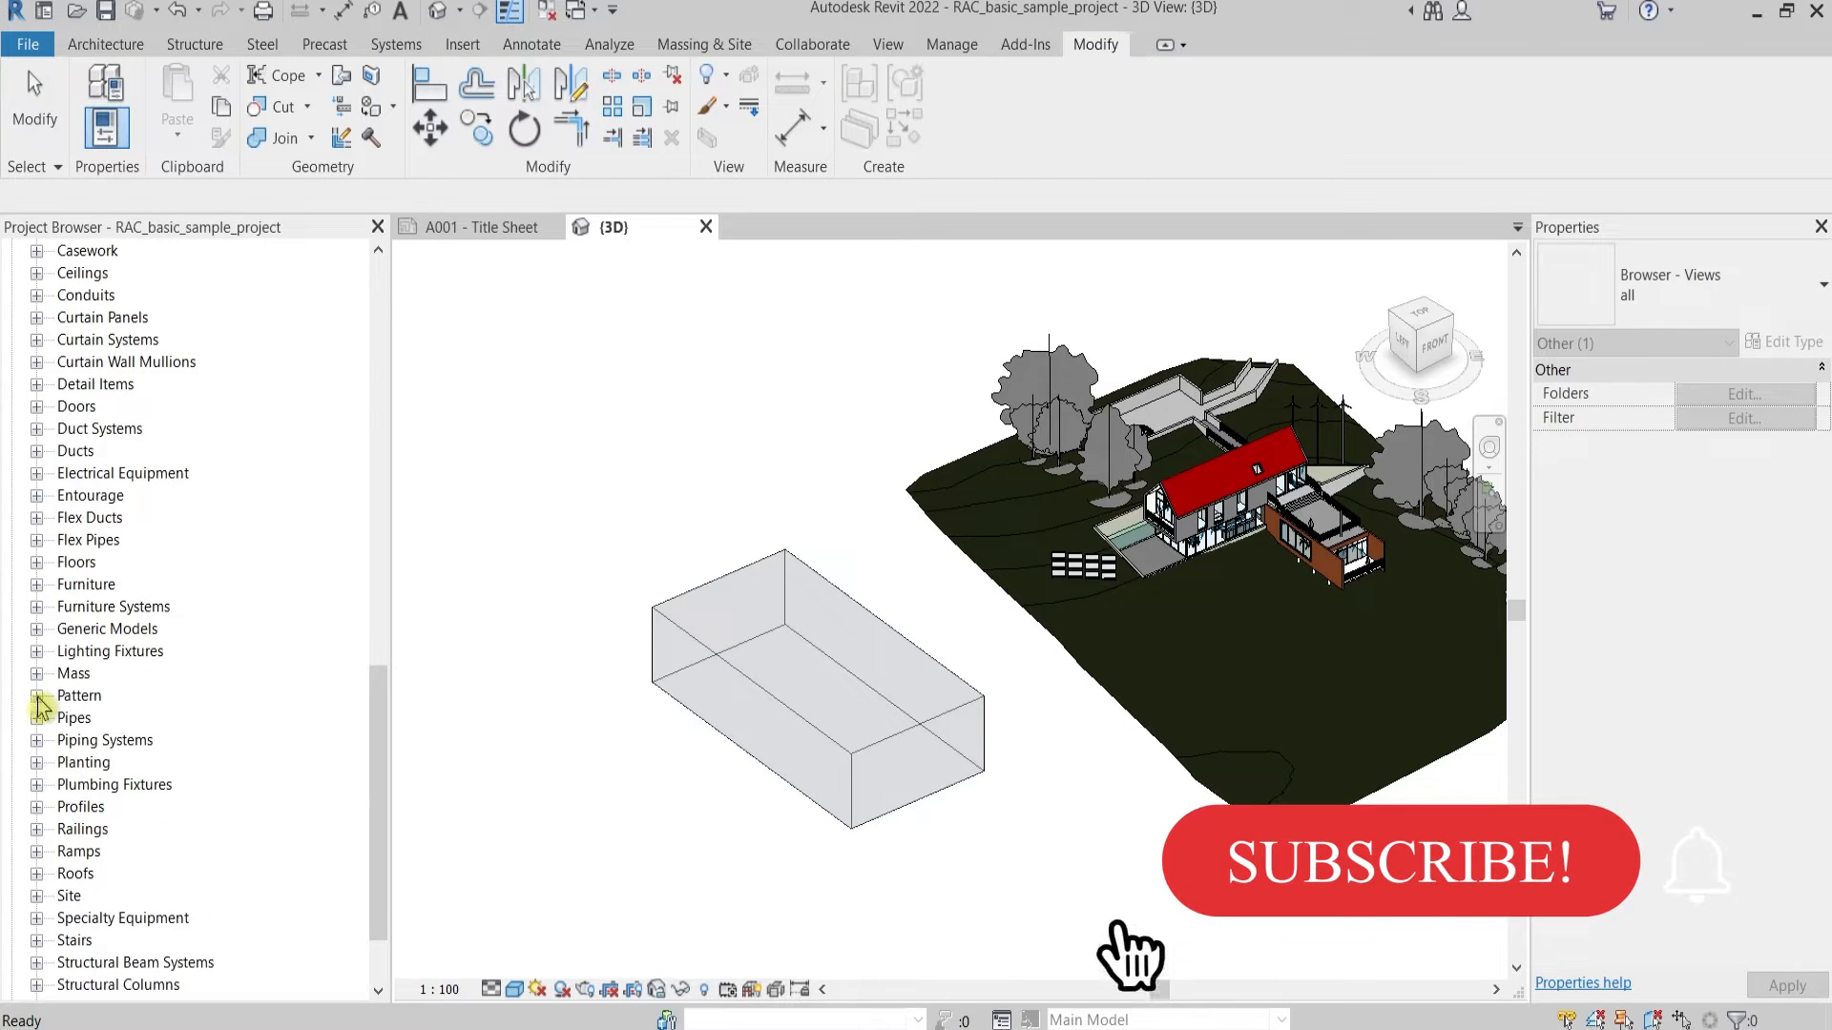
scroll(up, 3)
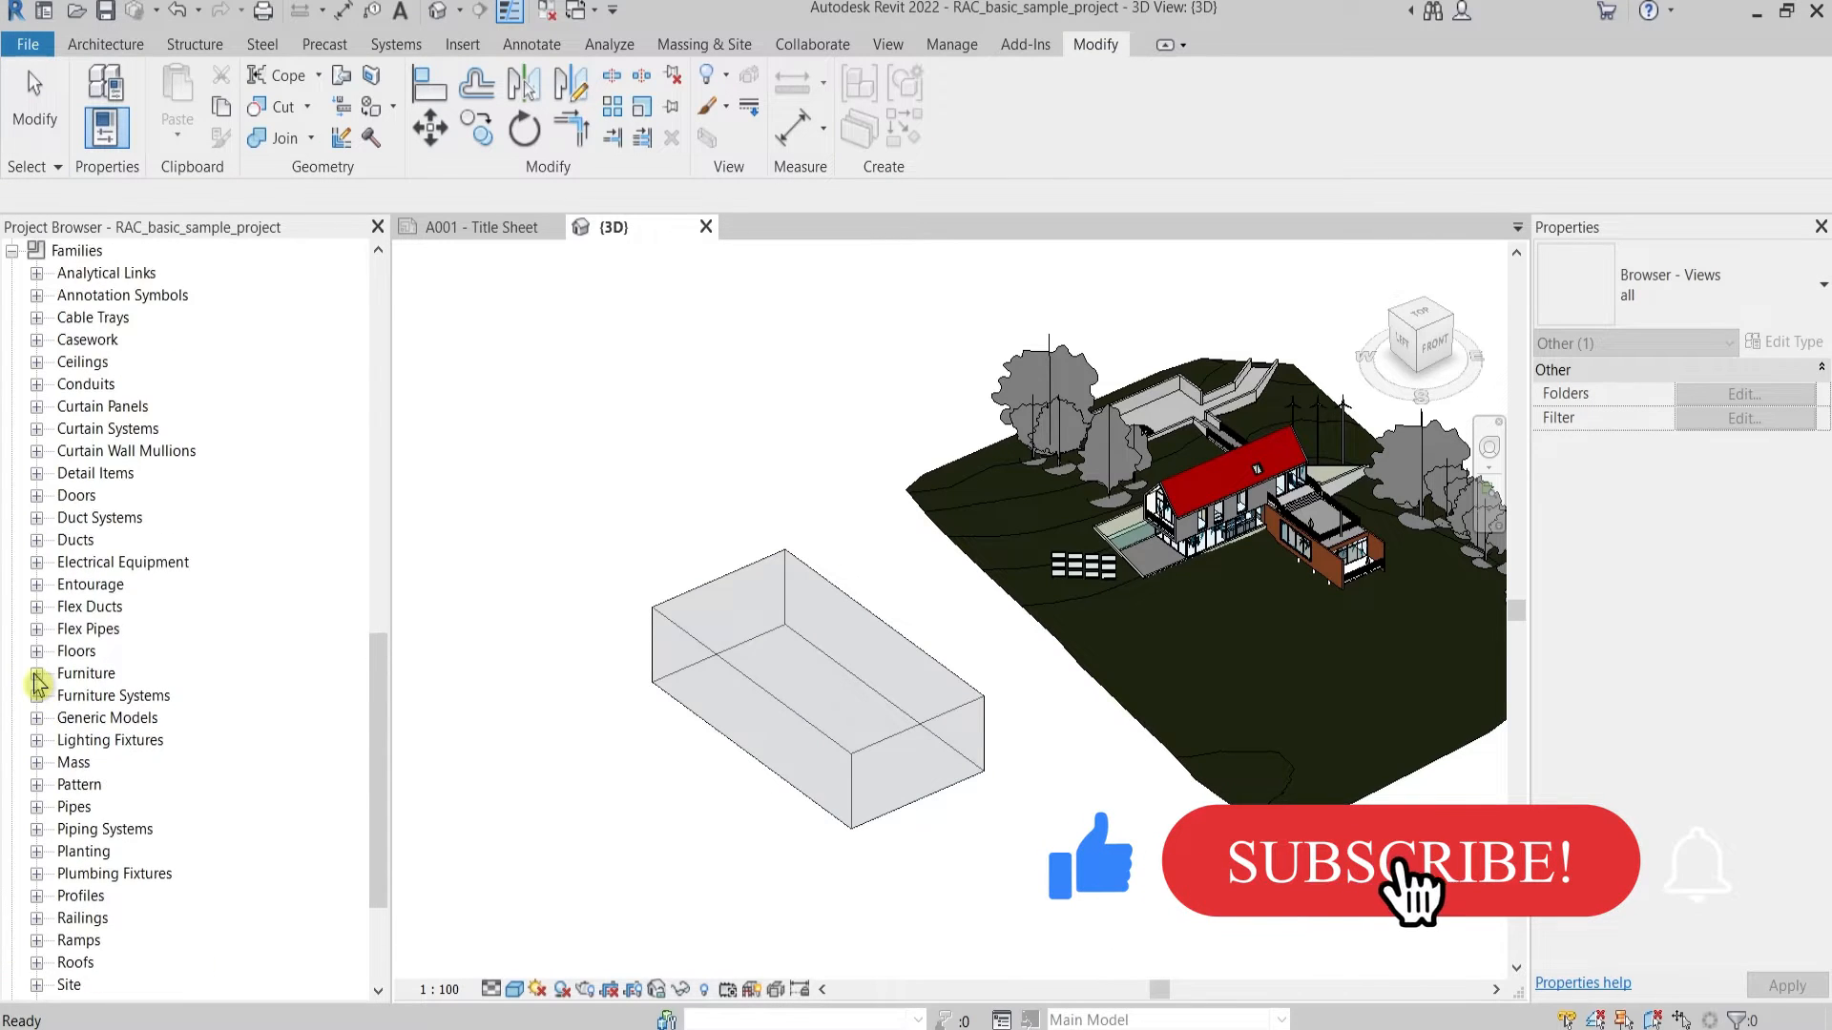
click(37, 763)
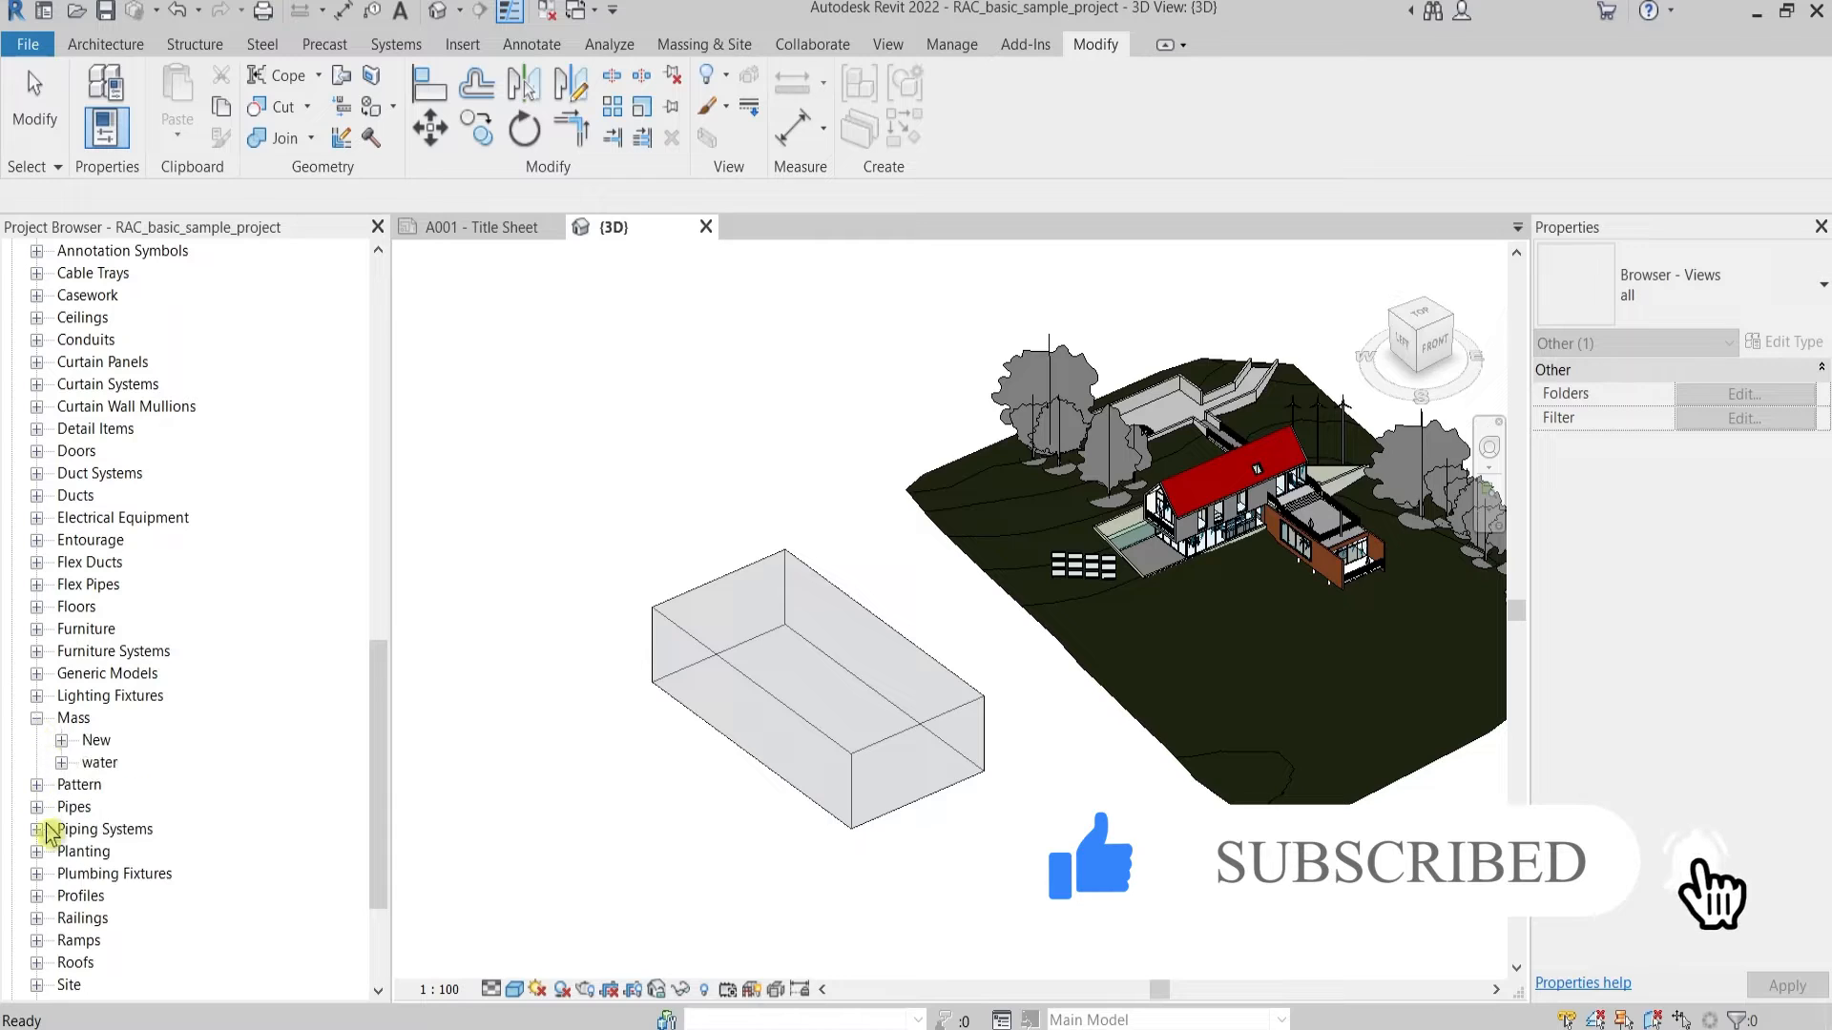
mouse_move(111, 754)
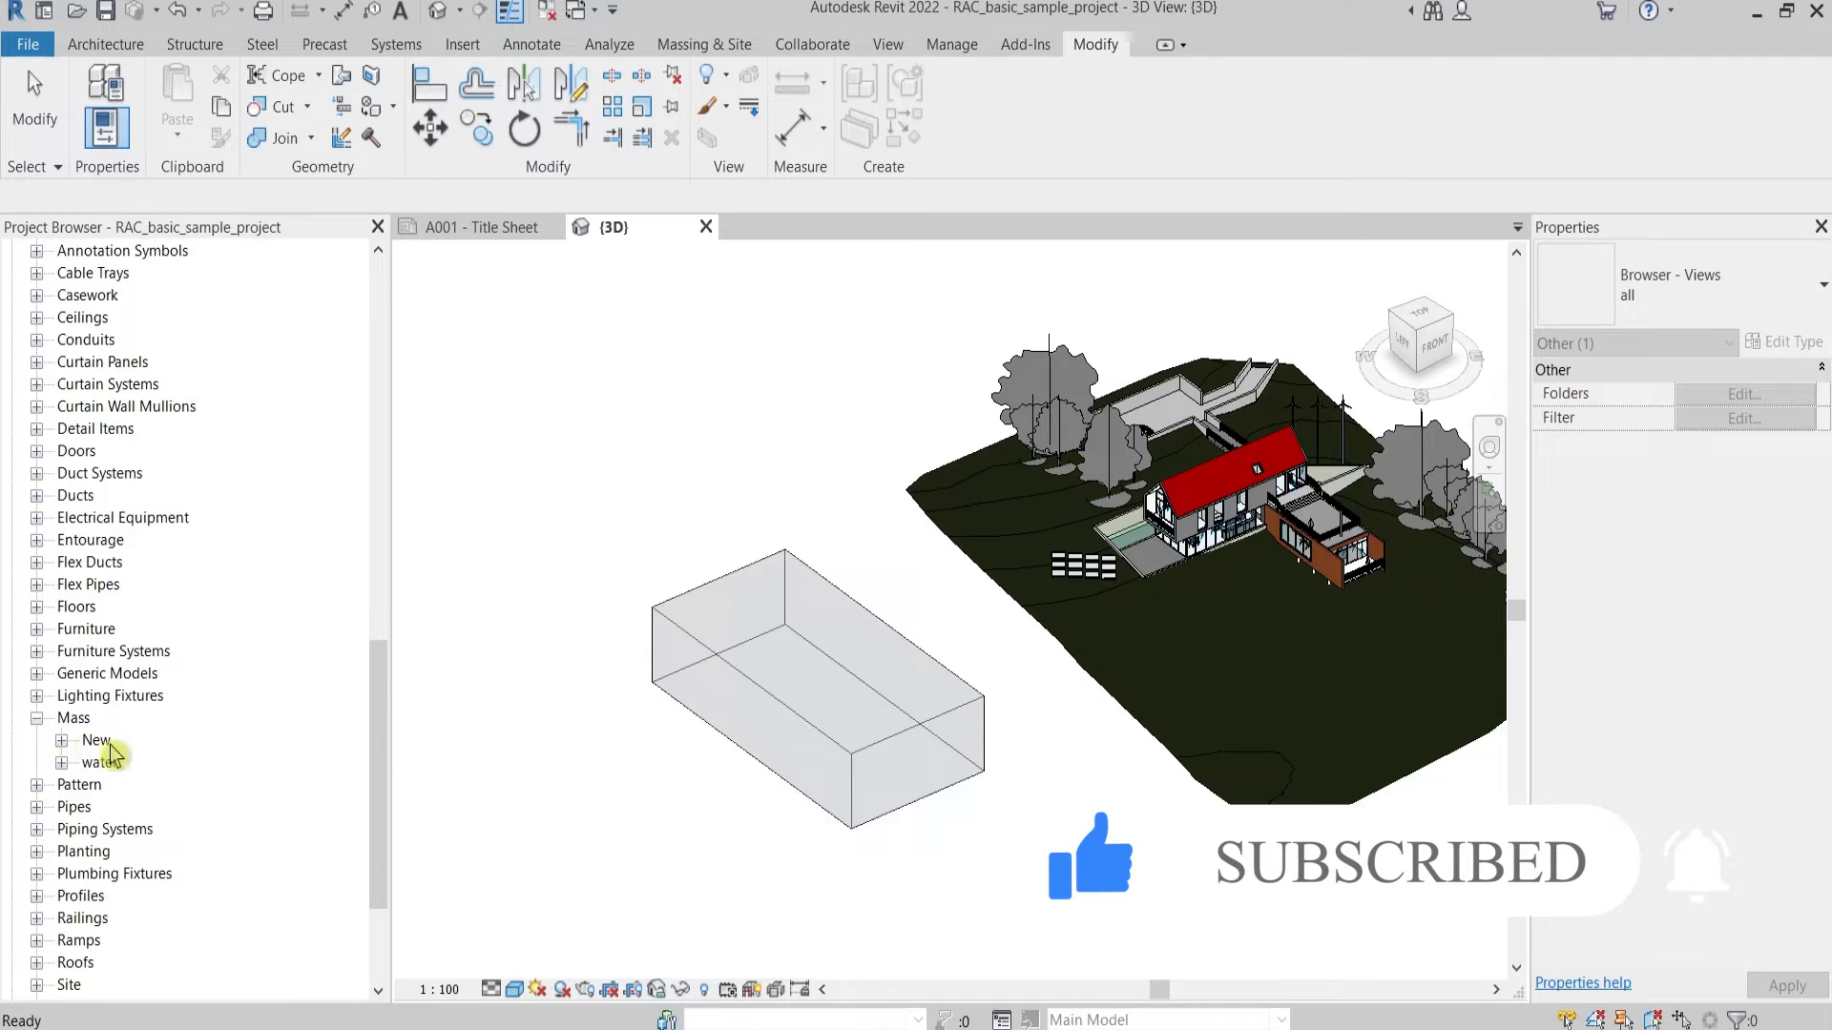
click(95, 740)
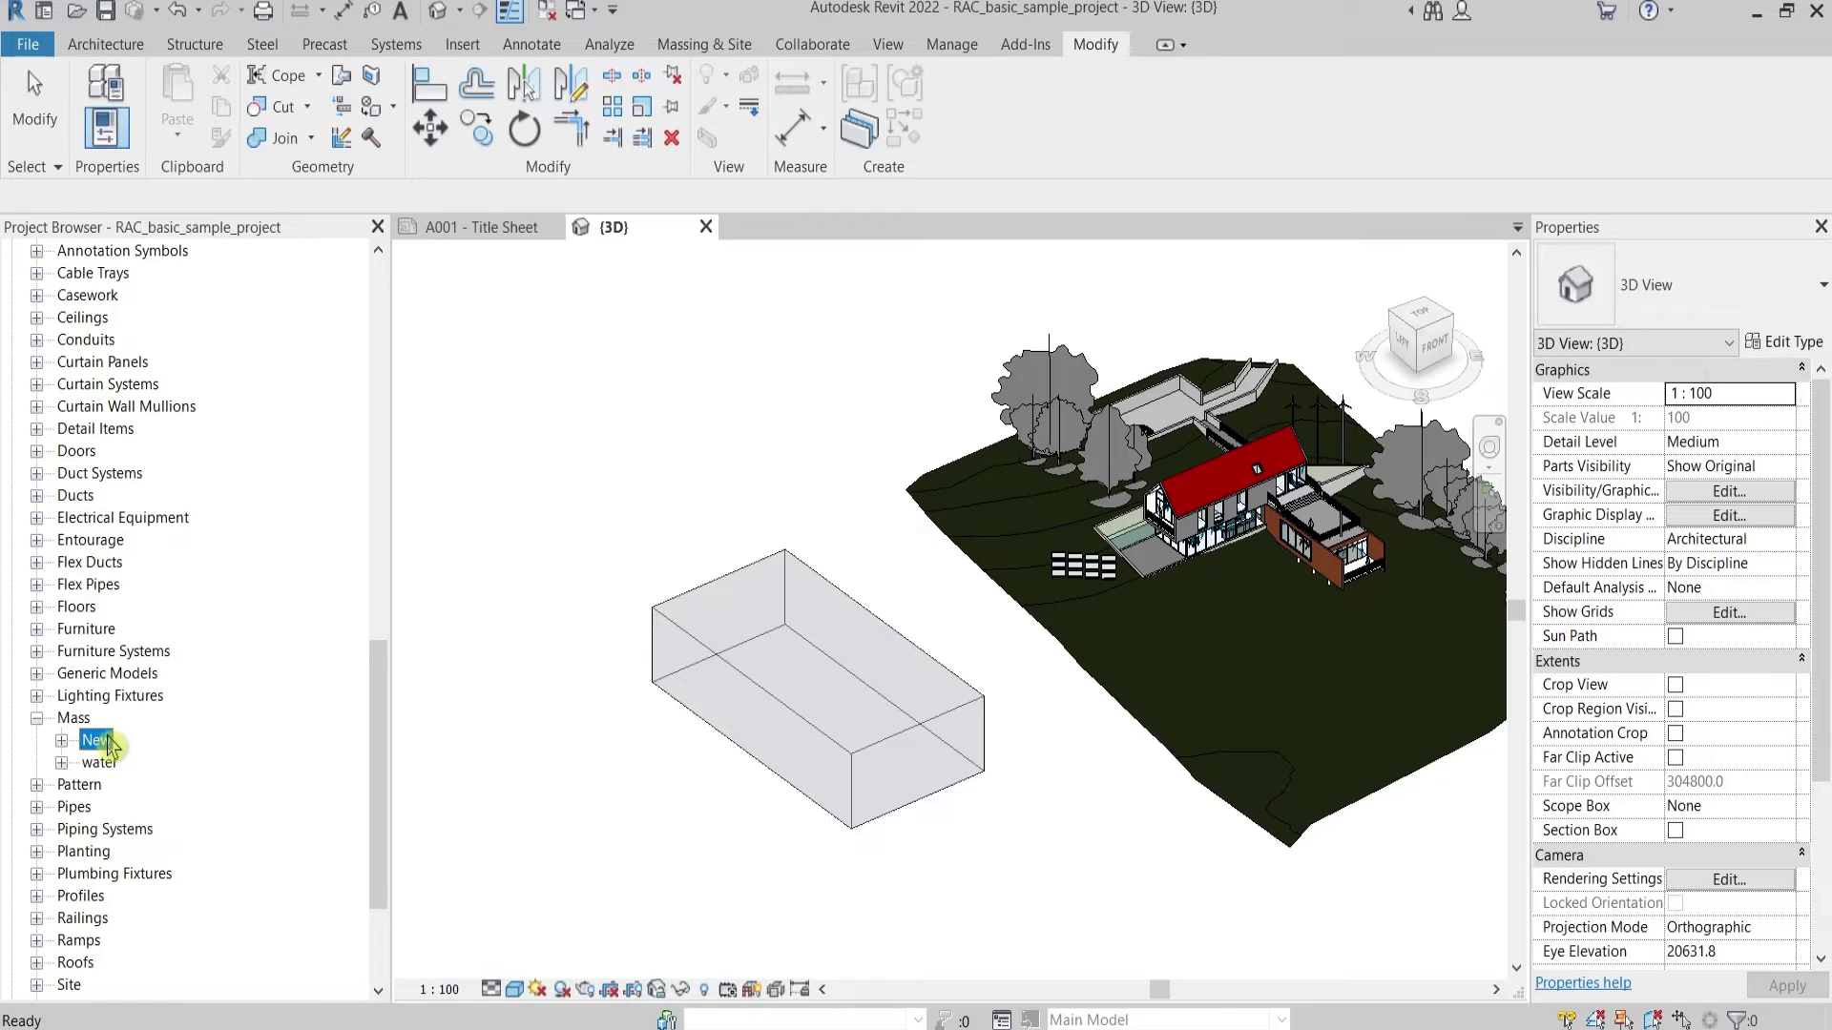
double_click(96, 739)
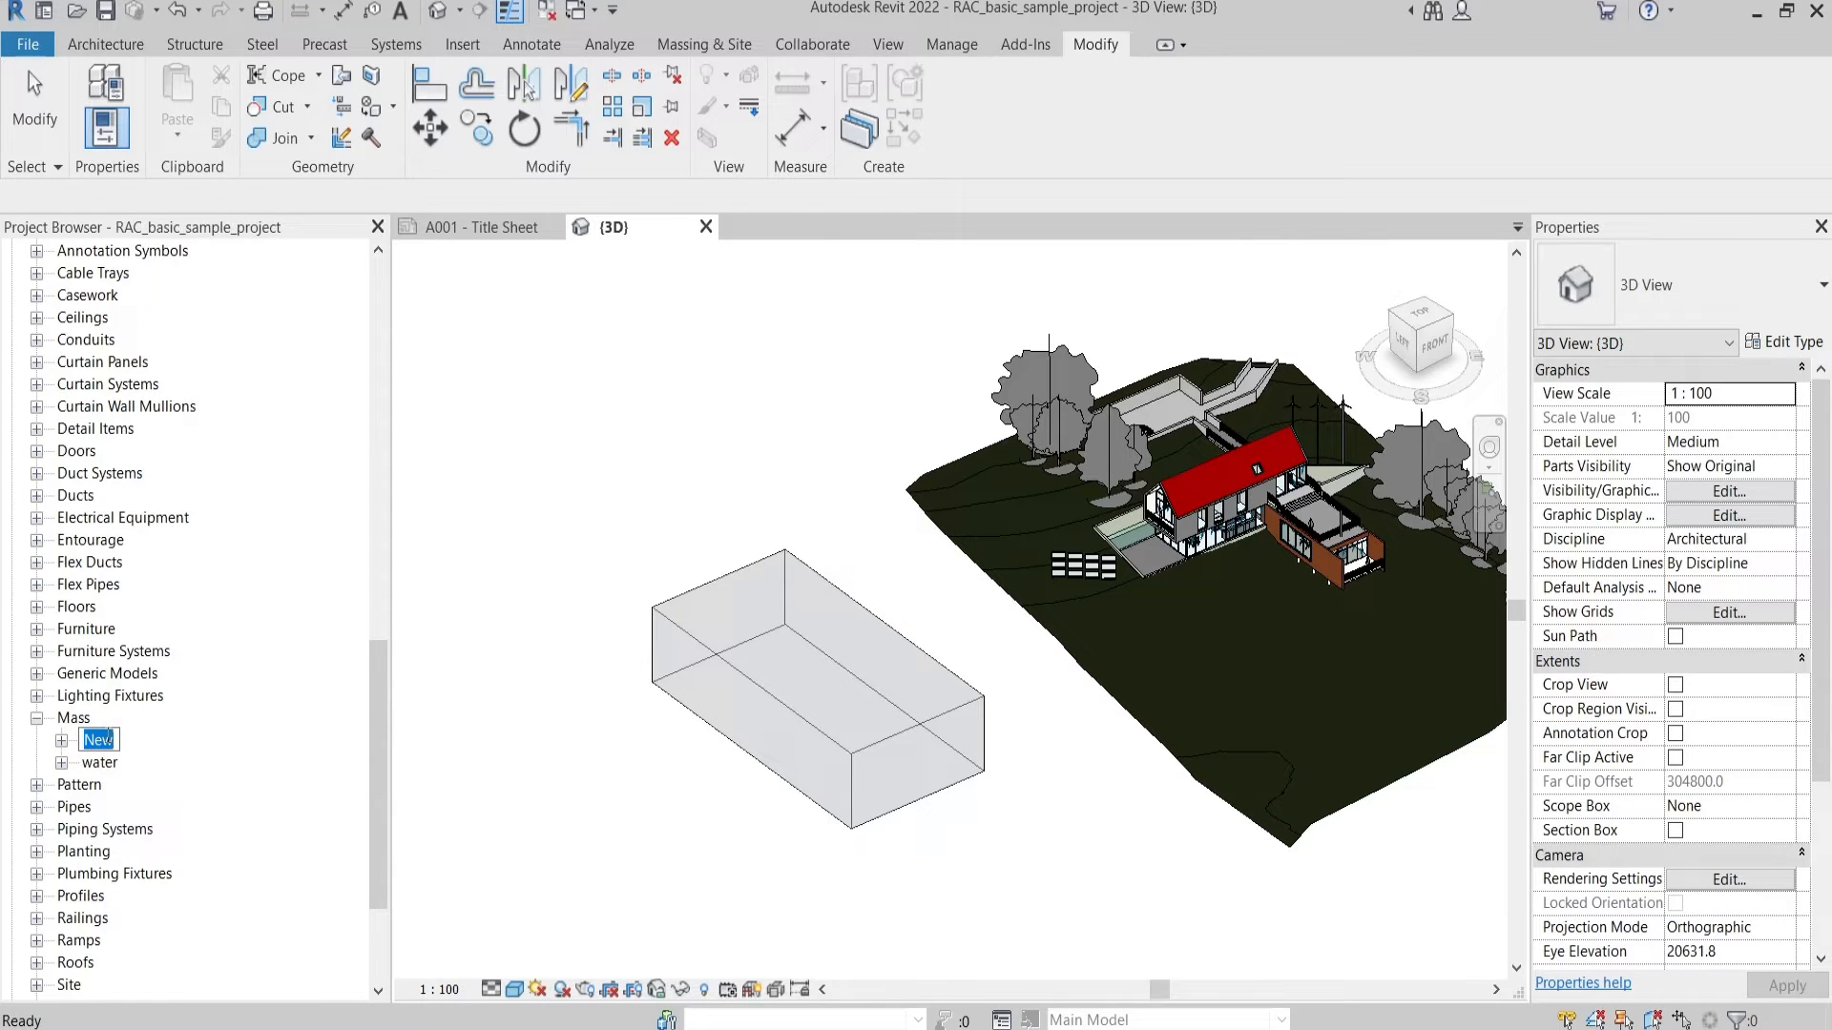
mouse_move(173, 818)
text( Object)
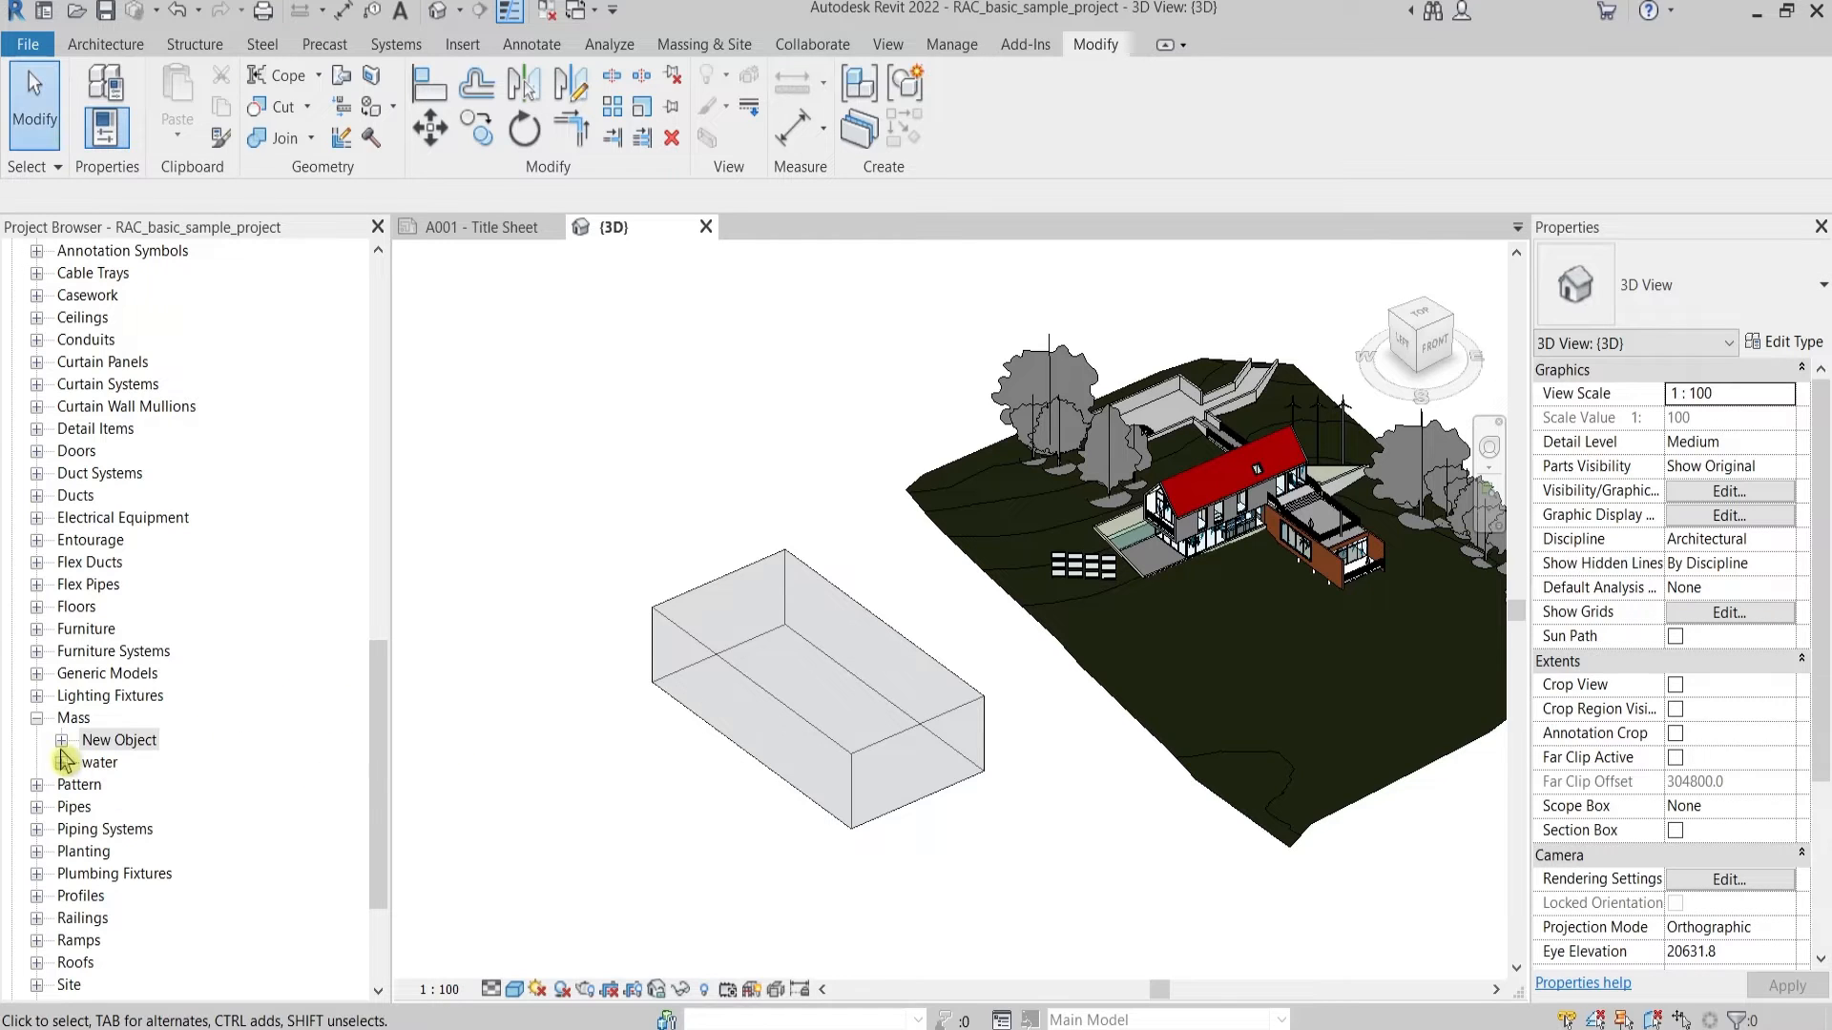
Rename the family's 'New' type to 'New Object' and clear the selection
click(99, 763)
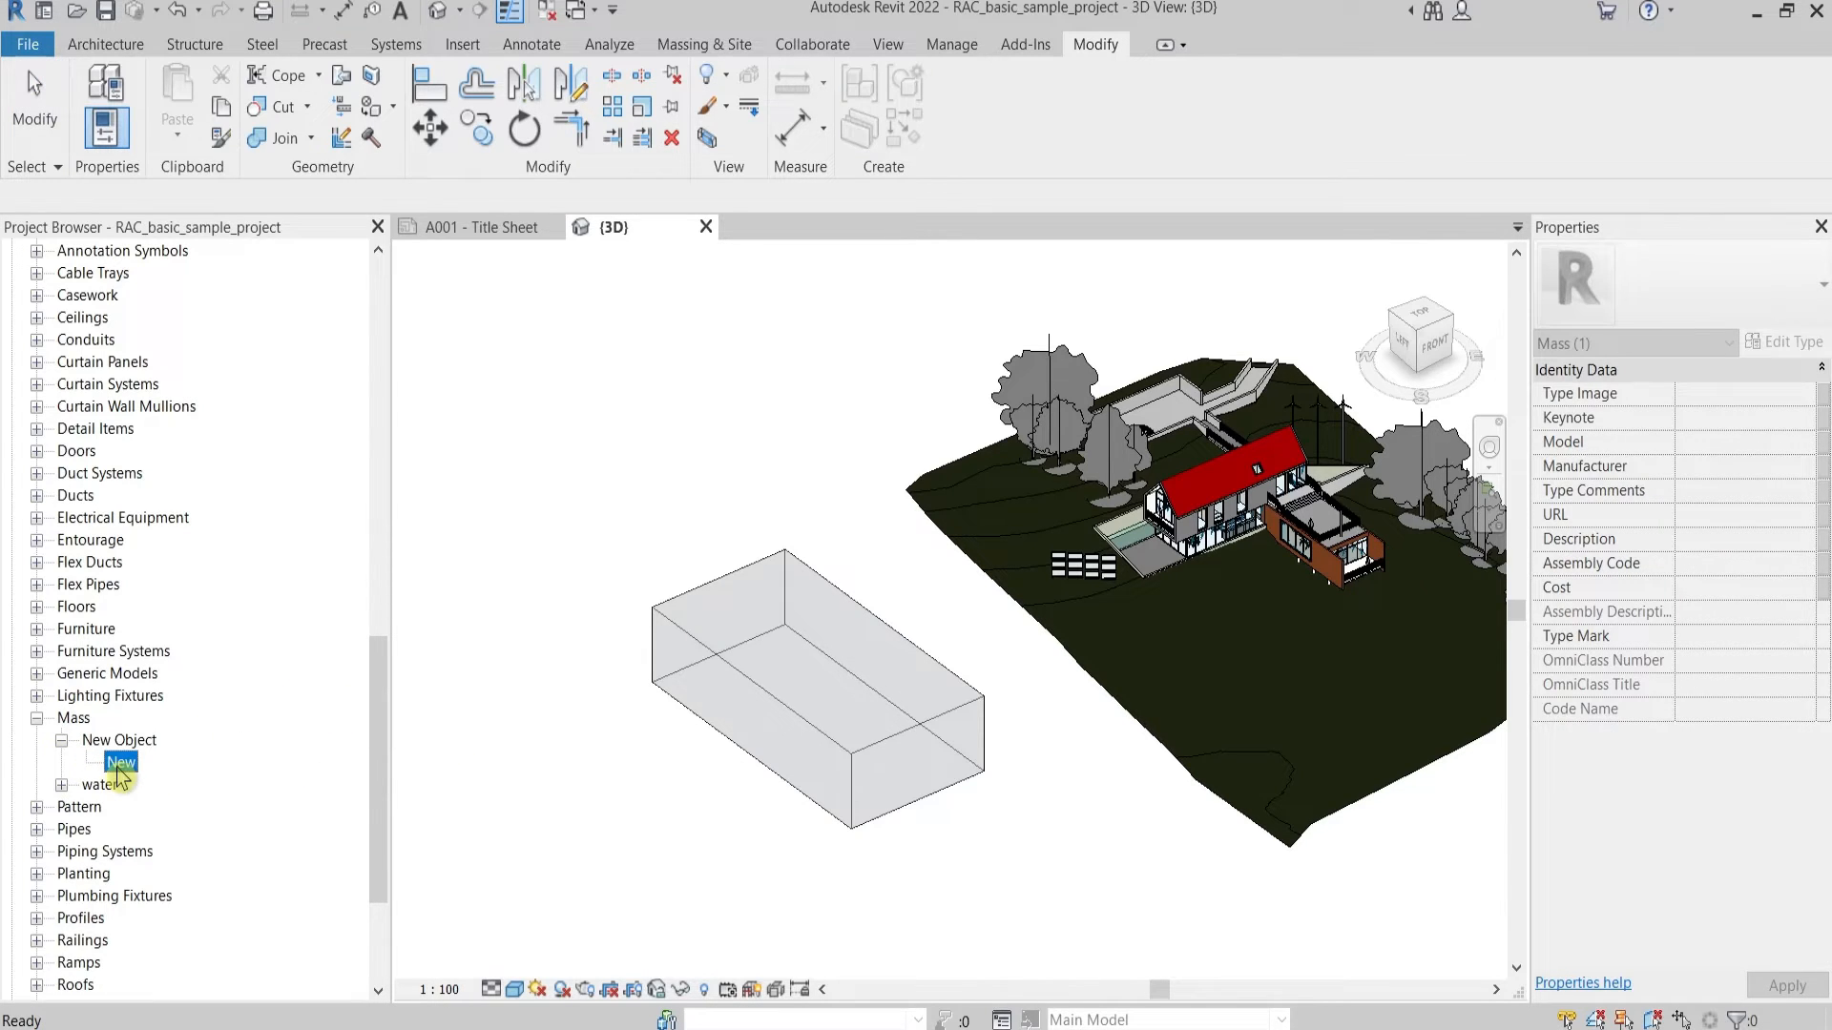
click(438, 780)
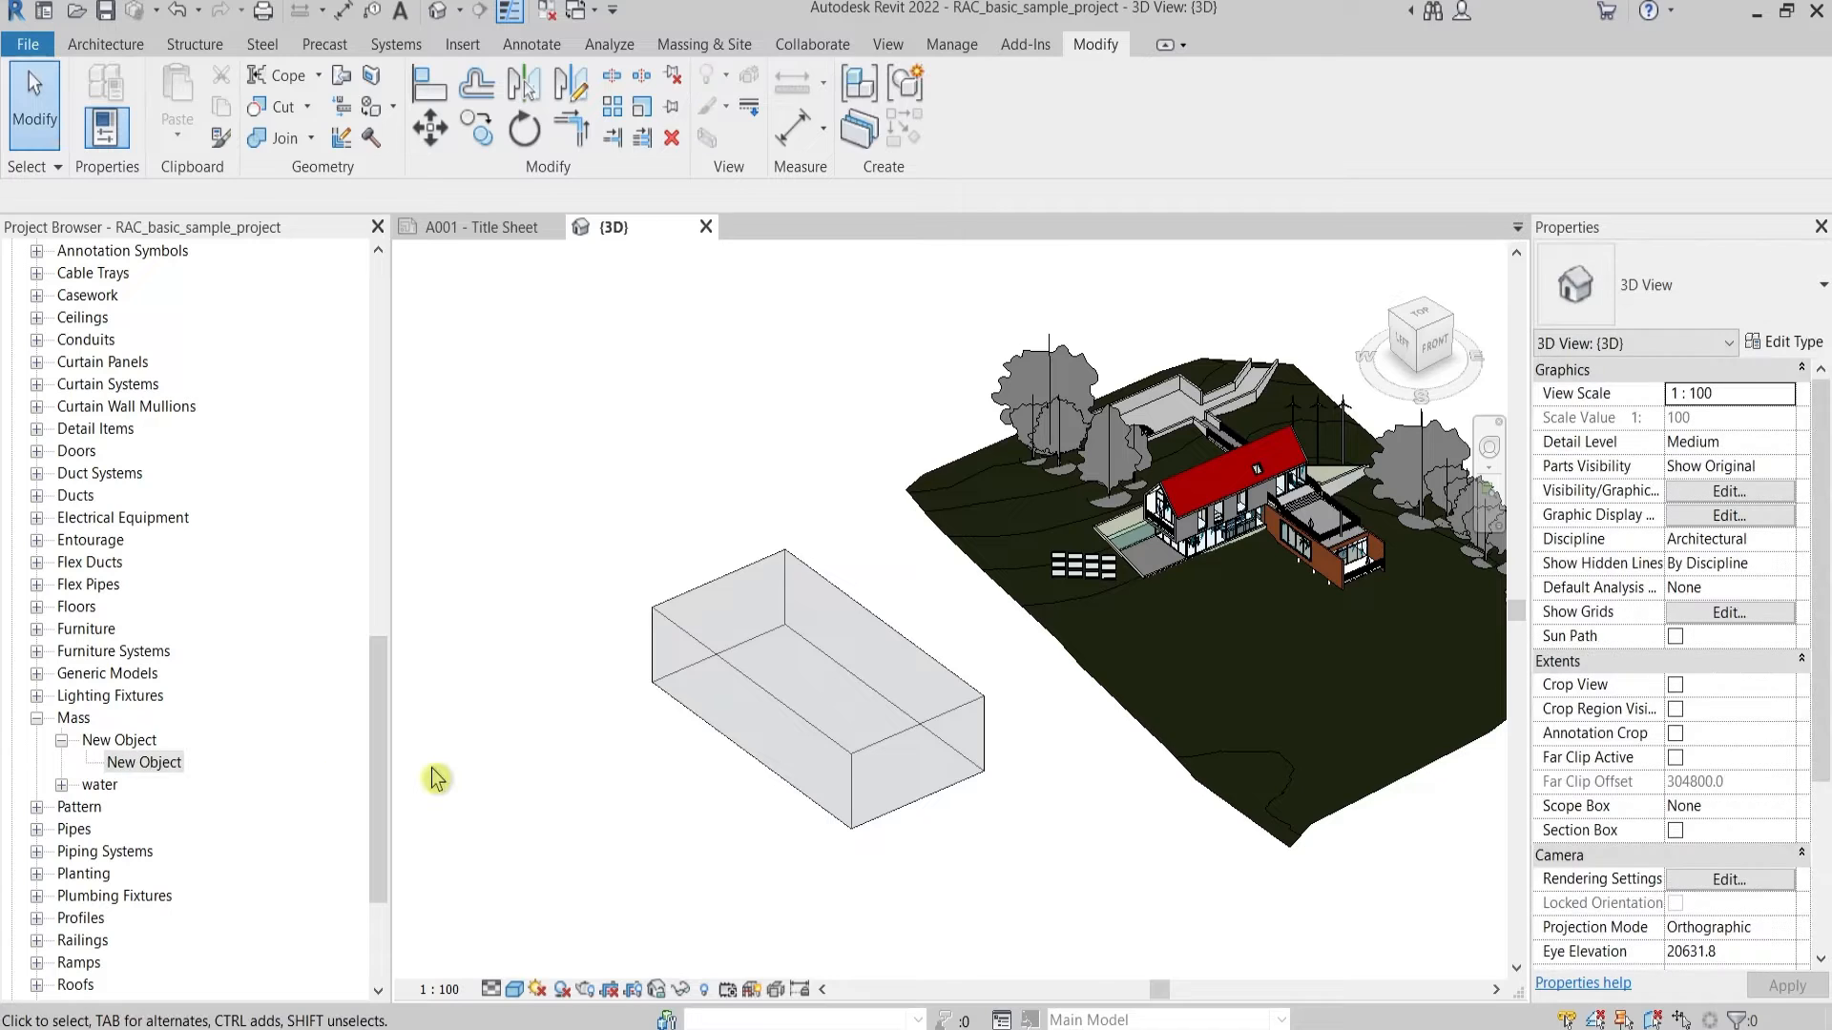
click(795, 678)
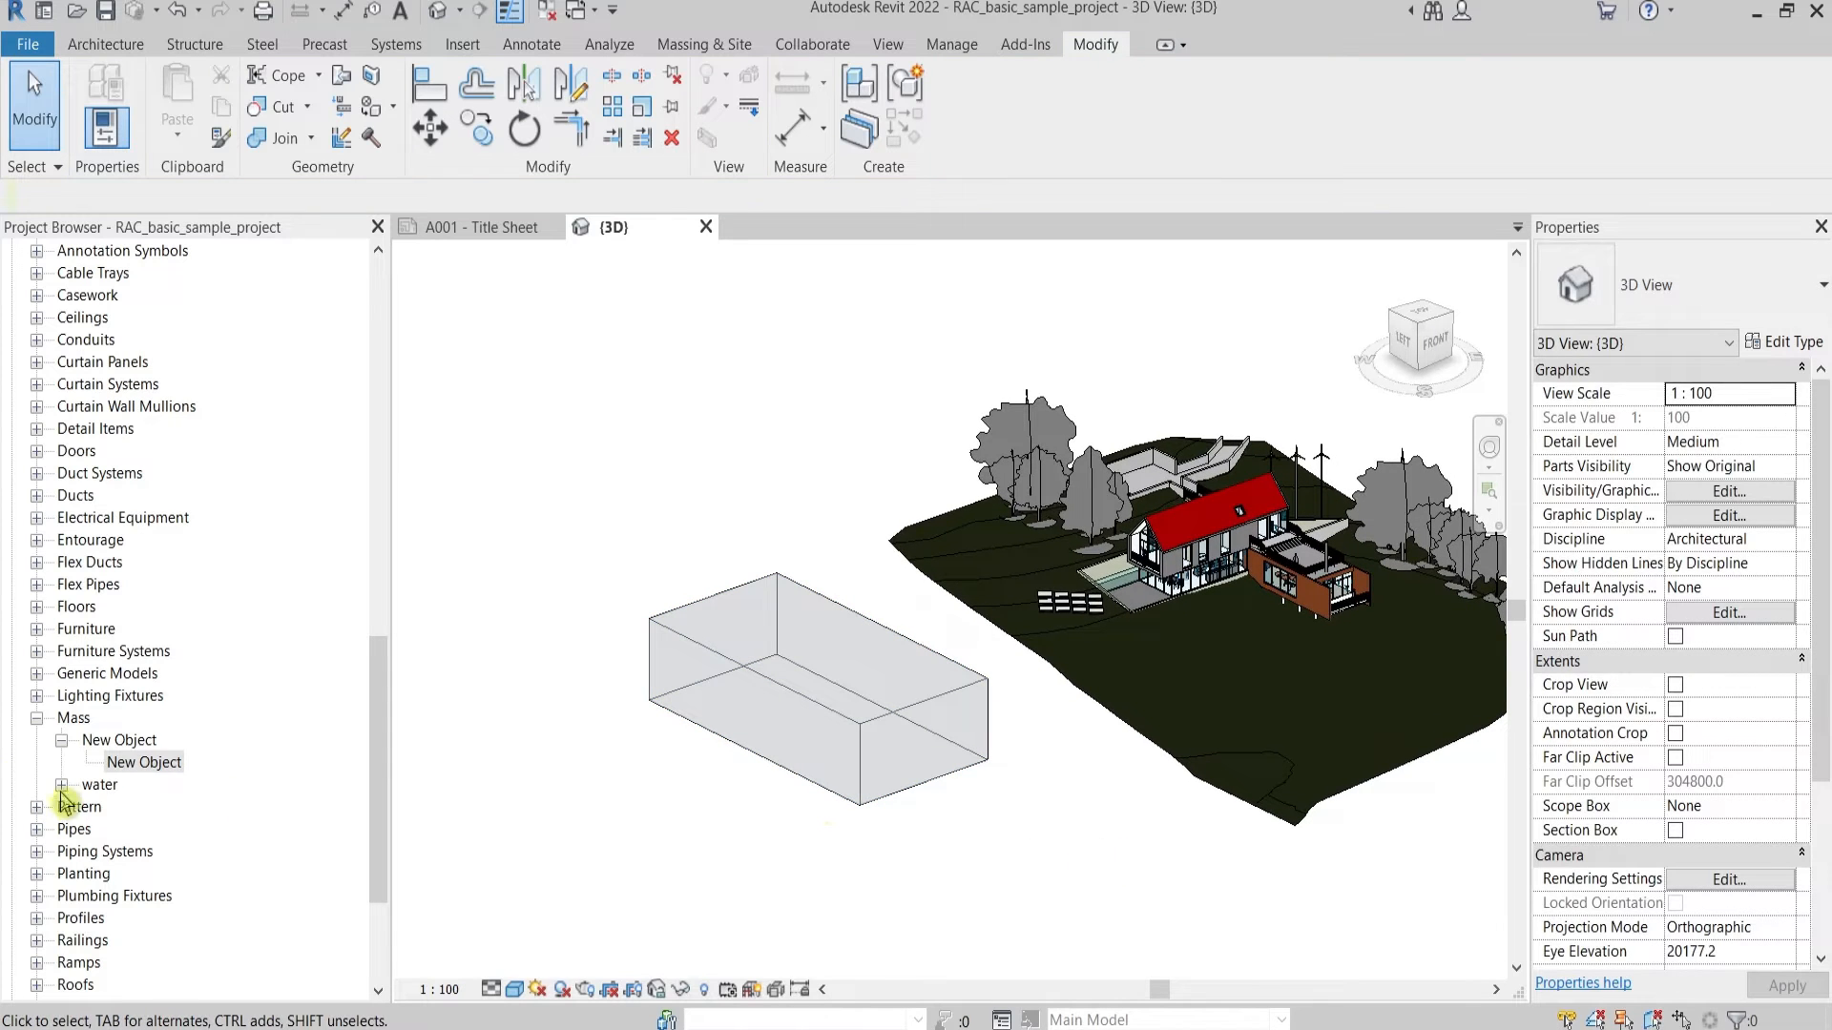
Select all visible instances of the water mass type, then deselect
click(141, 761)
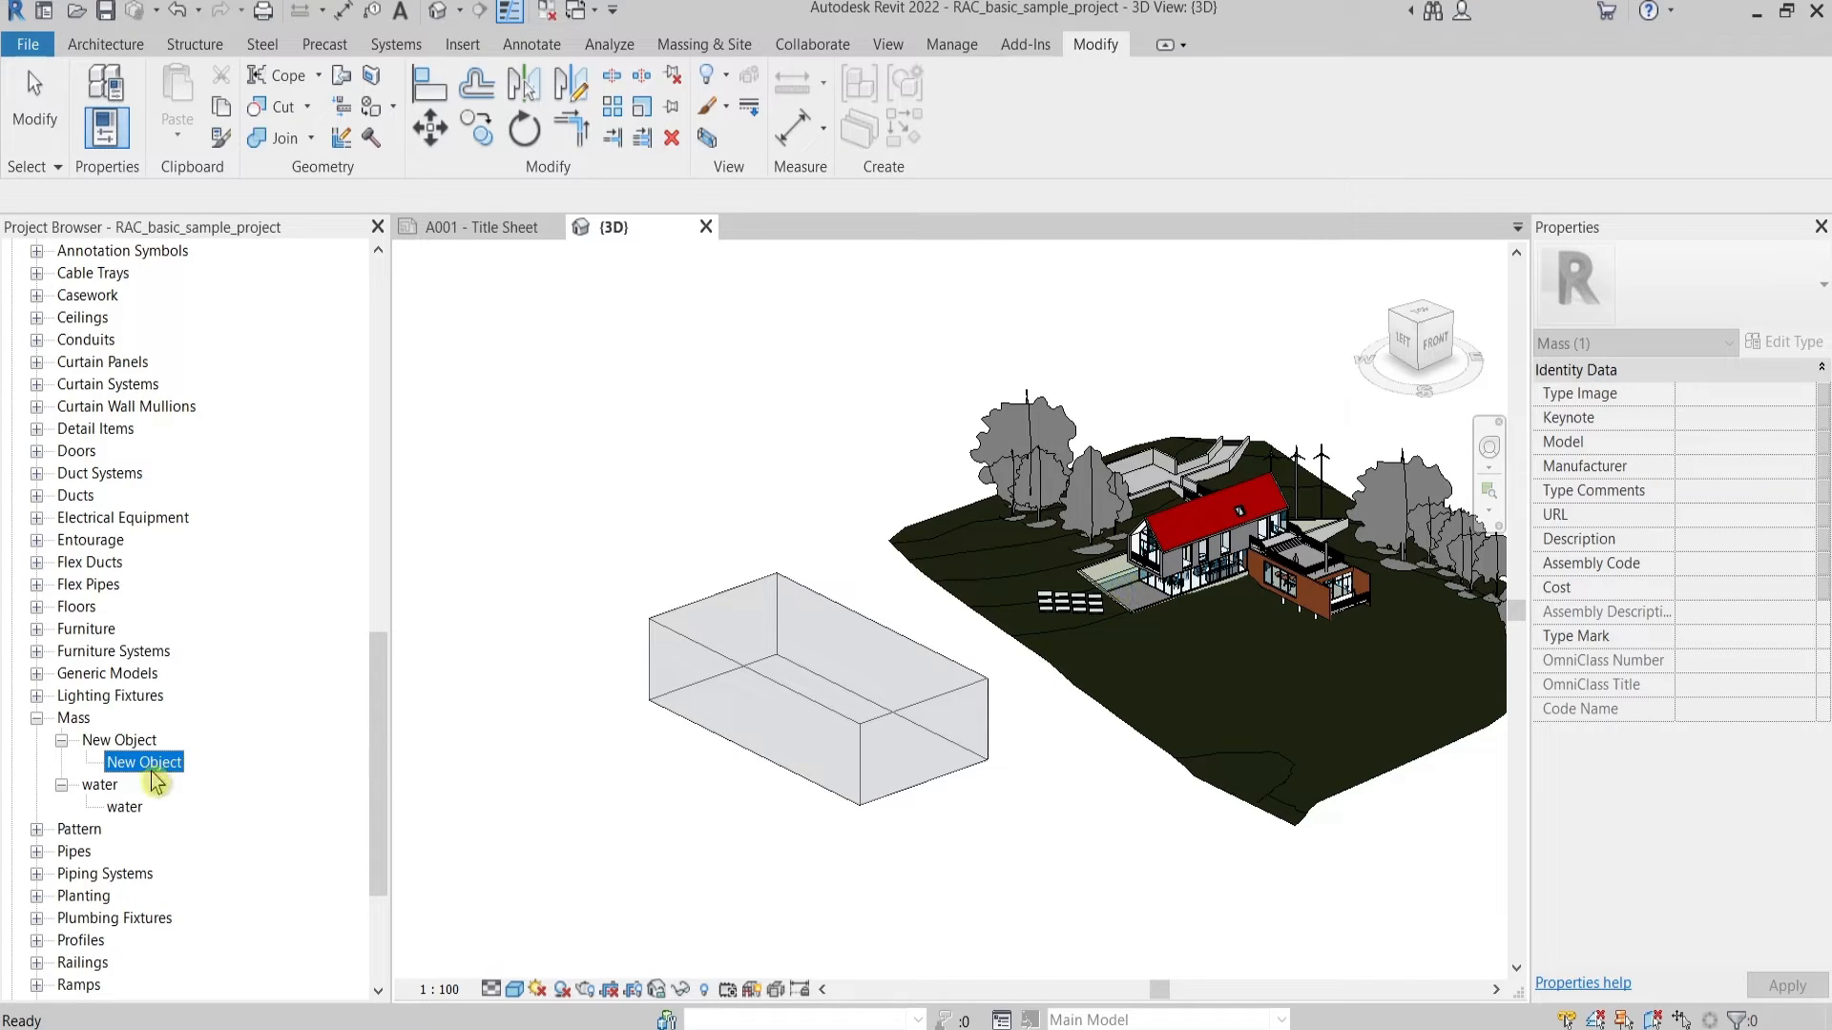
click(123, 806)
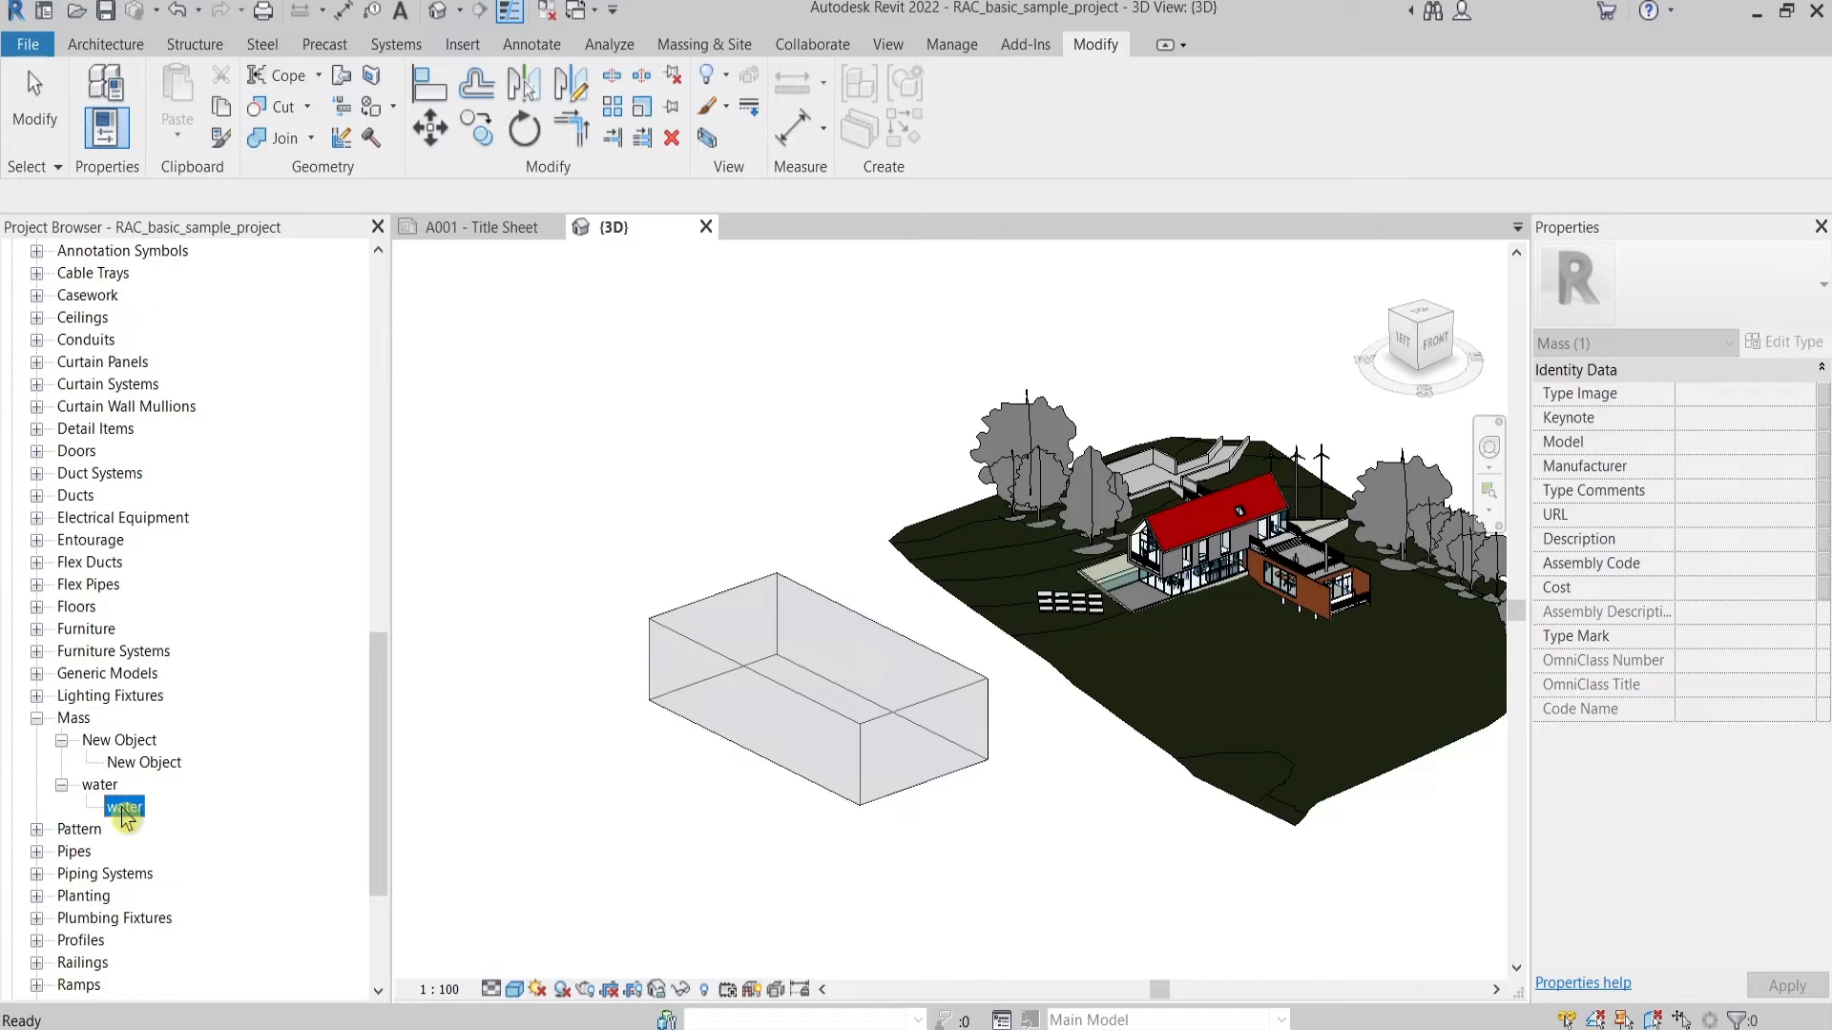
right_click(123, 810)
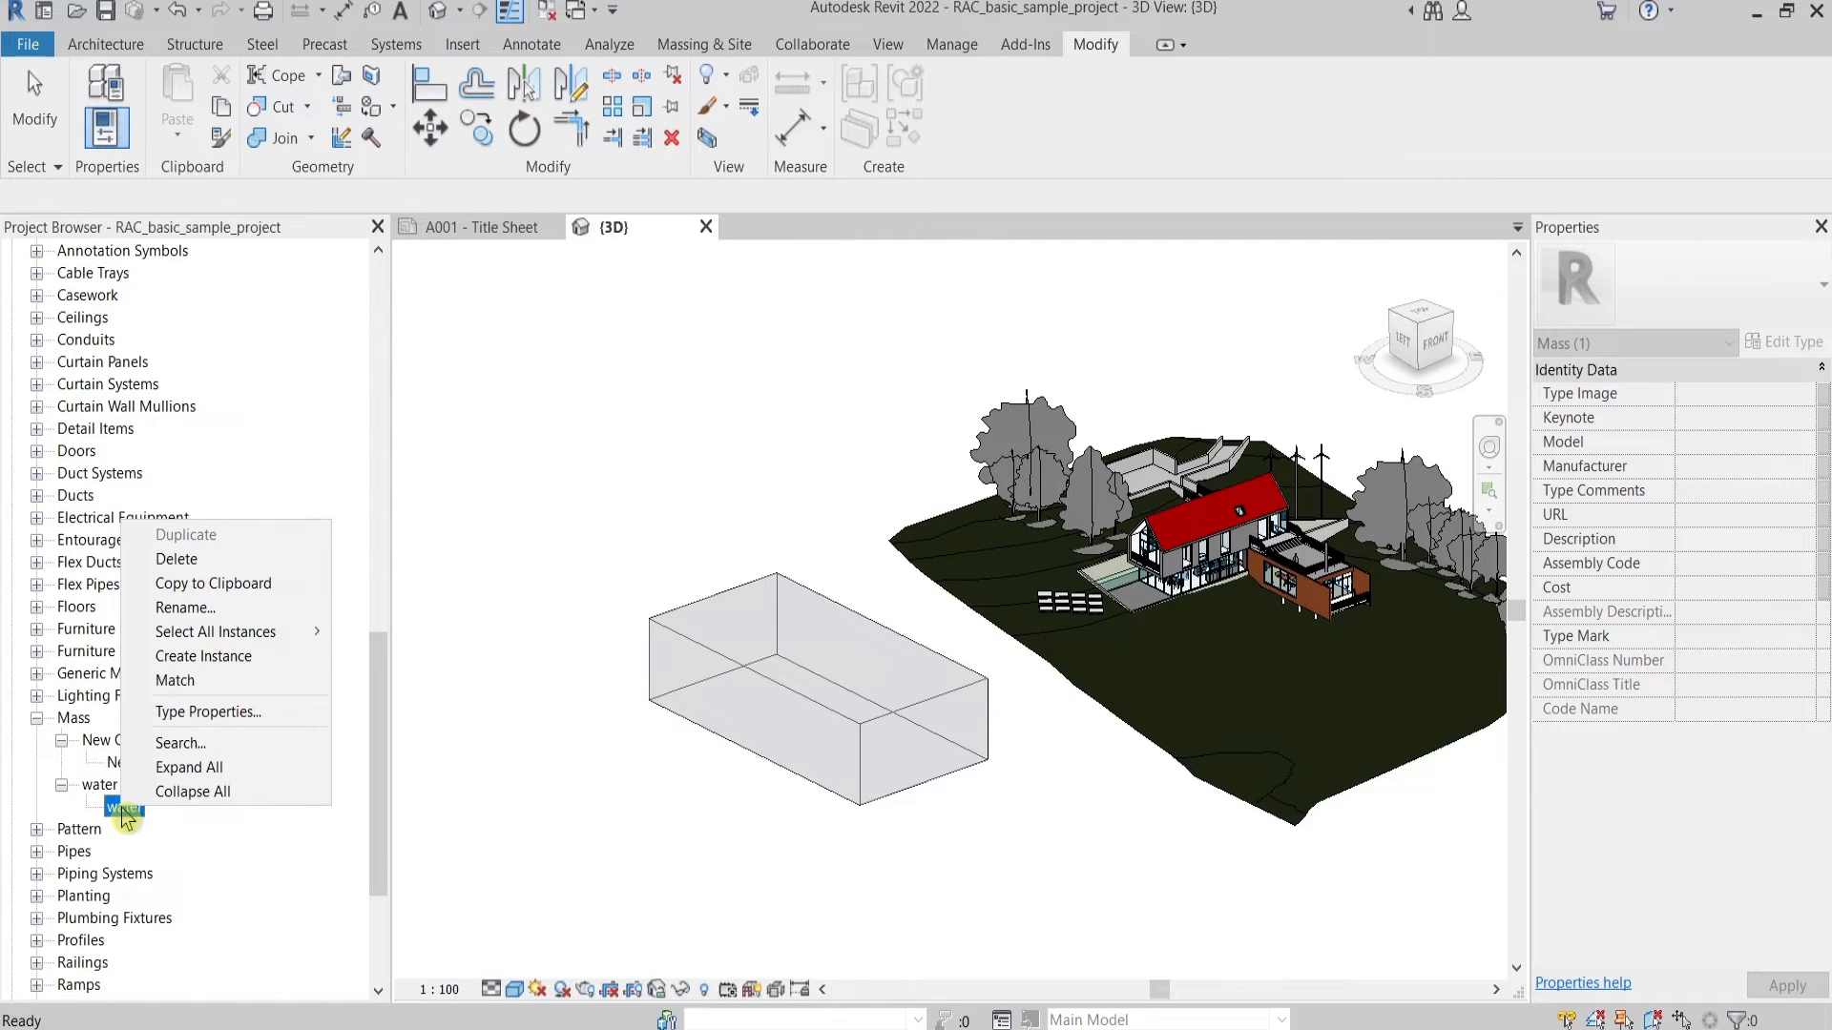
mouse_move(249, 632)
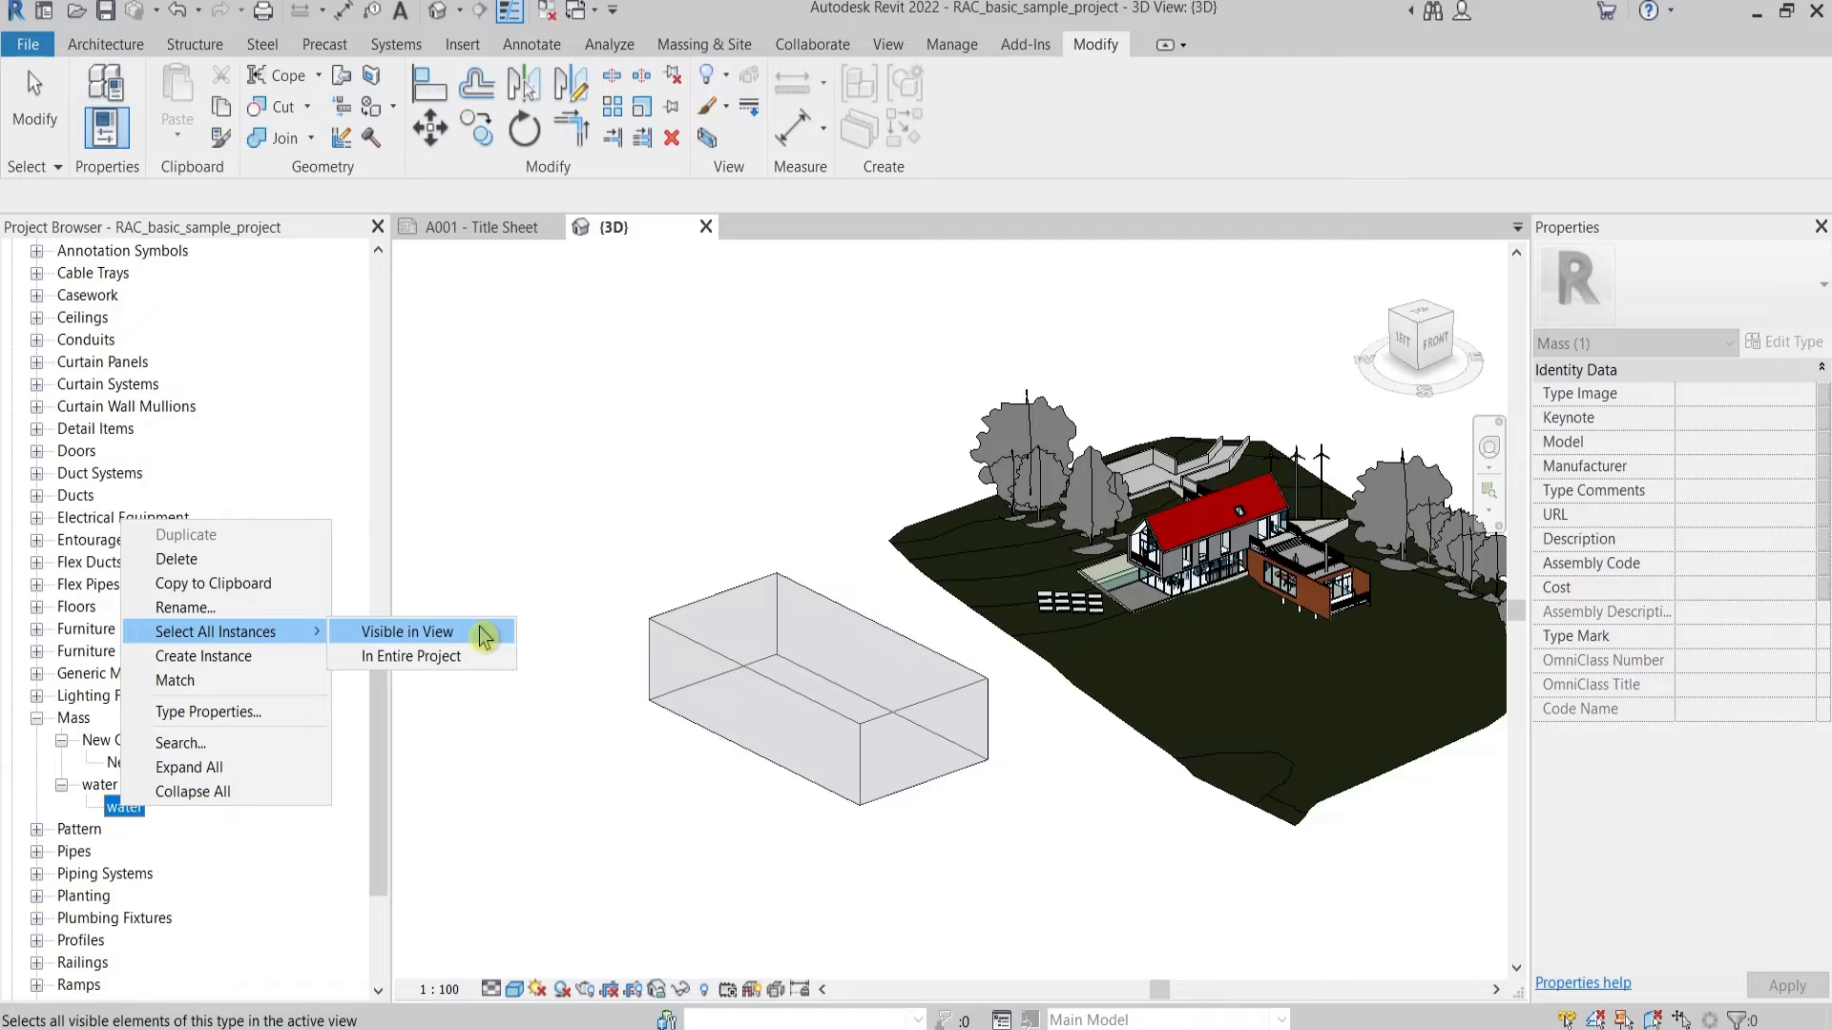
click(406, 631)
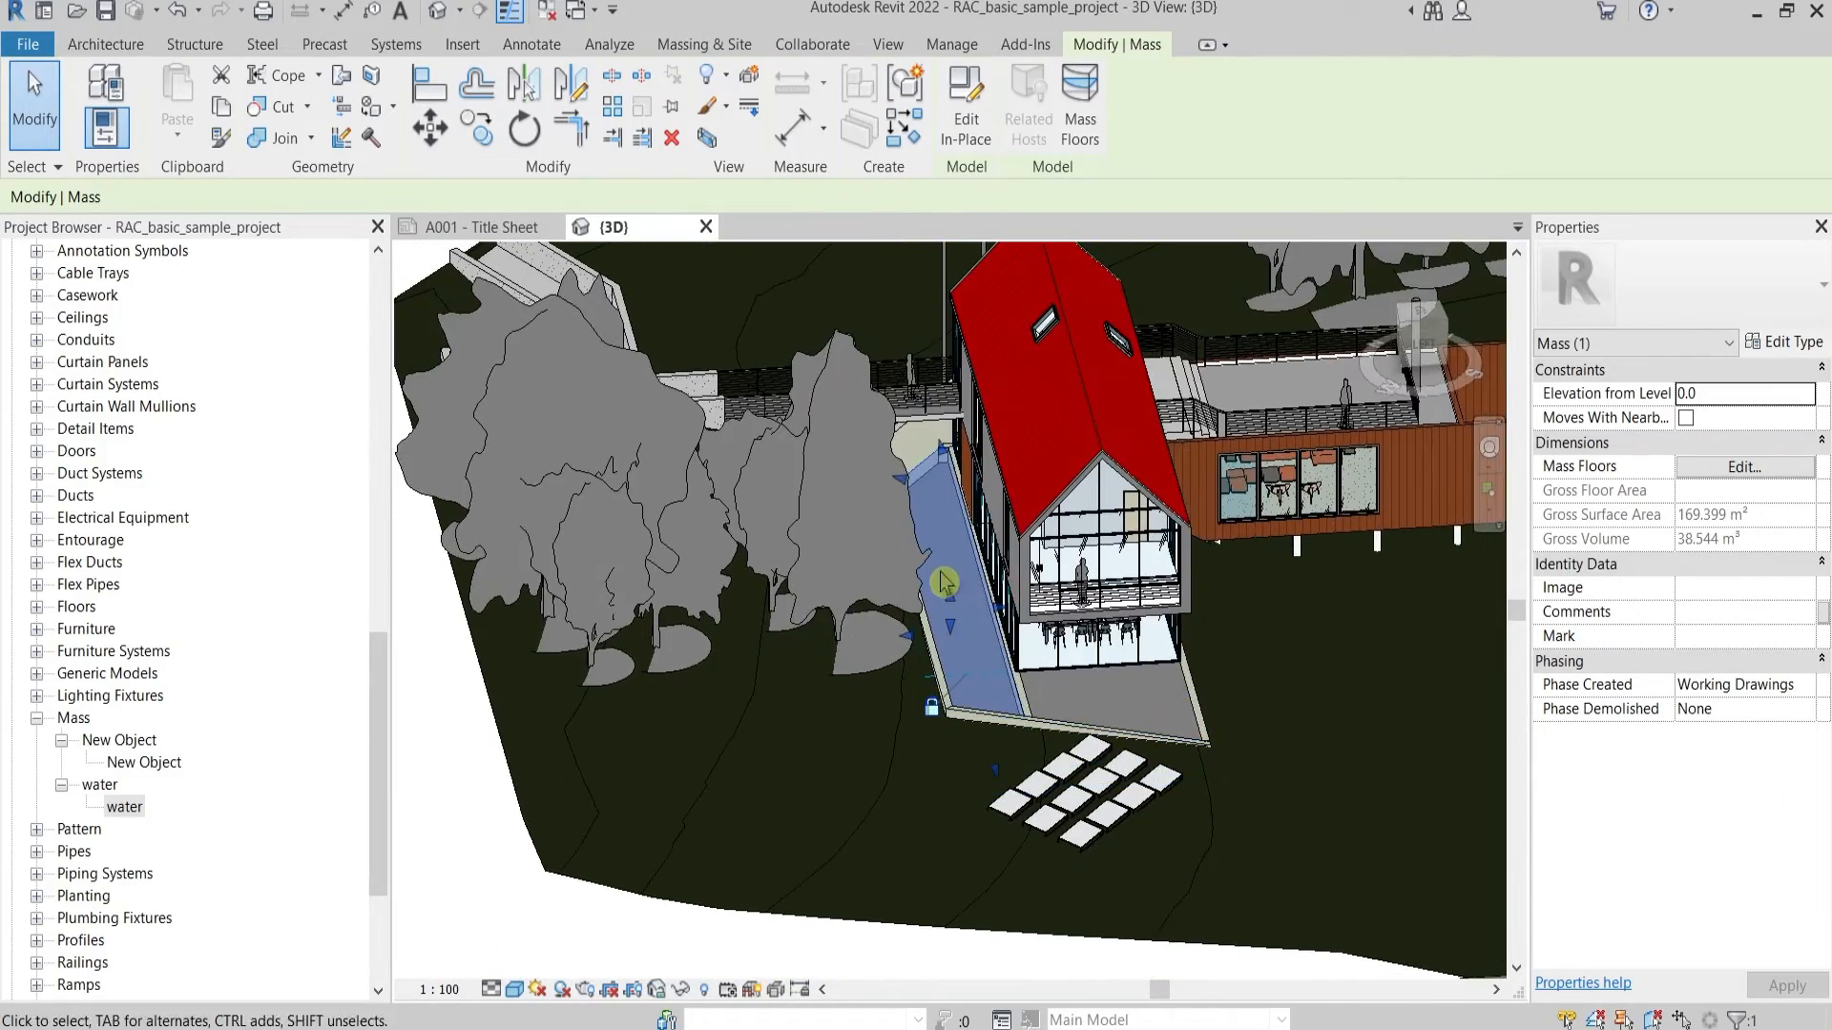
mouse_move(956, 599)
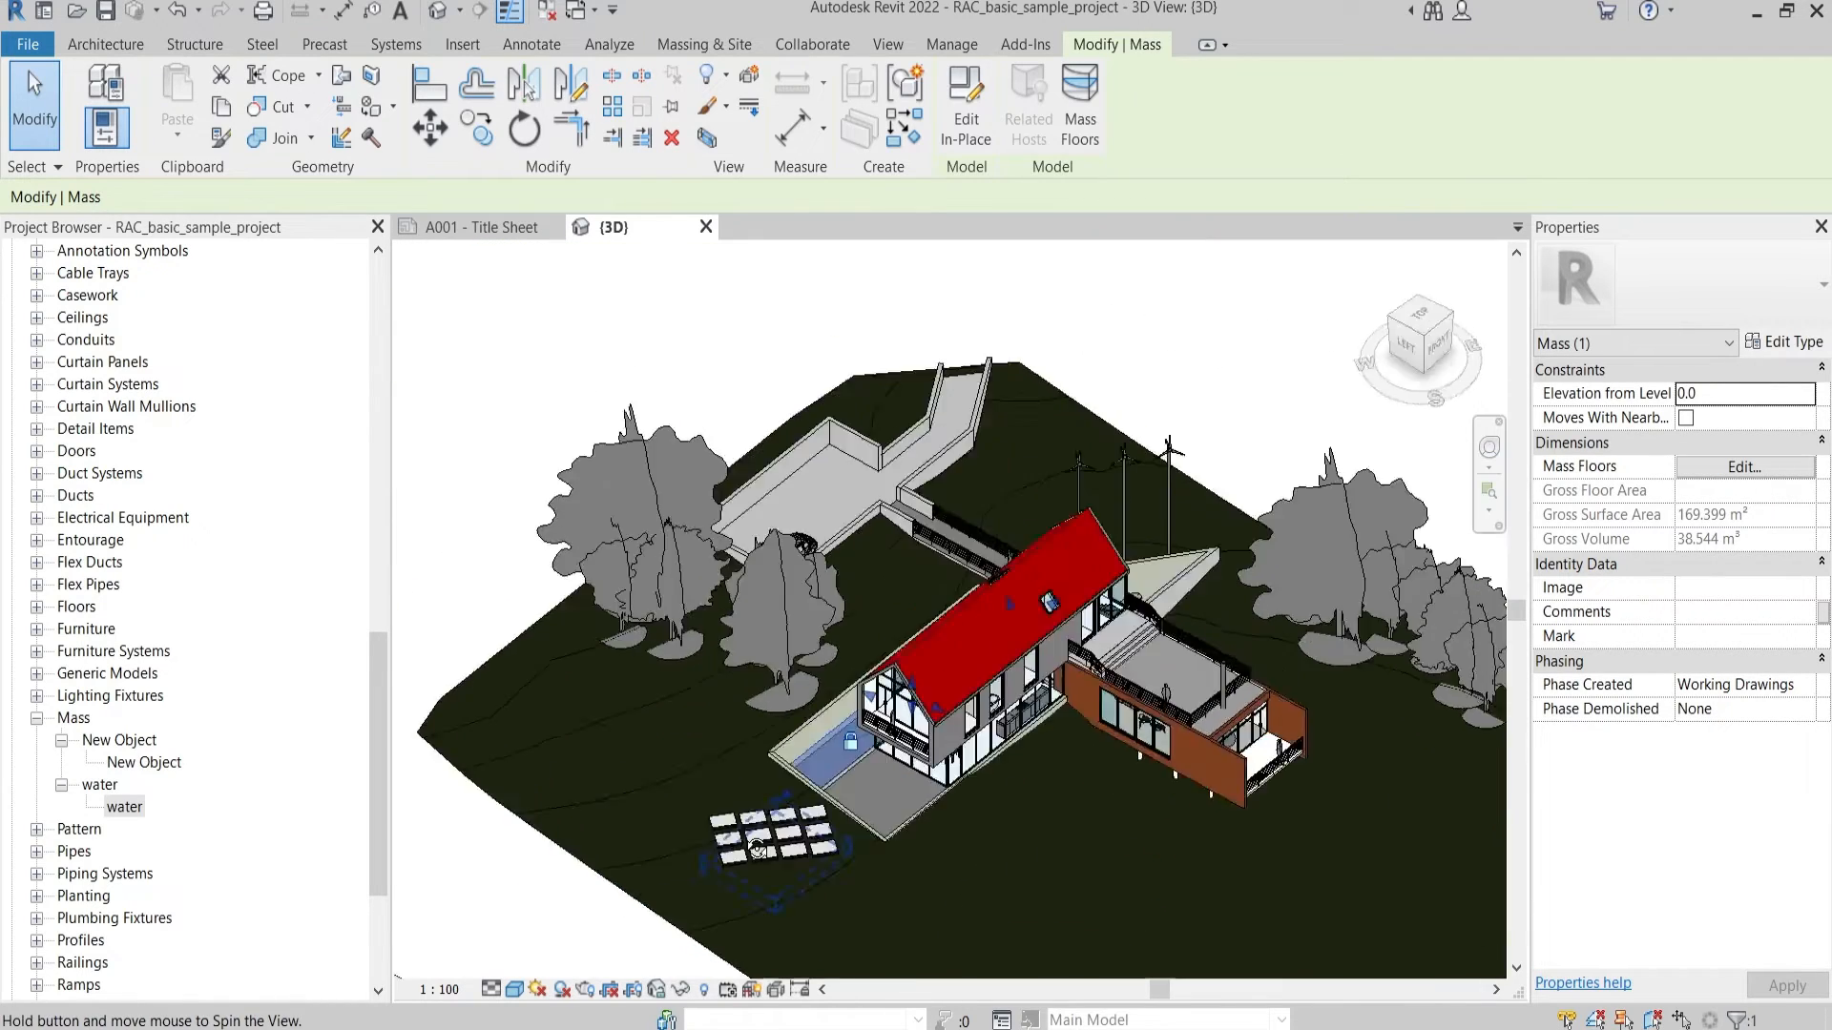
click(876, 864)
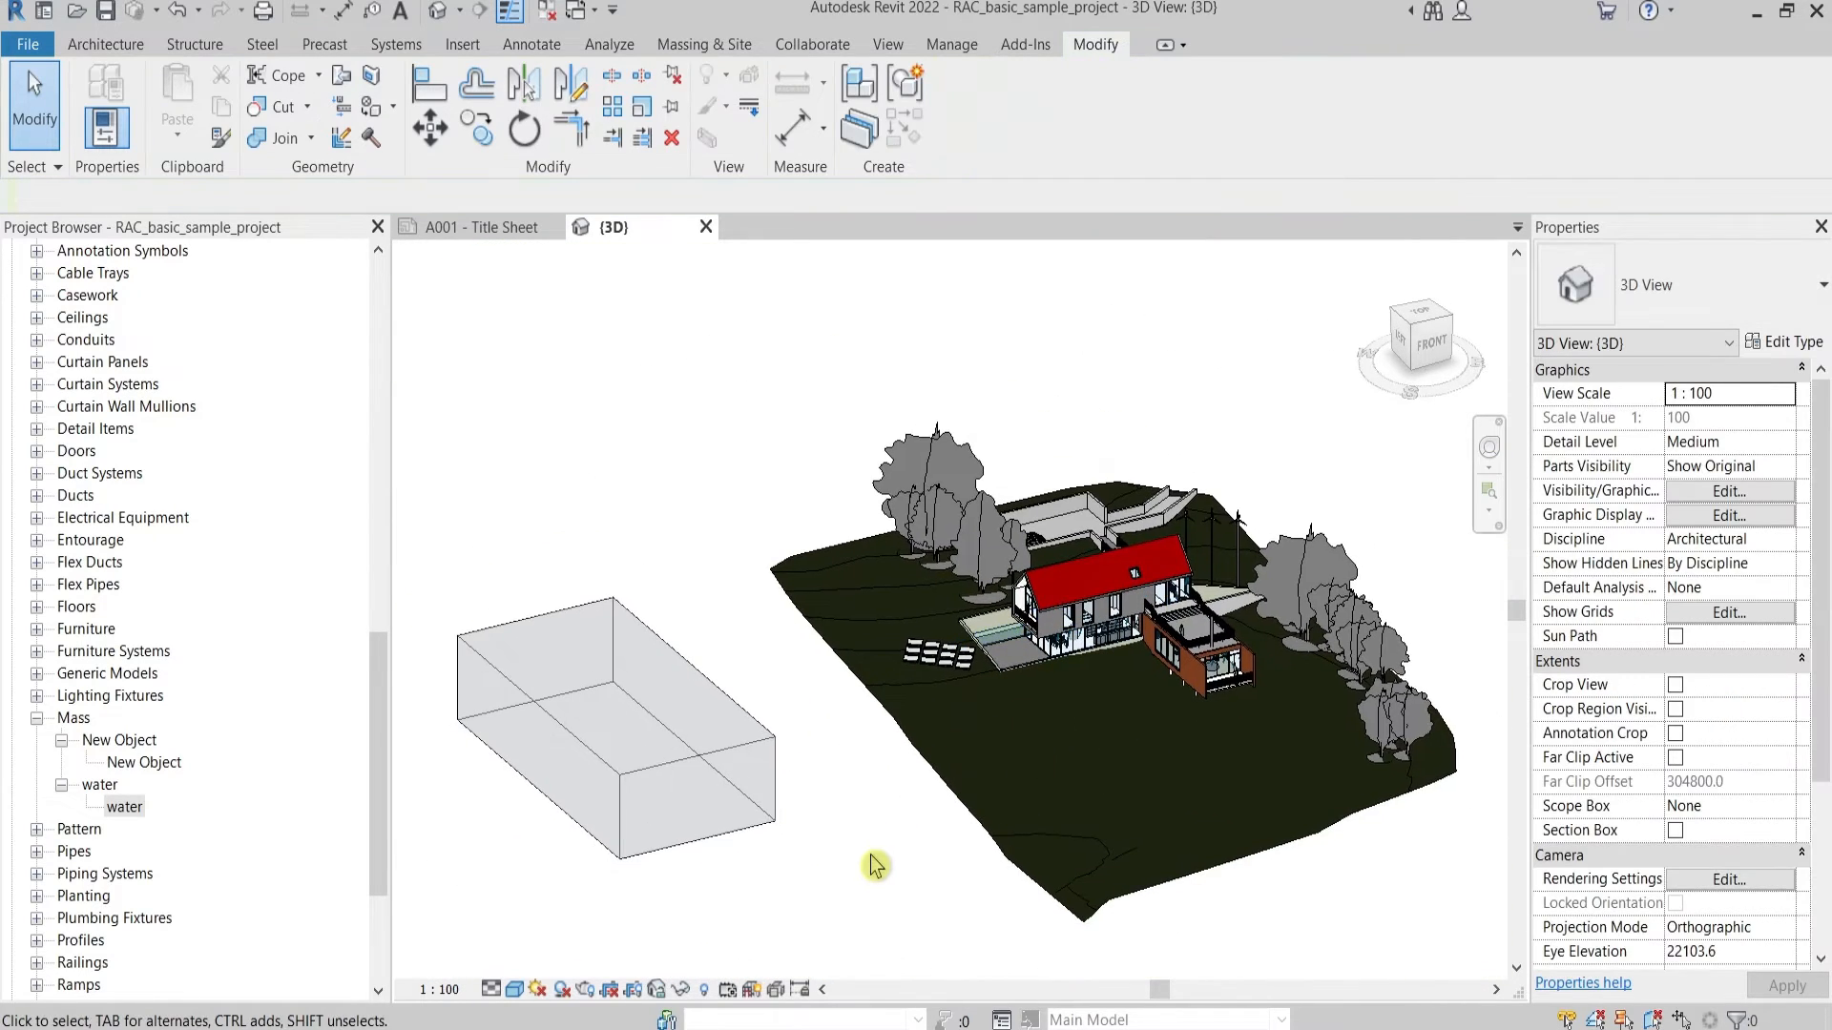
mouse_move(683, 901)
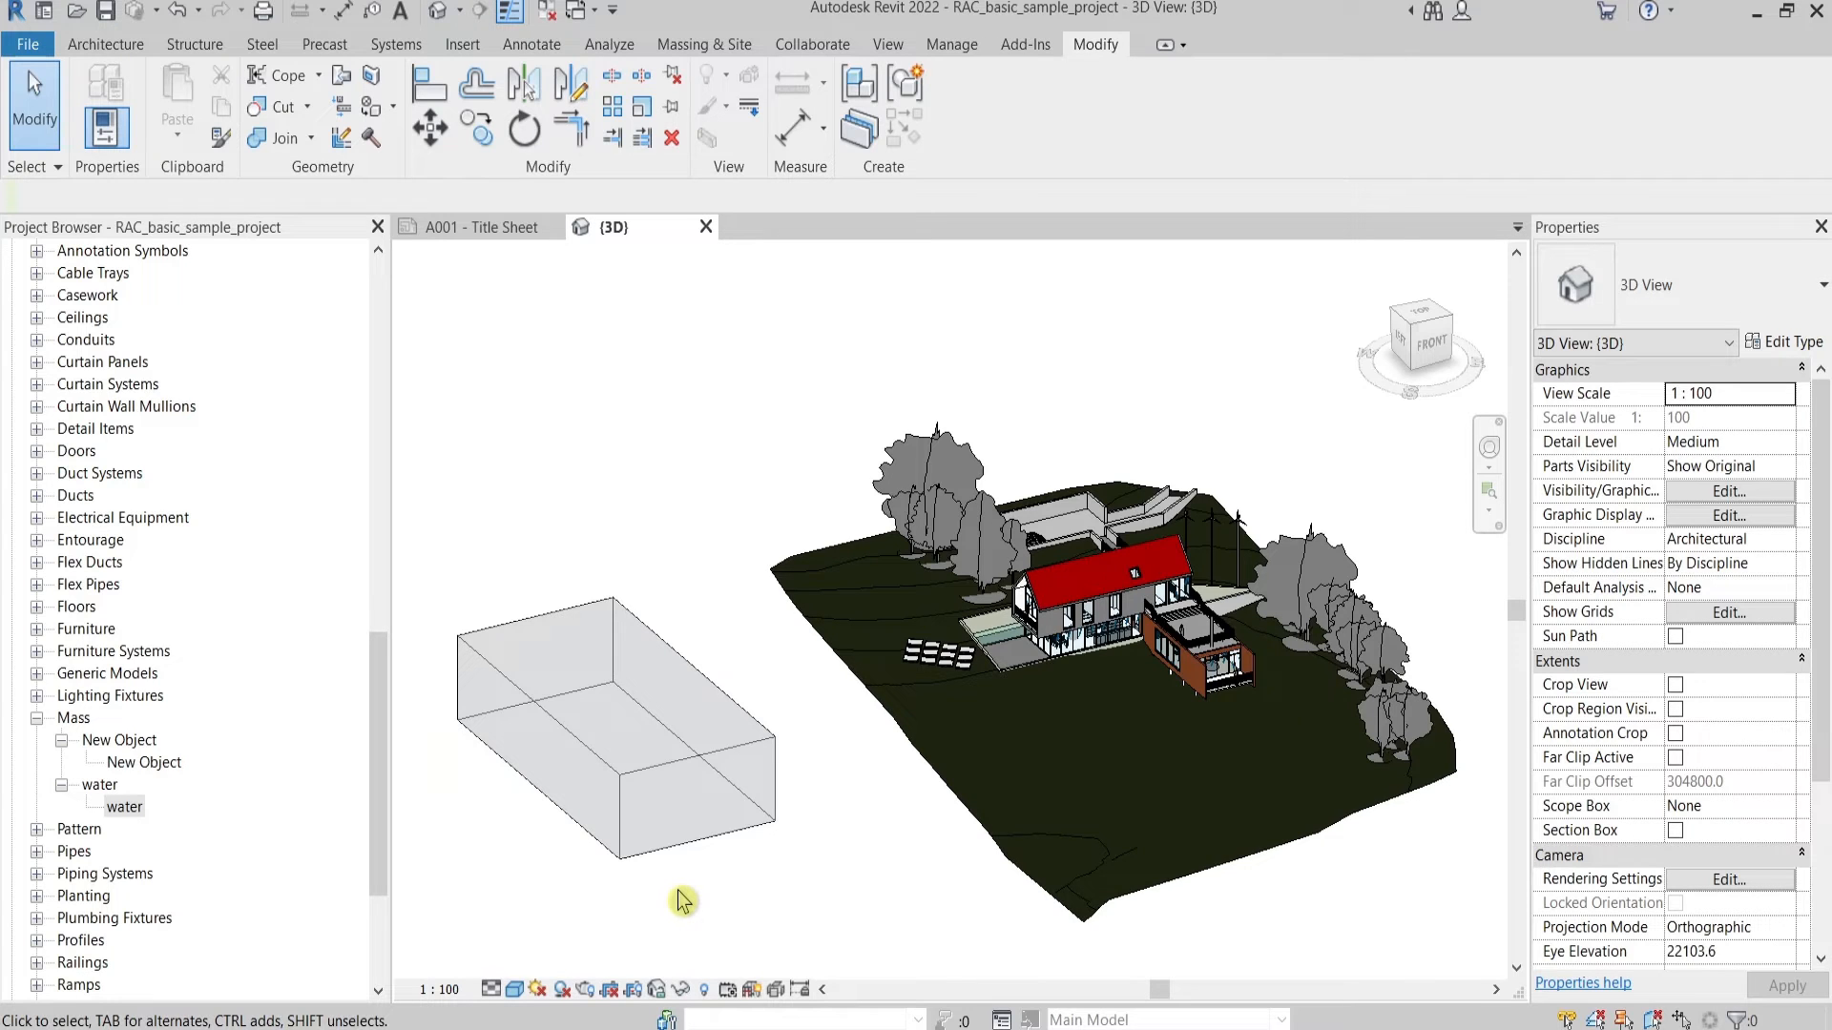
Select the New Object box mass to show its 2740 m² area and 7800 m³ volume
click(616, 725)
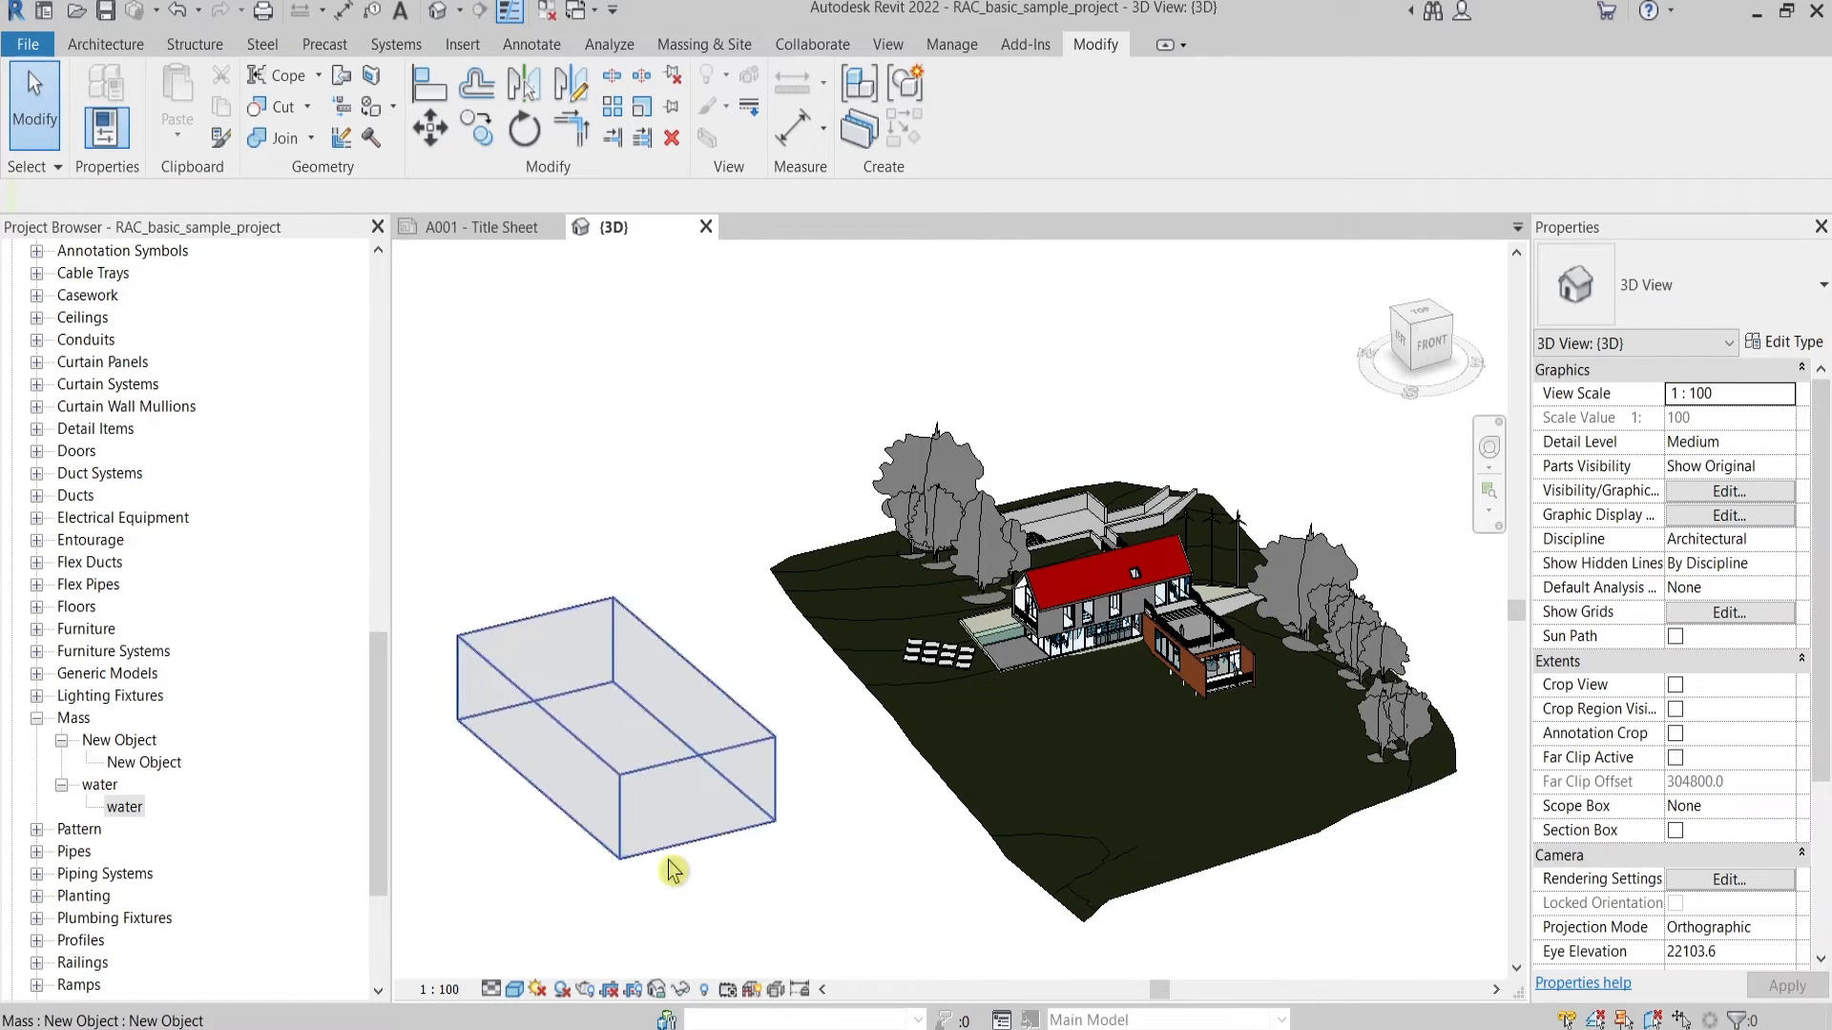
click(619, 724)
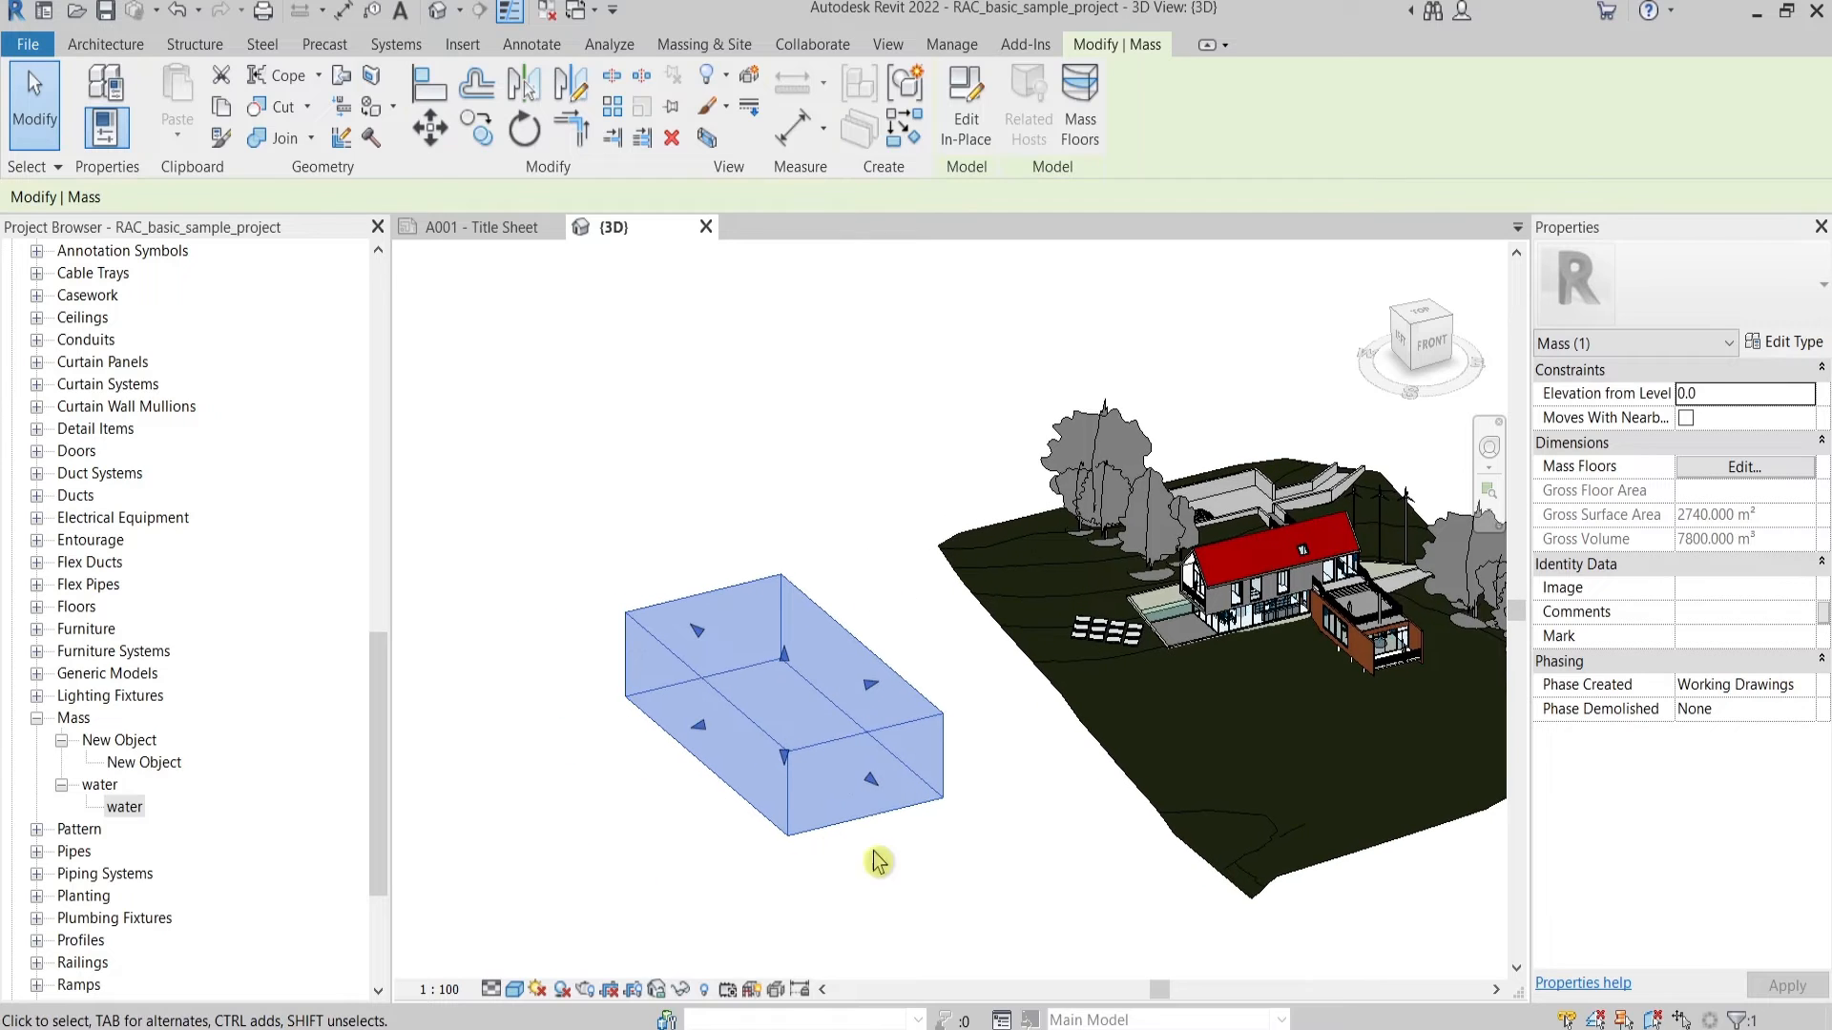
mouse_move(657, 495)
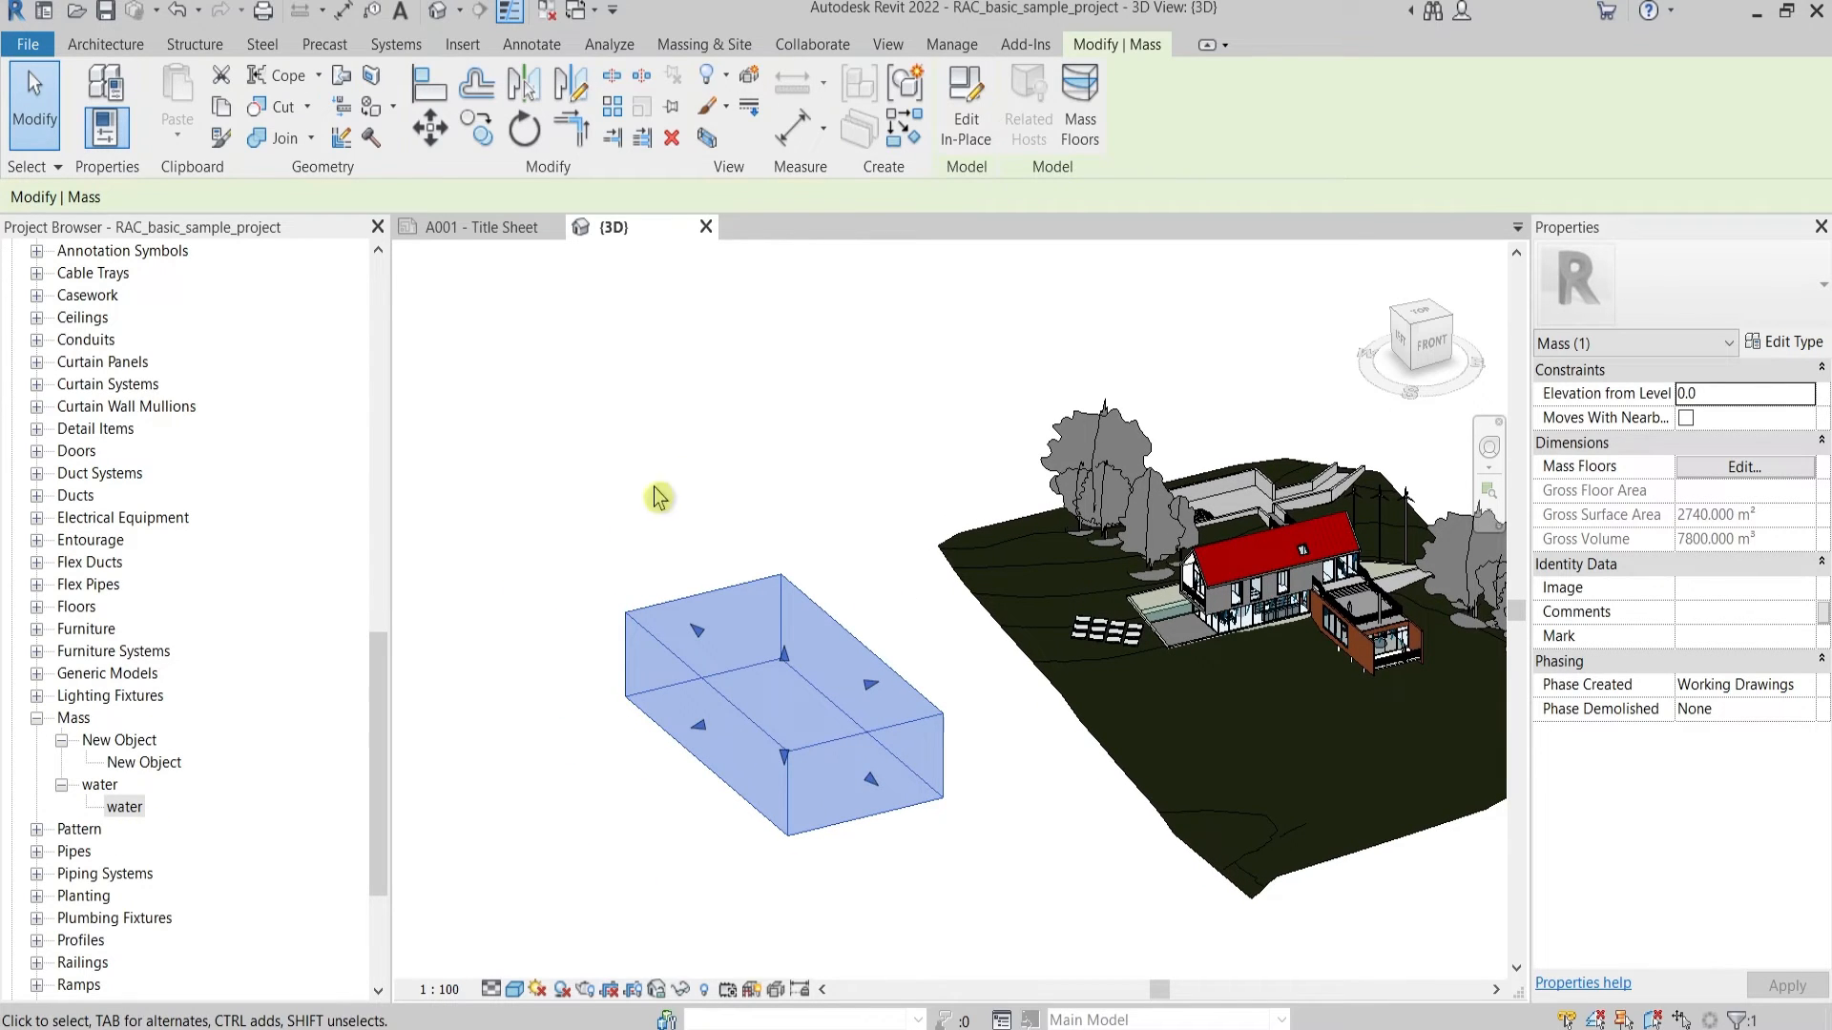
mouse_move(732, 400)
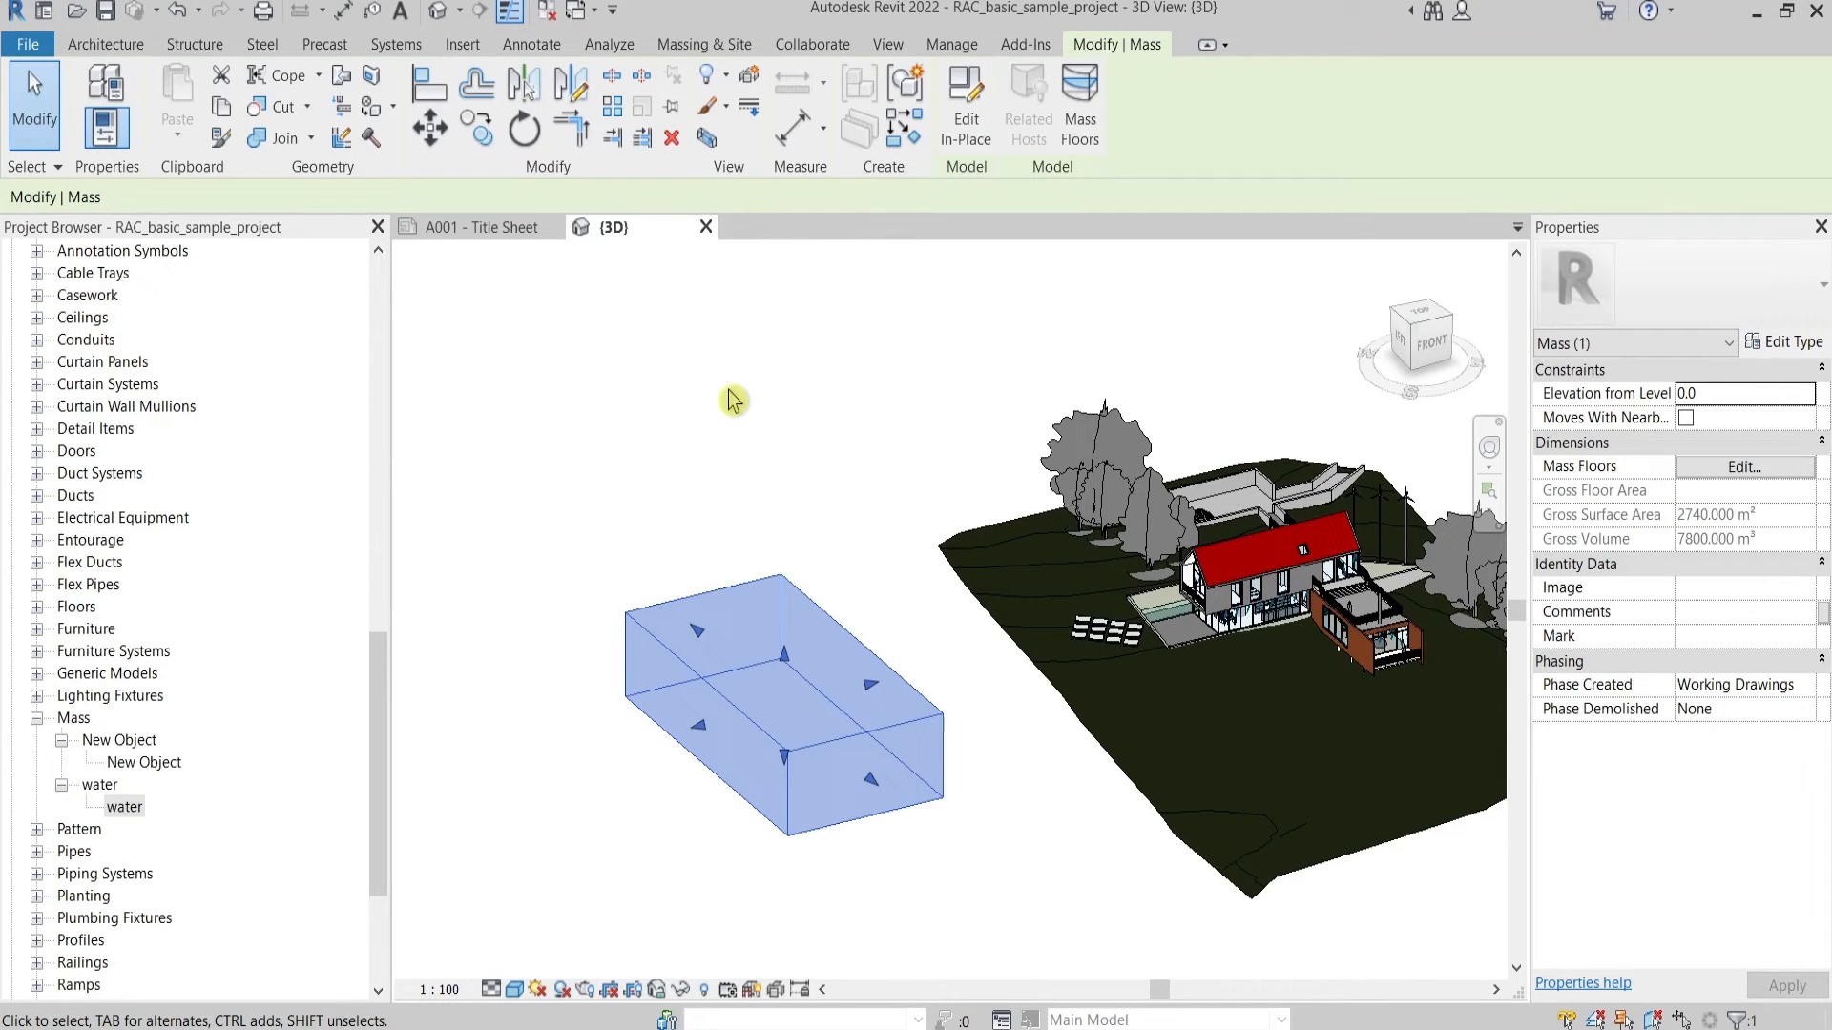